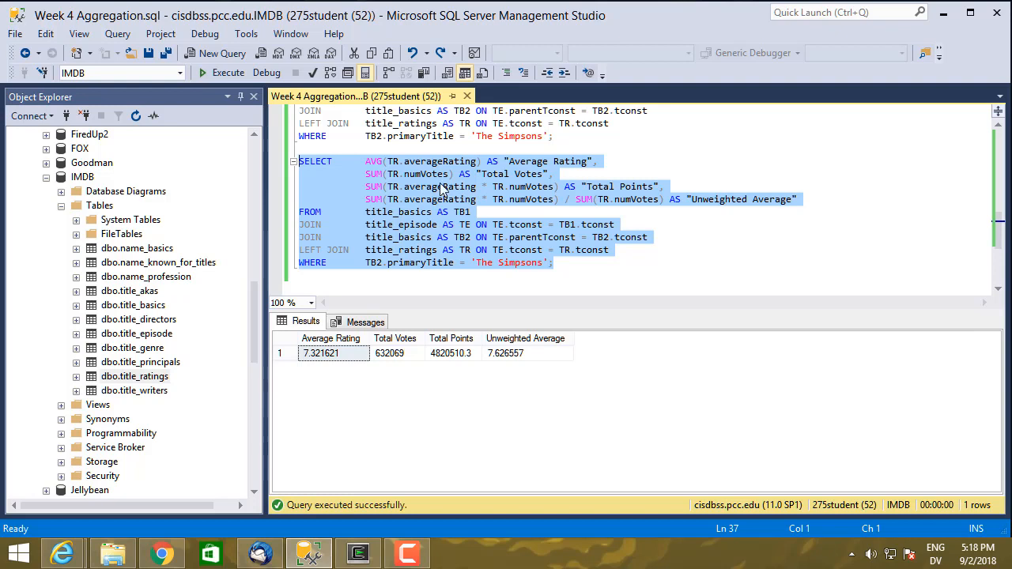
pyautogui.moveTo(439, 190)
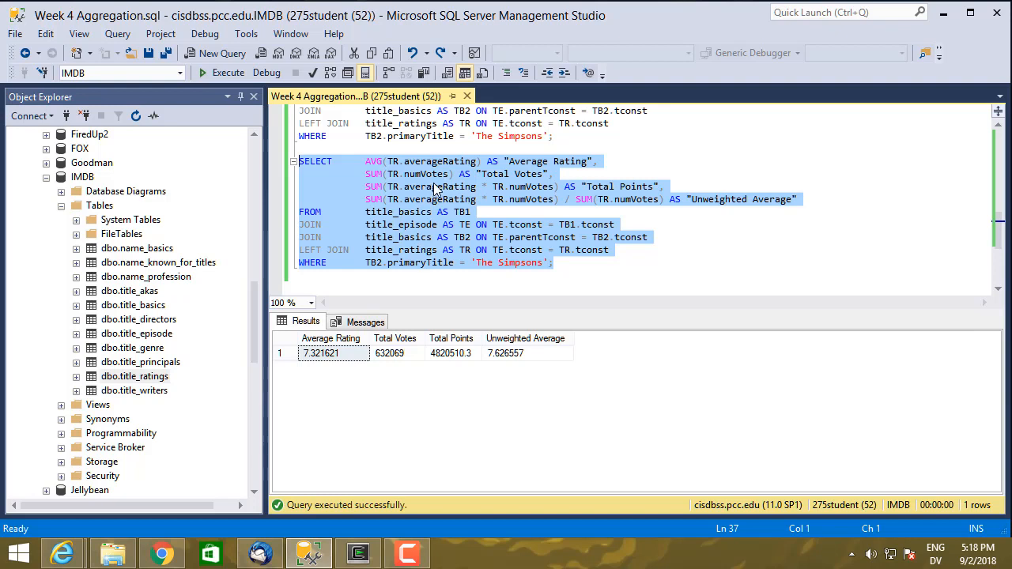
pyautogui.moveTo(417, 174)
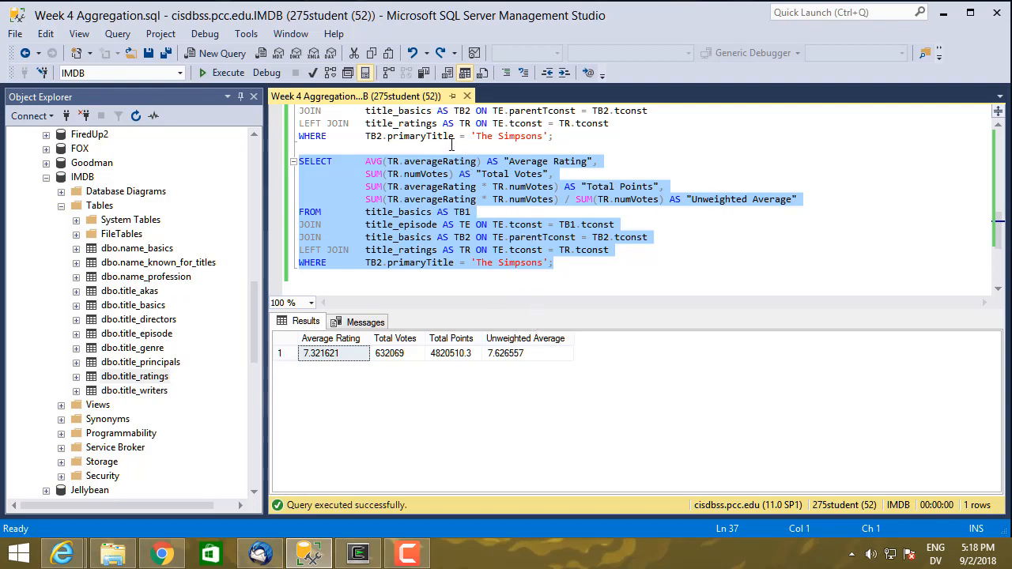
pyautogui.moveTo(462, 267)
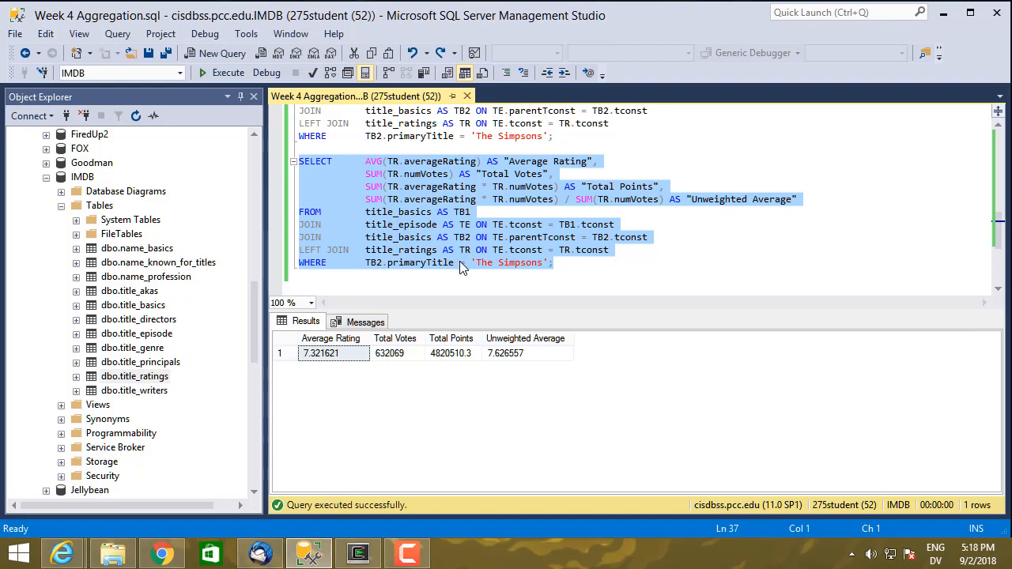
pyautogui.moveTo(516, 335)
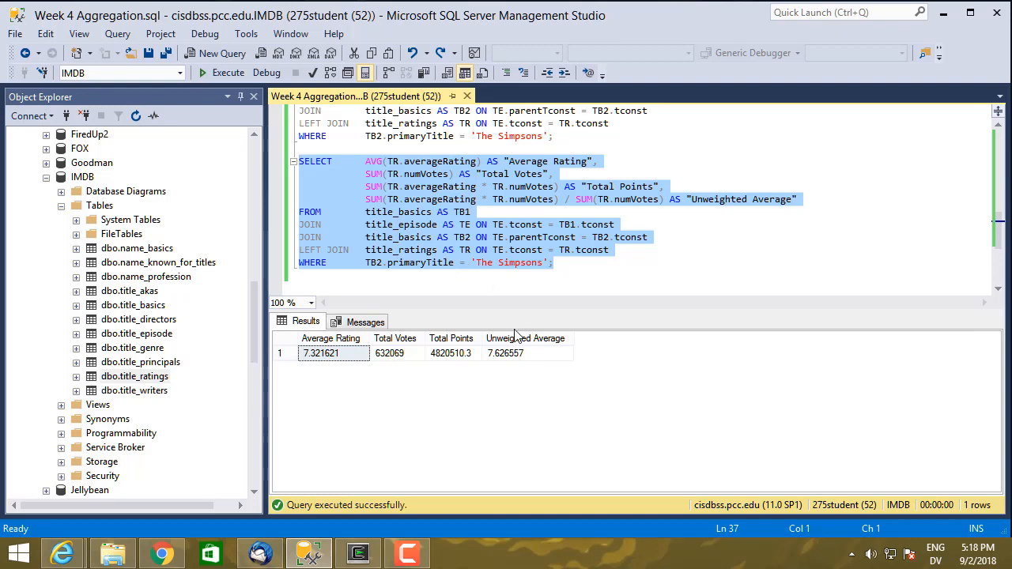
pyautogui.moveTo(418, 356)
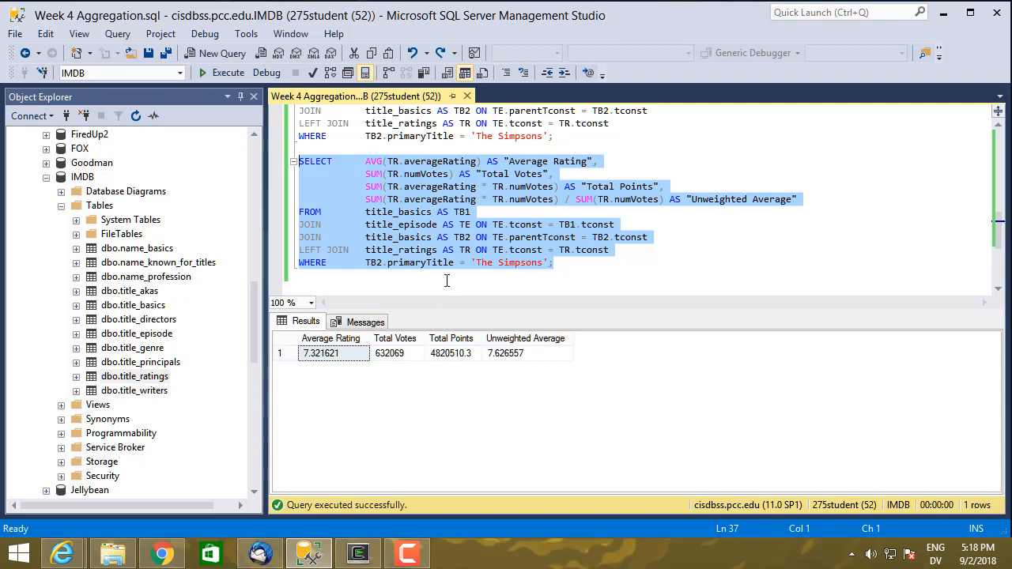
pyautogui.moveTo(465, 256)
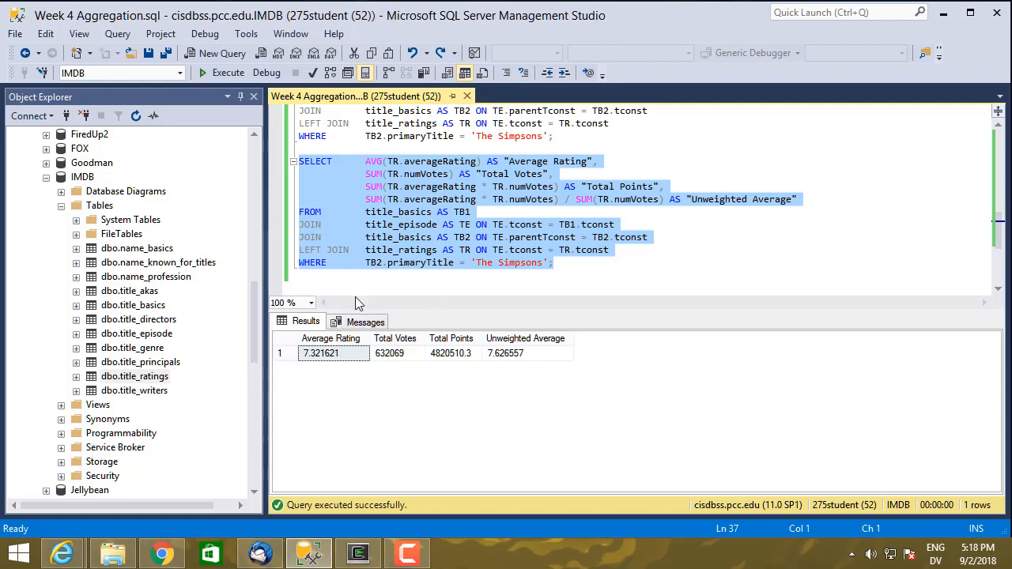
pyautogui.moveTo(451, 241)
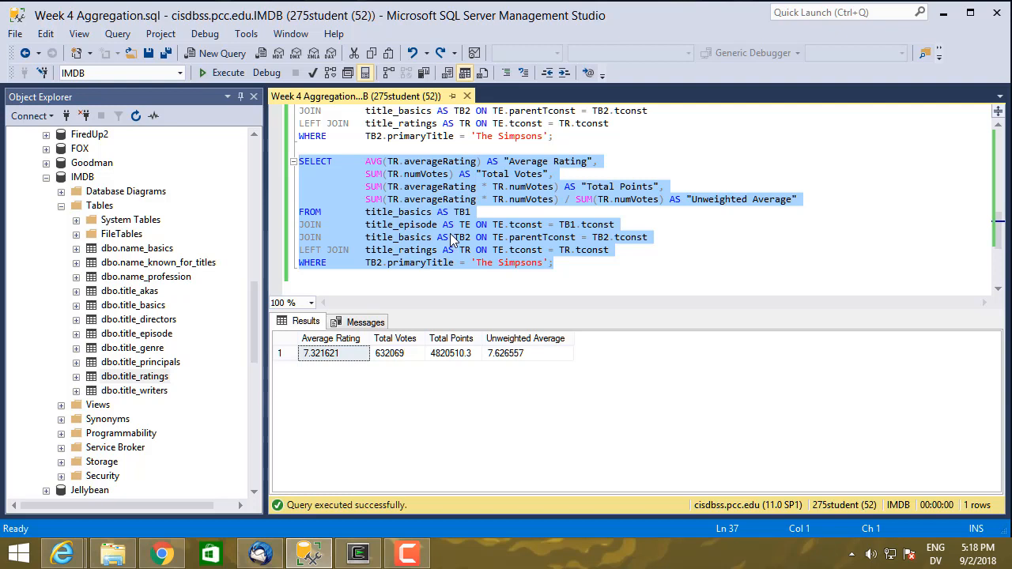
pyautogui.moveTo(91, 272)
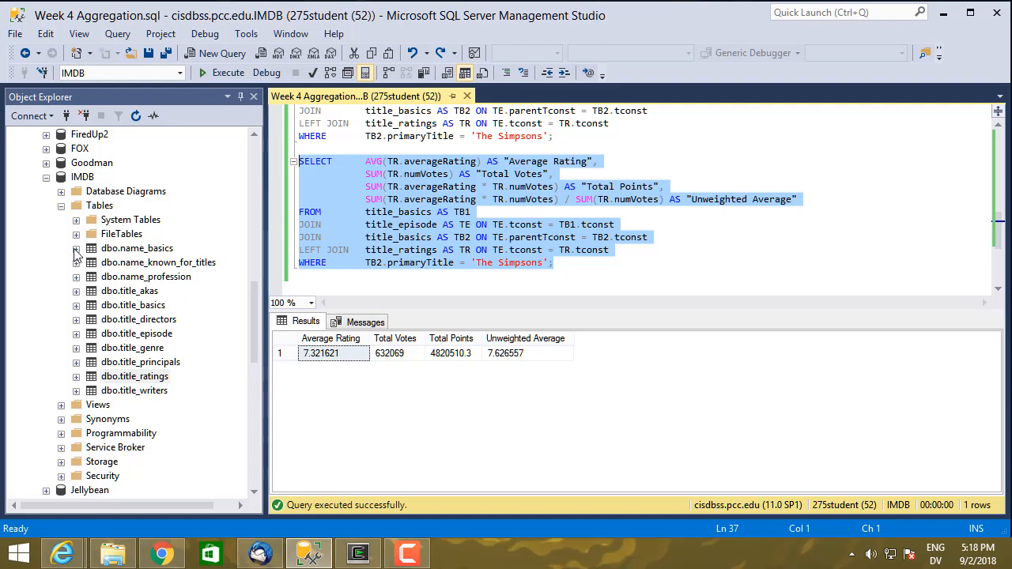
pyautogui.moveTo(79, 339)
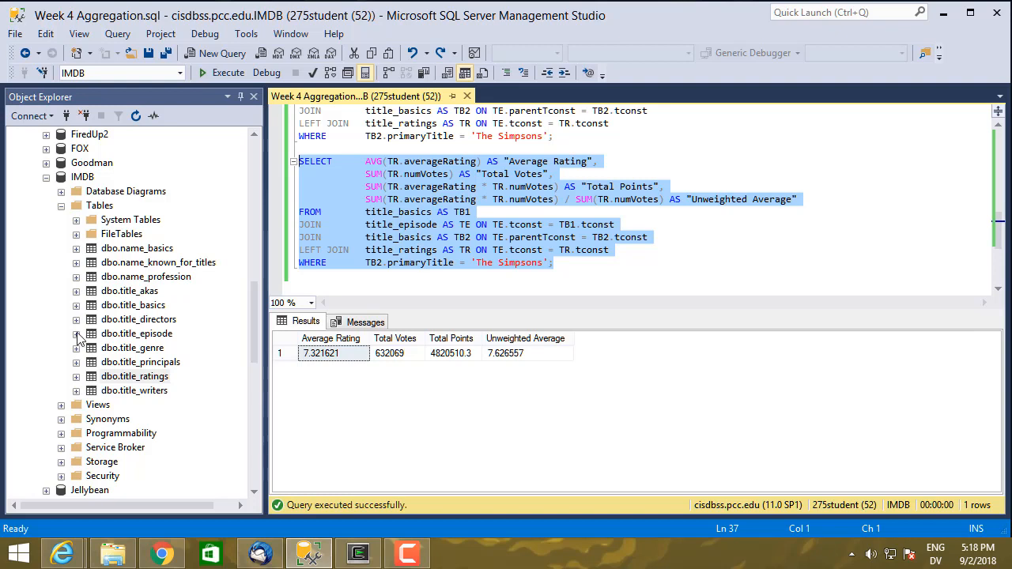
# Step: Expand dbo.title_episode and its Columns folder to list tconst, parentTconst, seasonNumber, episodeNumber
pyautogui.click(76, 332)
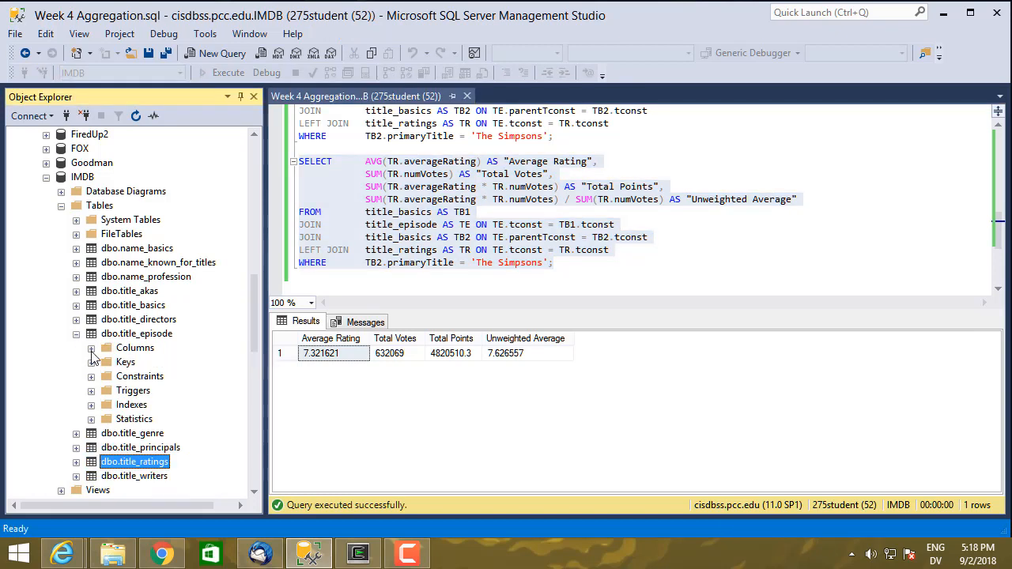
pyautogui.click(91, 348)
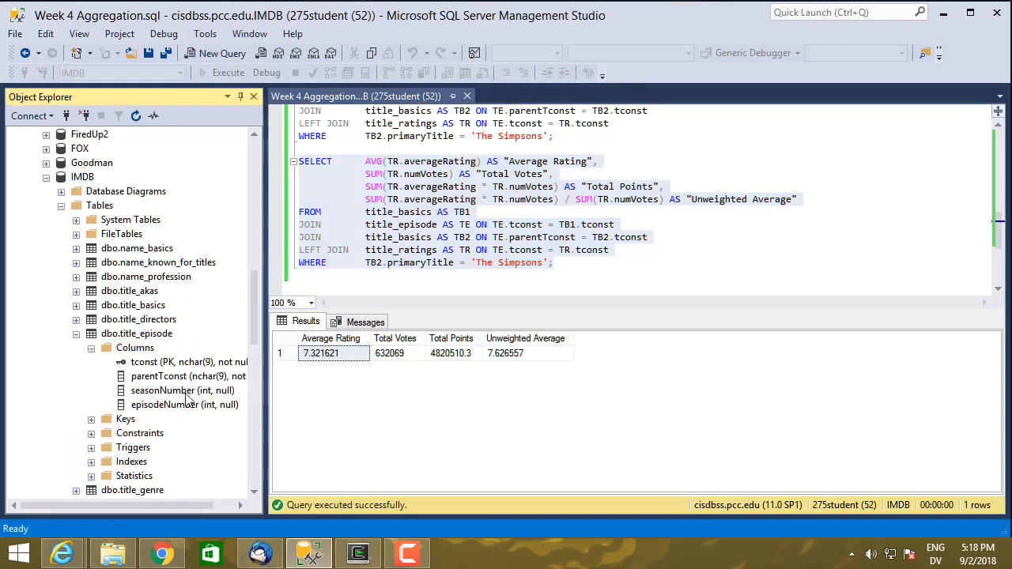
pyautogui.moveTo(155, 417)
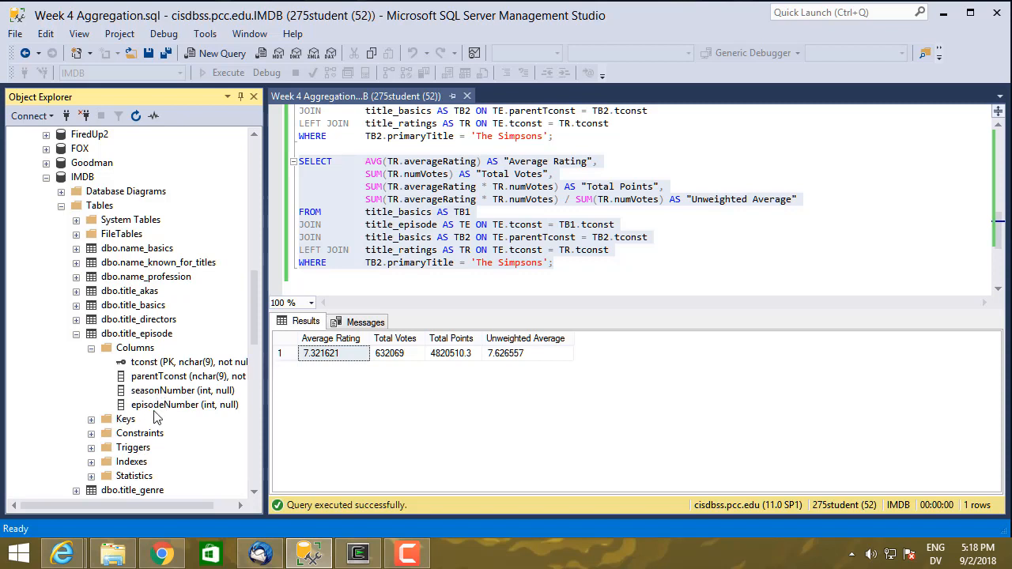
pyautogui.moveTo(322, 385)
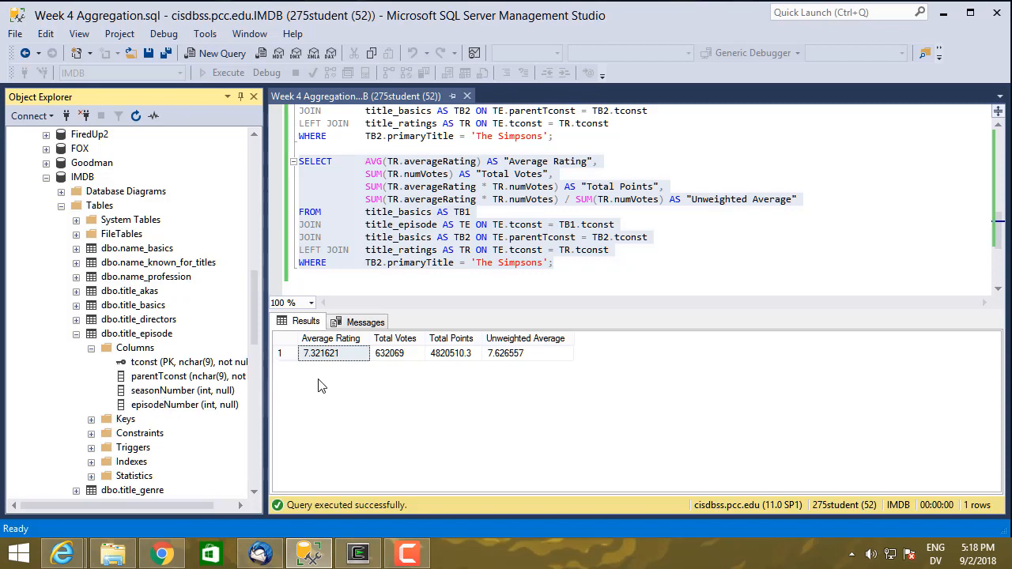
pyautogui.moveTo(173, 404)
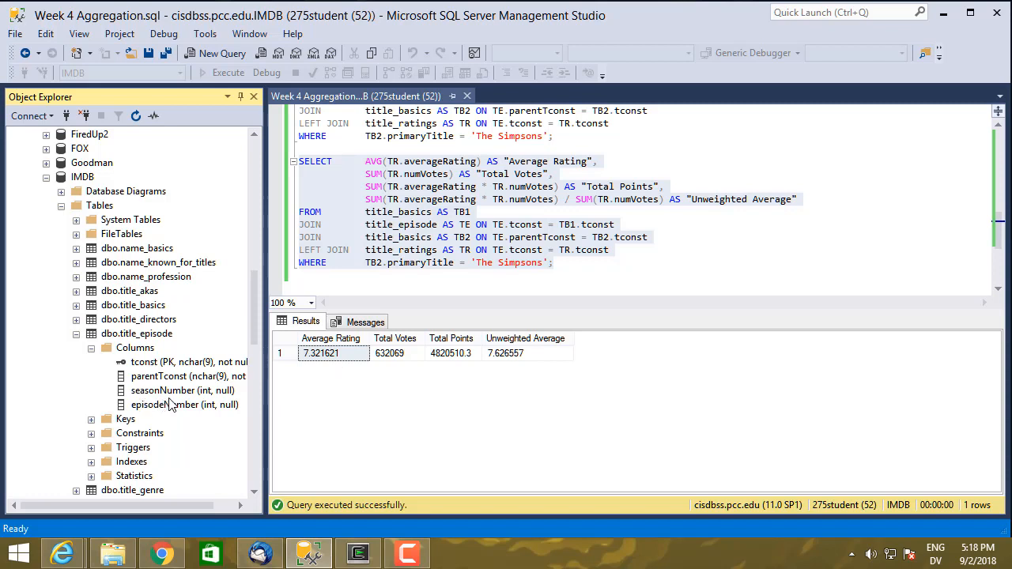
pyautogui.moveTo(231, 405)
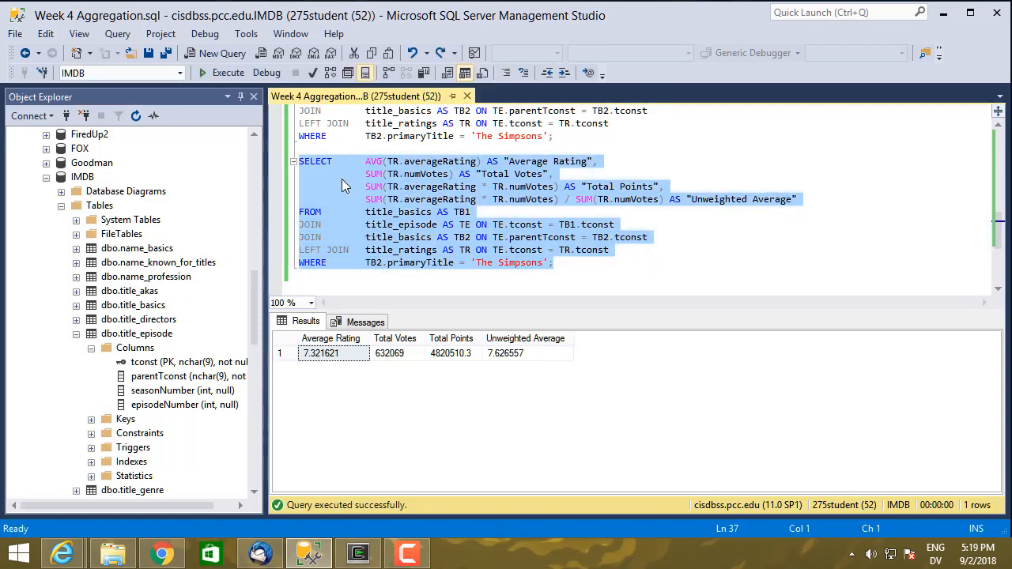
# Step: End the copied aggregate query with GROUP BY TE.seasonNumber; after the WHERE clause
pyautogui.click(604, 275)
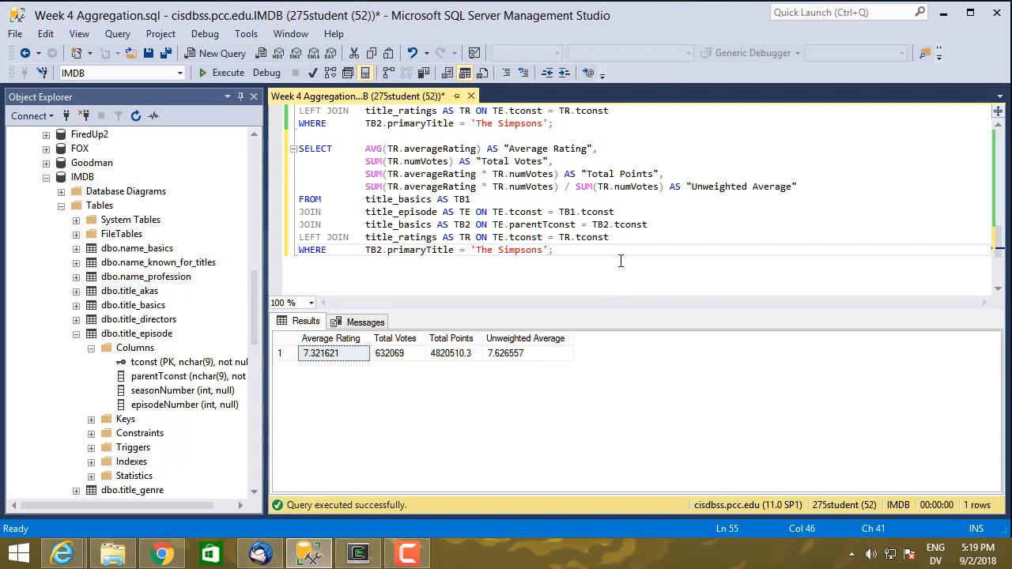
pyautogui.write('GROUP BY    ;')
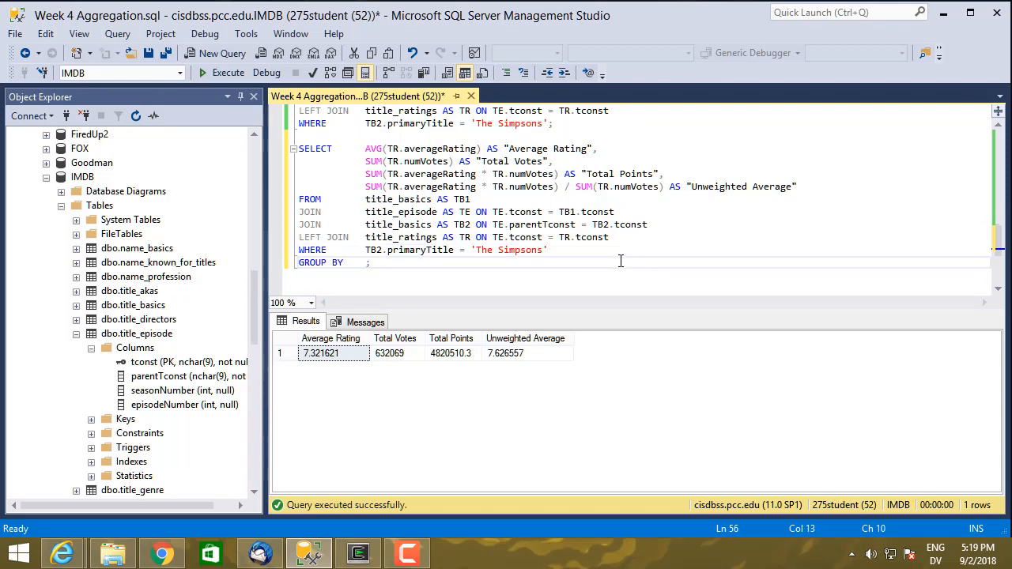
pyautogui.write('TE.seasonNumber')
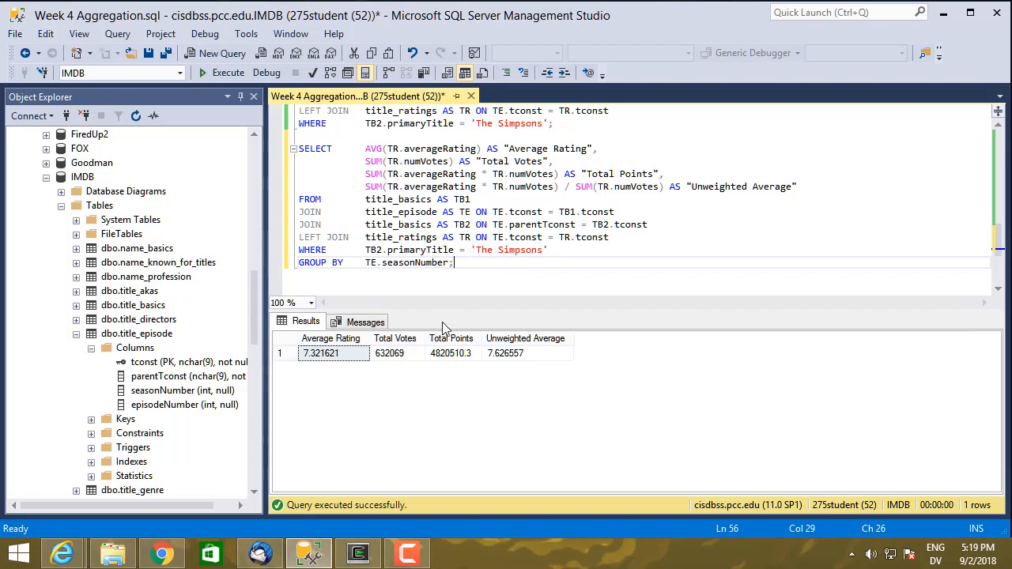
pyautogui.moveTo(452, 199)
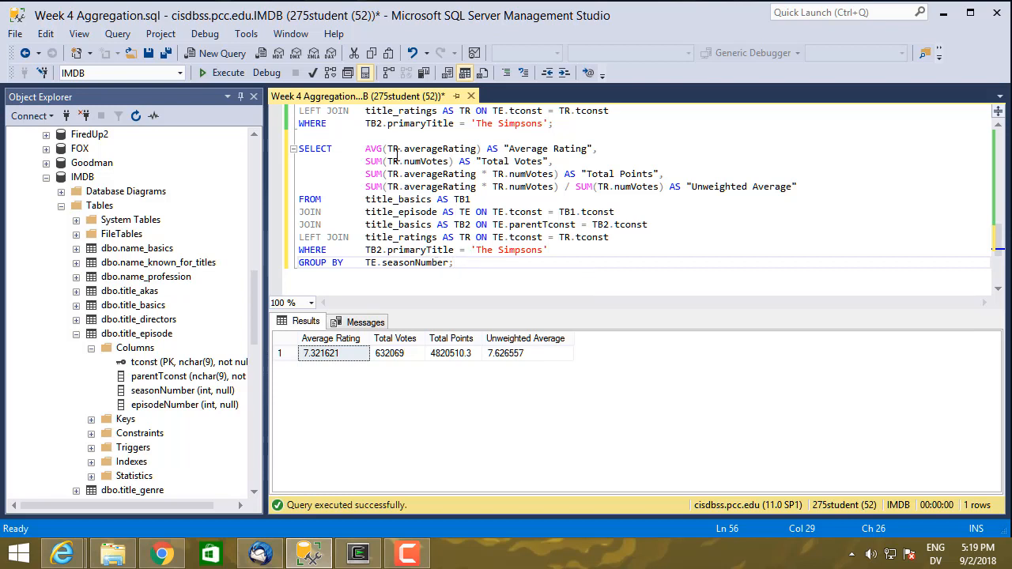
pyautogui.moveTo(373, 149)
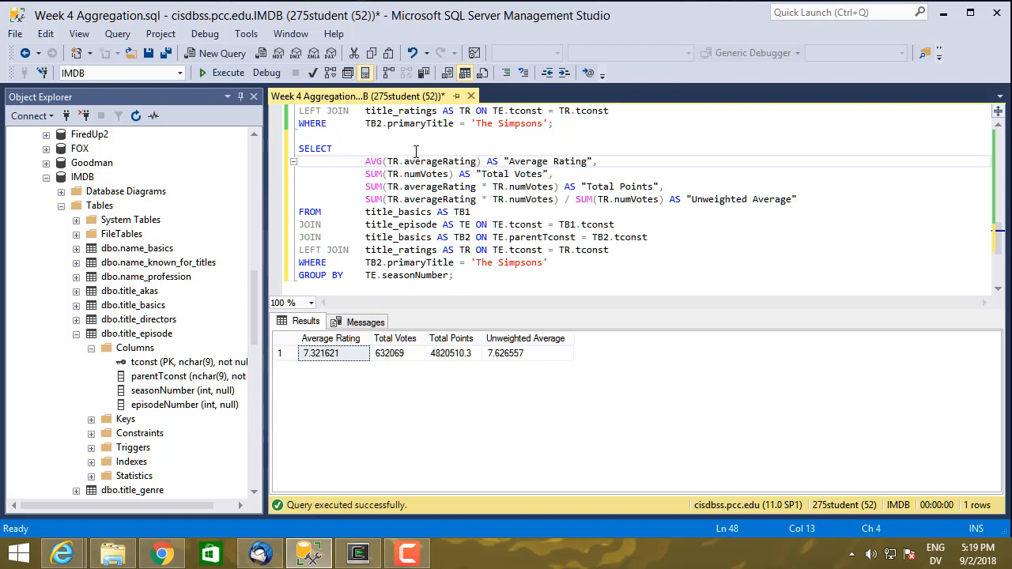
# Step: Select TE.seasonNumber AS "Season" and run the grouped query, returning 31 per-season rows
pyautogui.write('T')
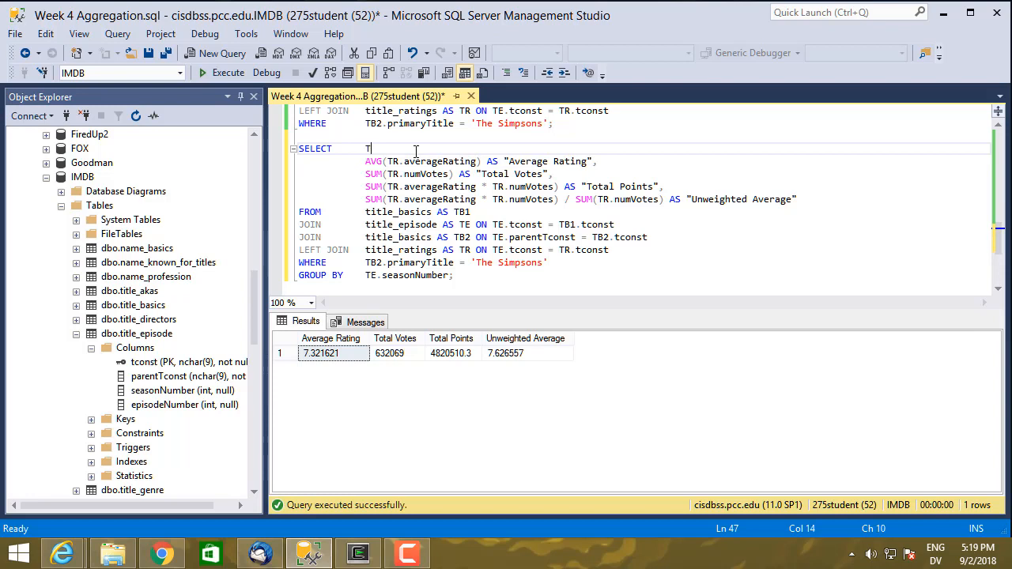
pyautogui.write('E.Se')
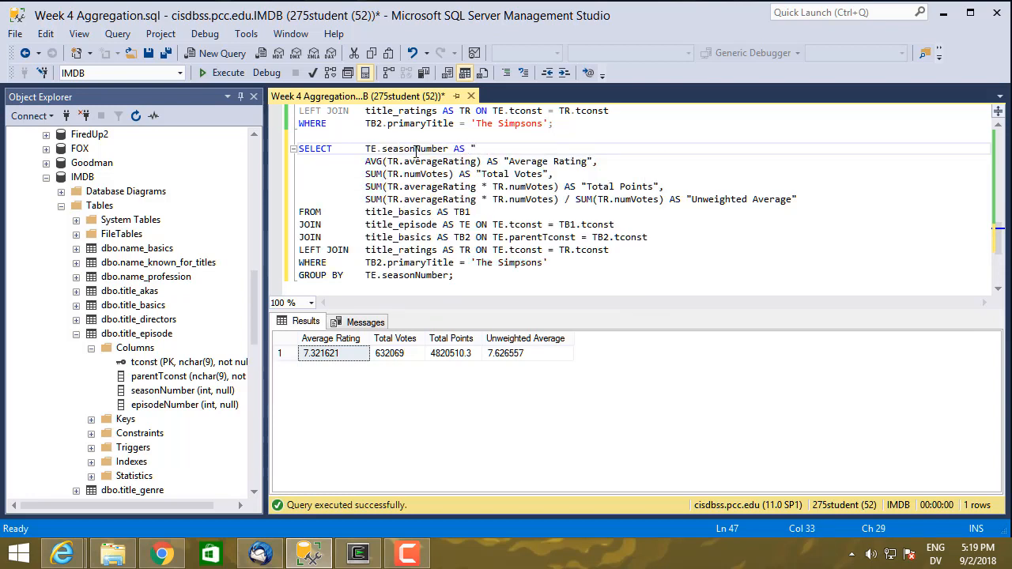
pyautogui.write('Season",')
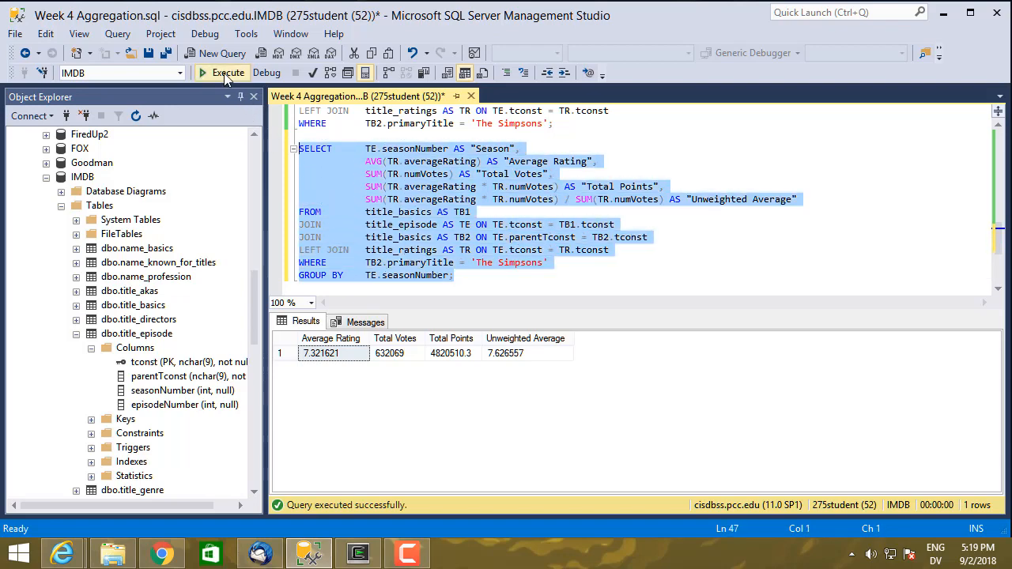
pyautogui.click(228, 72)
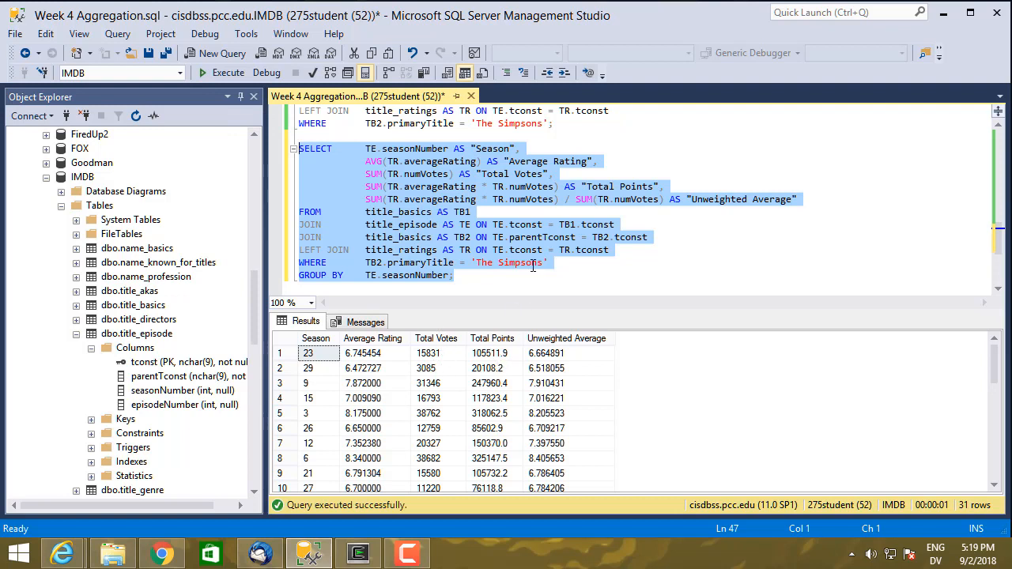
# Step: Delete the Total Votes and Total Points columns and rerun, keeping Season and the two averages
pyautogui.click(599, 161)
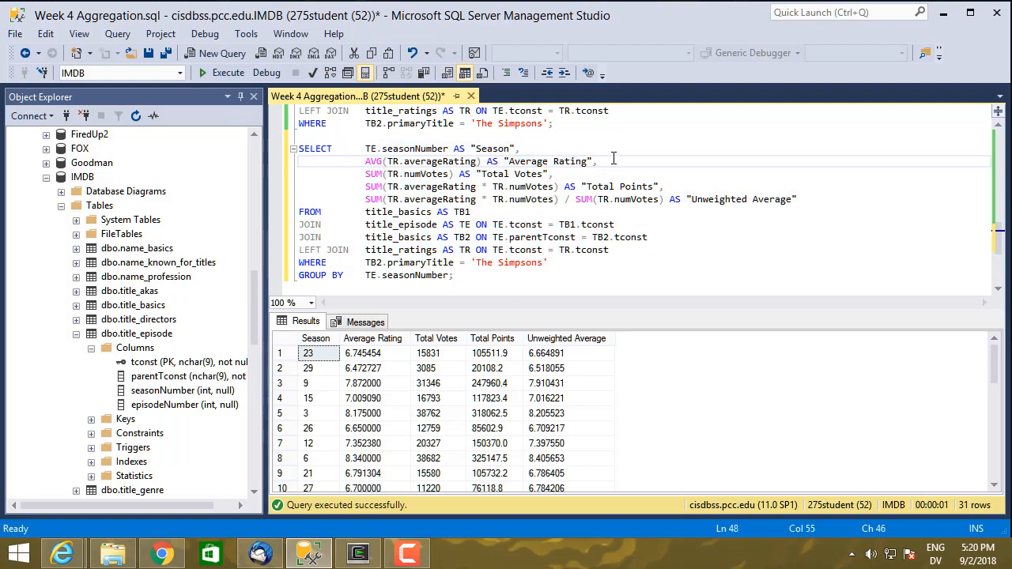
pyautogui.moveTo(601, 161); pyautogui.dragTo(667, 186)
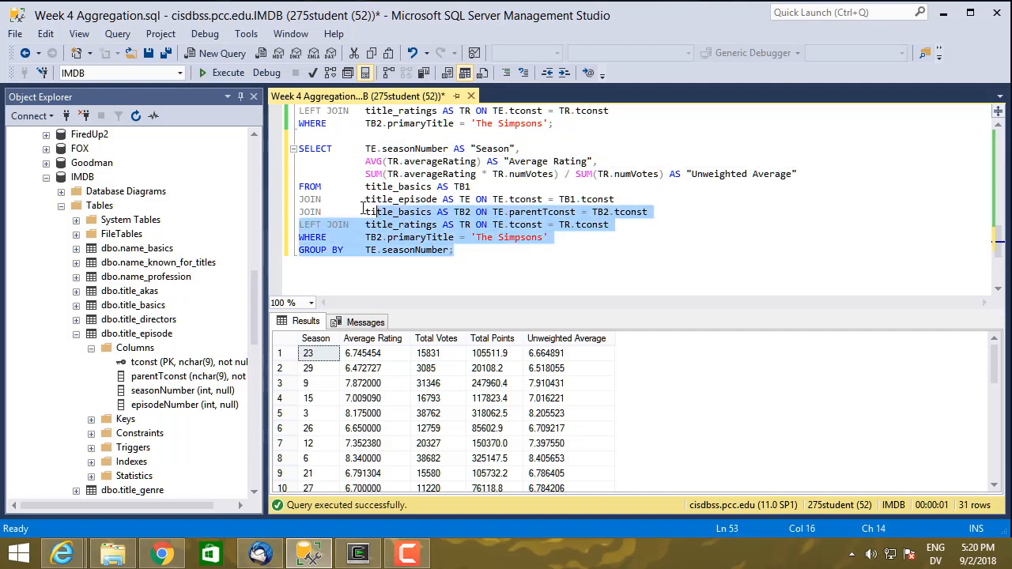
pyautogui.click(228, 73)
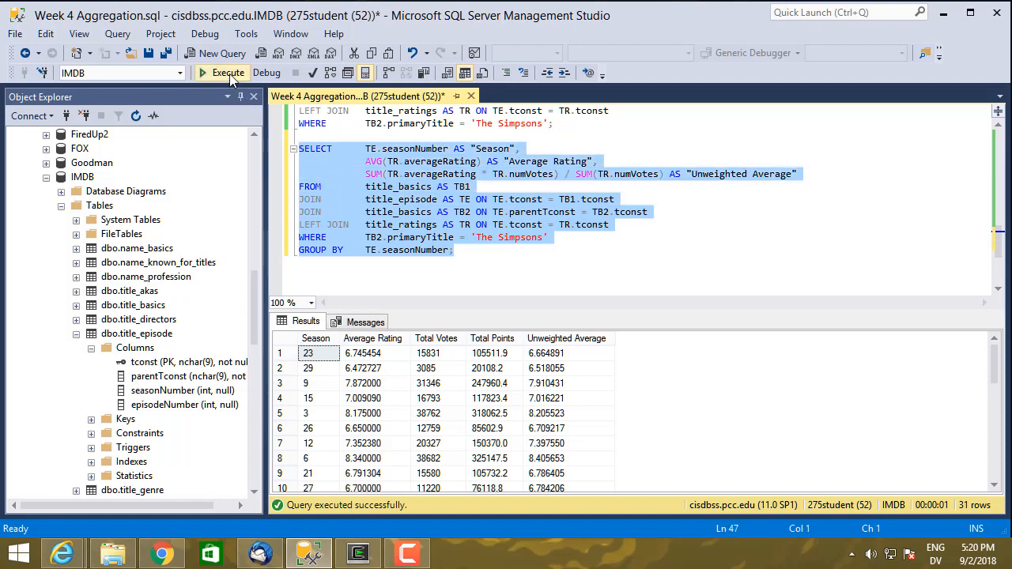
pyautogui.click(227, 73)
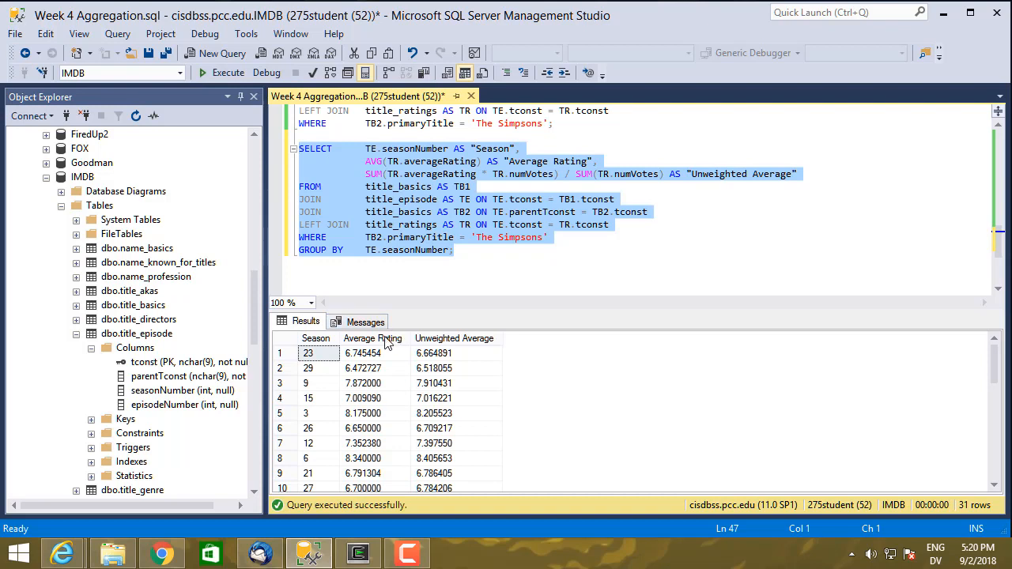
pyautogui.moveTo(308, 428)
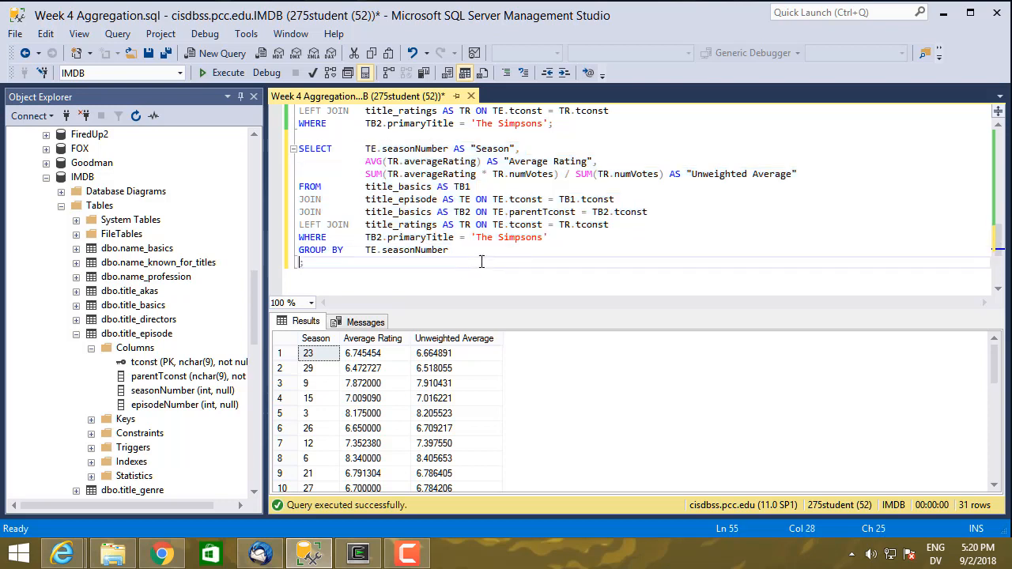
pyautogui.write('ORDER BY;')
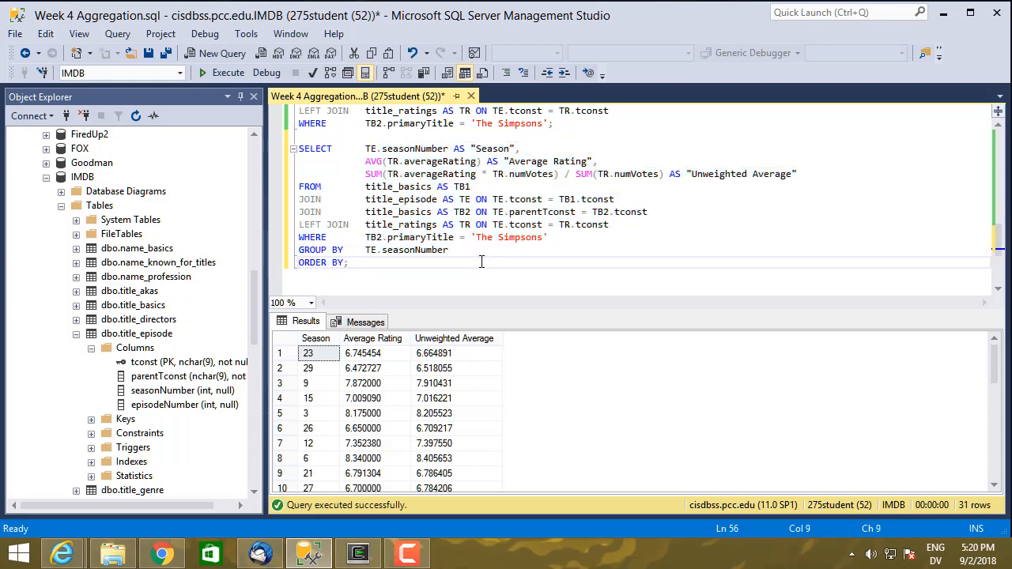
pyautogui.write('TE.seasonNumber')
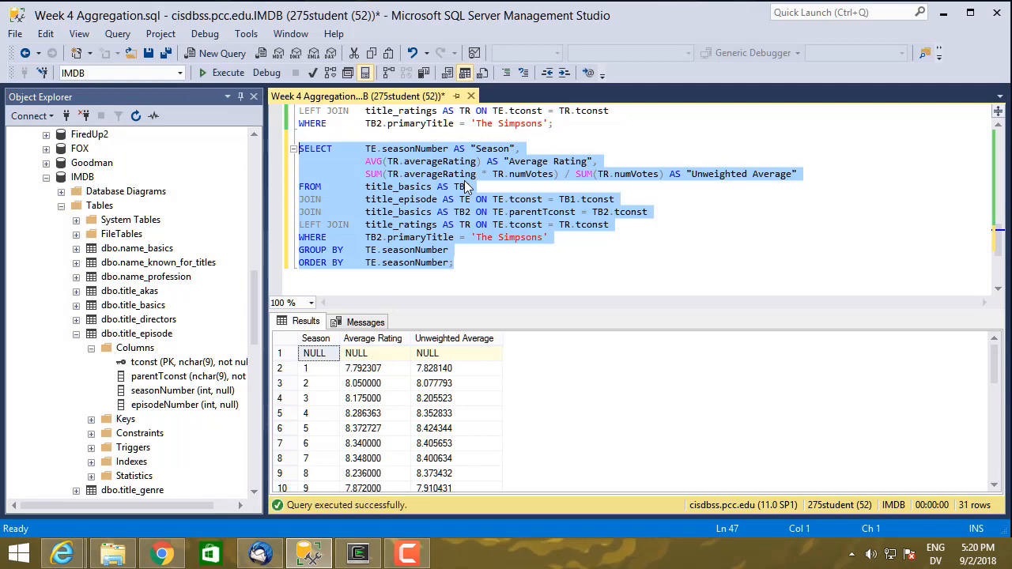
pyautogui.moveTo(387, 345)
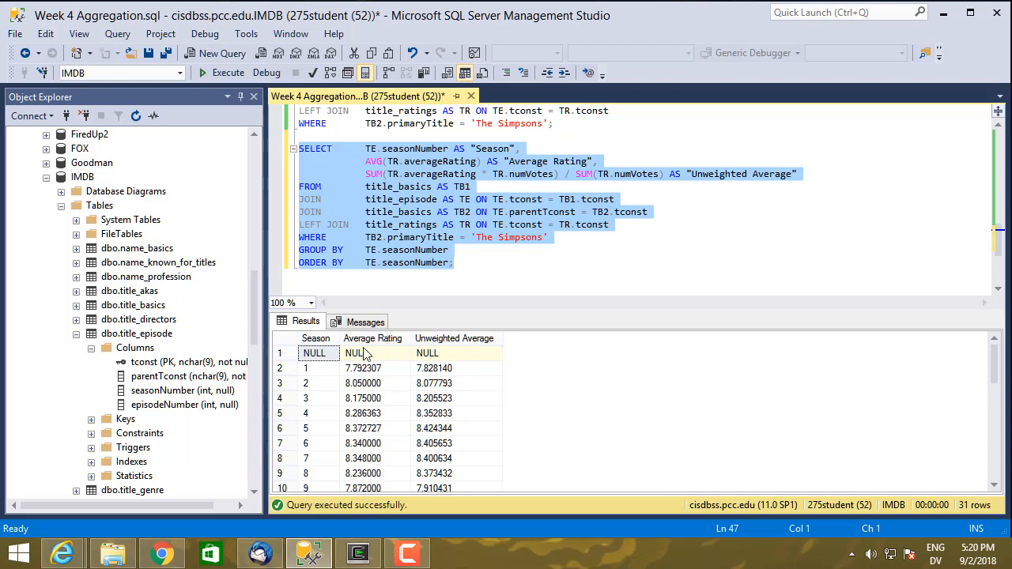
pyautogui.moveTo(423, 357)
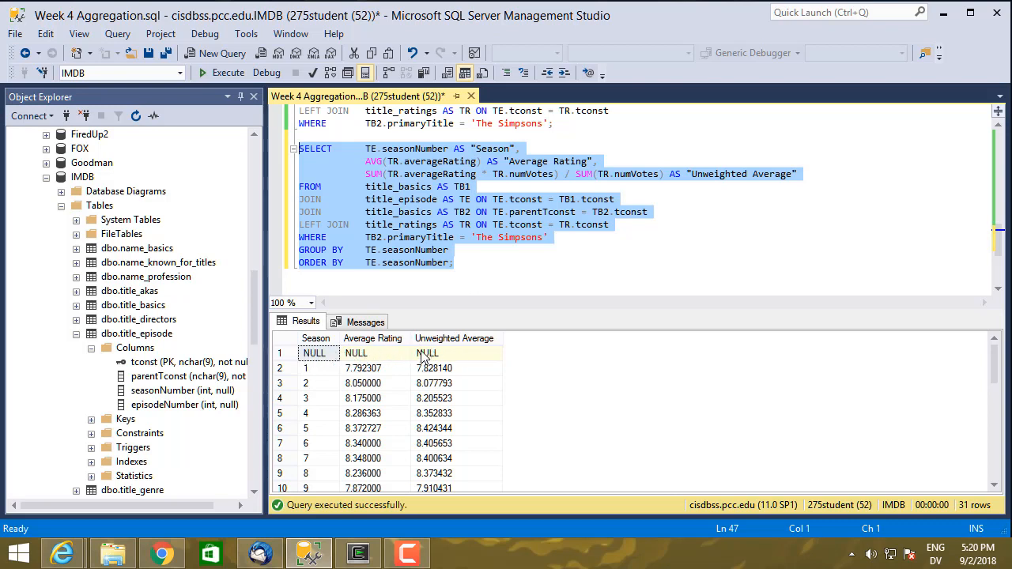
pyautogui.moveTo(320, 376)
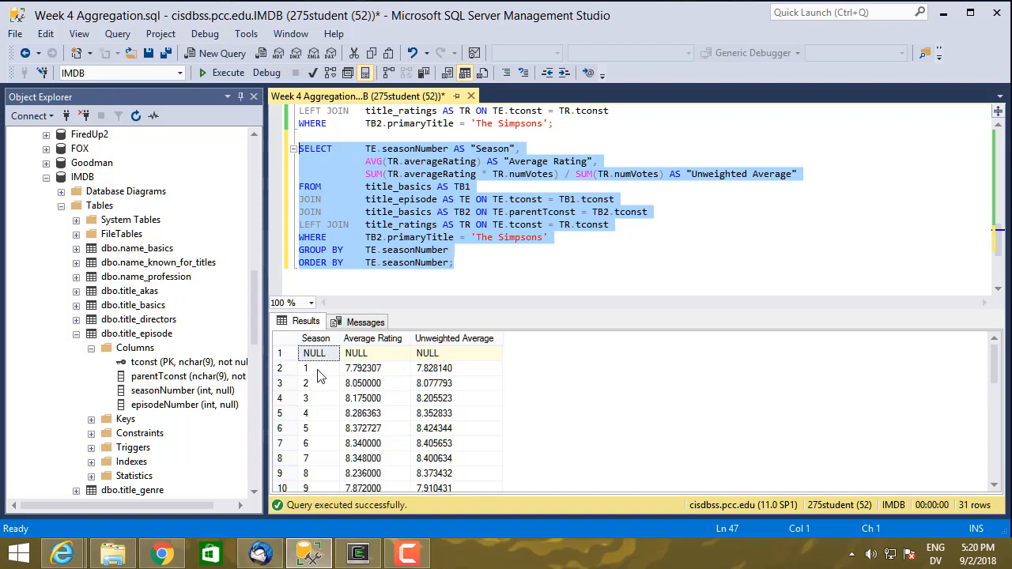
pyautogui.moveTo(357, 408)
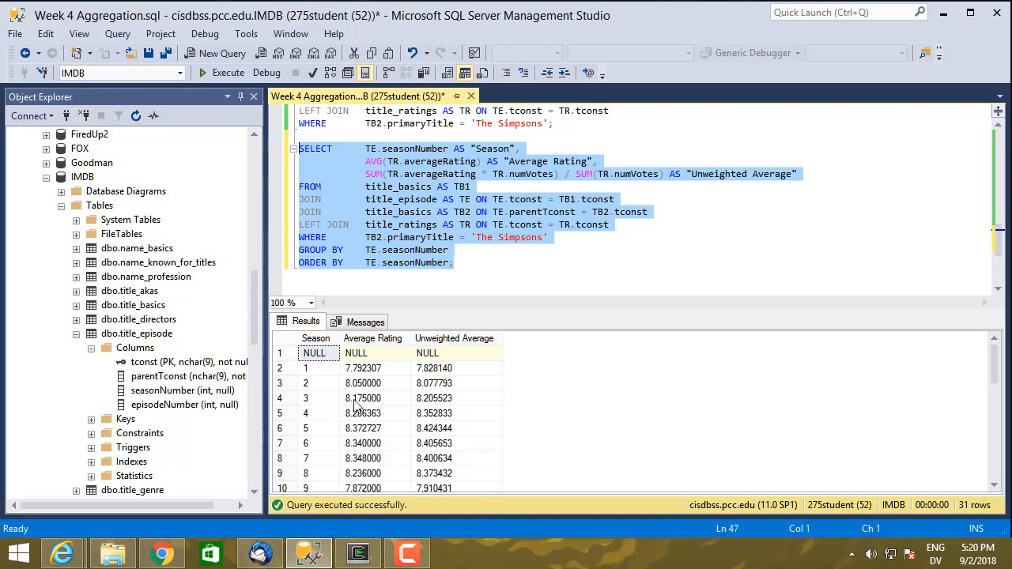
pyautogui.scroll(-3)
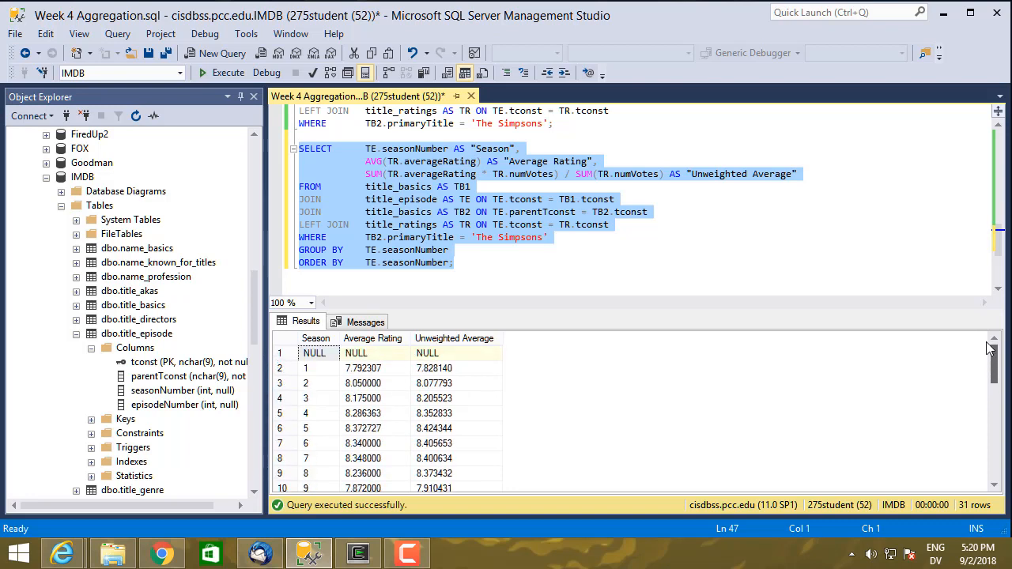
pyautogui.moveTo(989, 357)
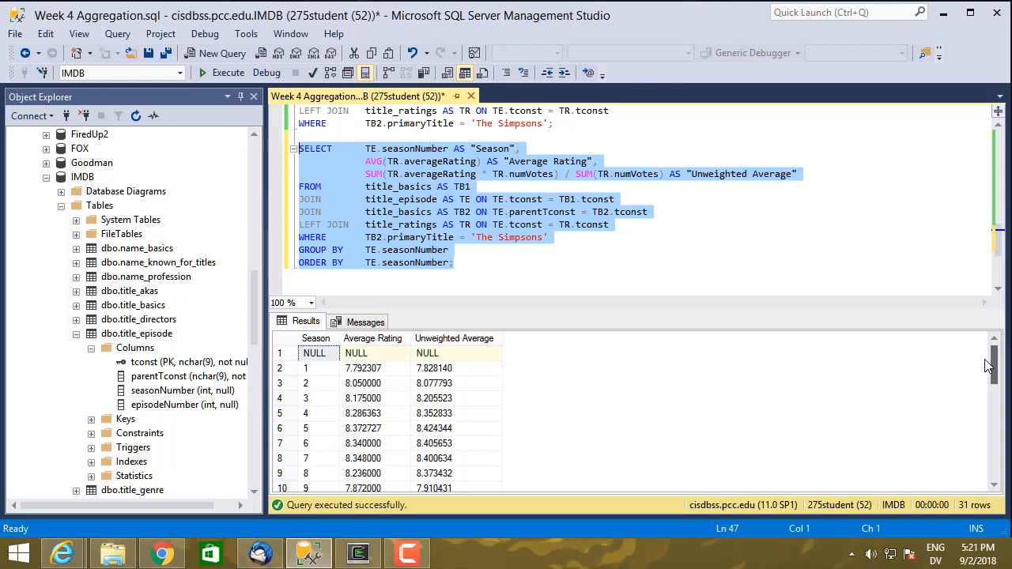
pyautogui.scroll(-3)
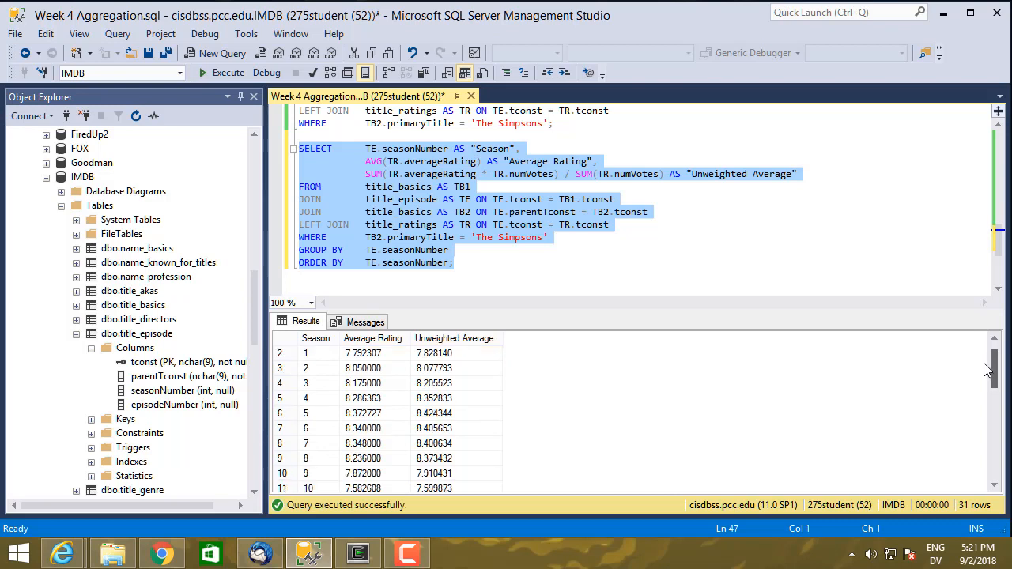
pyautogui.scroll(-3)
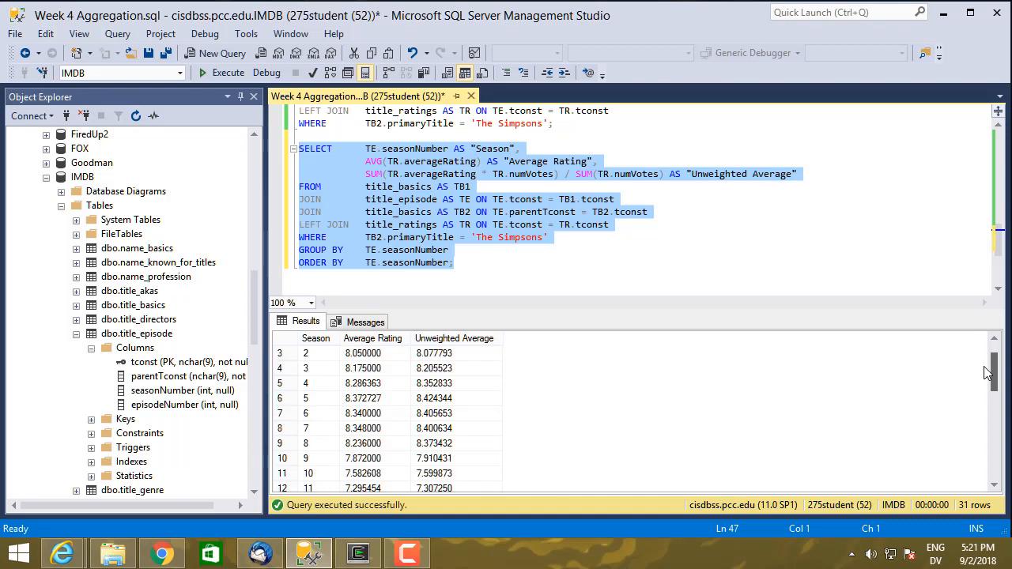
pyautogui.scroll(-3)
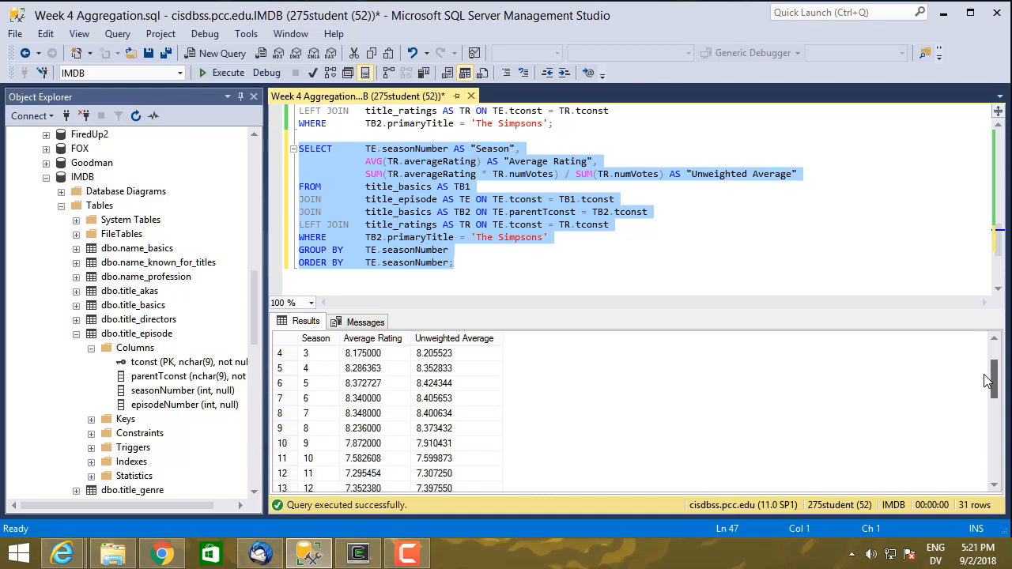
pyautogui.scroll(-3)
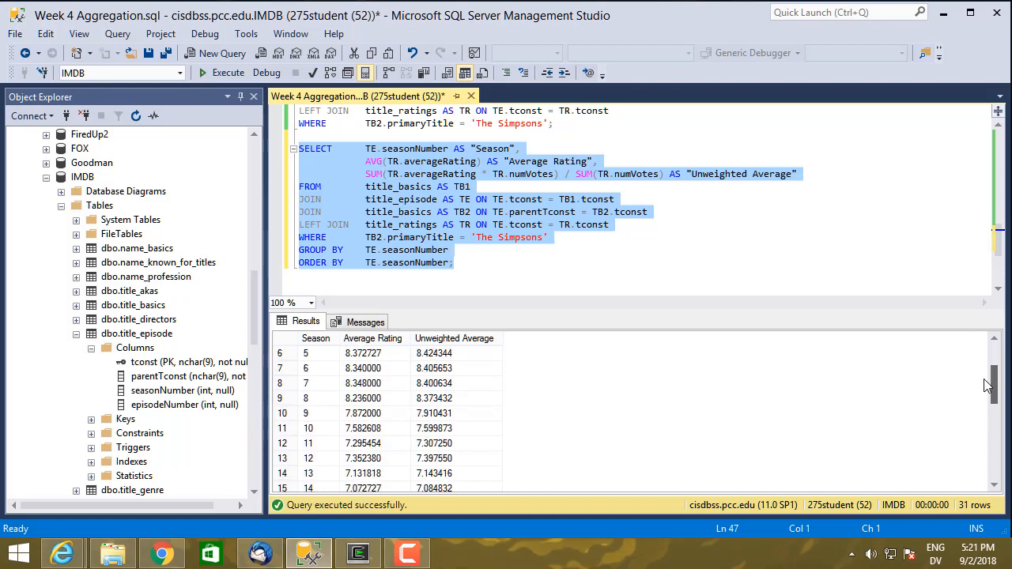
pyautogui.scroll(-3)
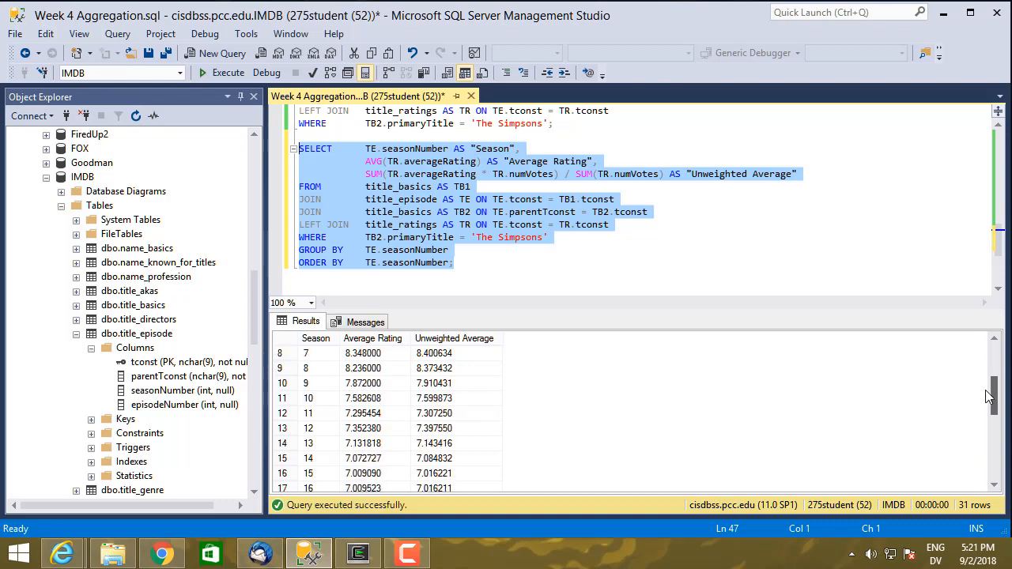
pyautogui.scroll(-3)
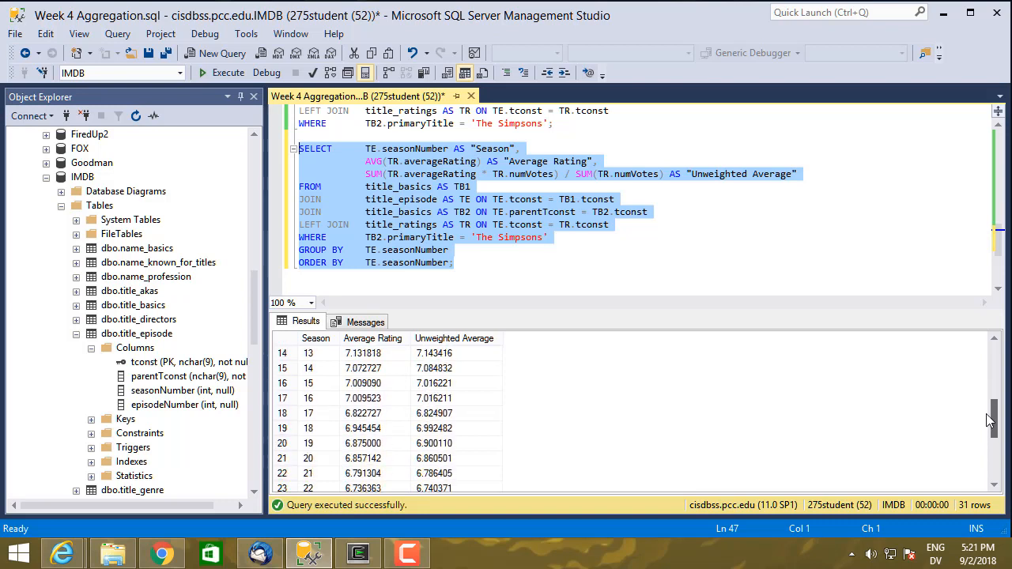
pyautogui.scroll(-3)
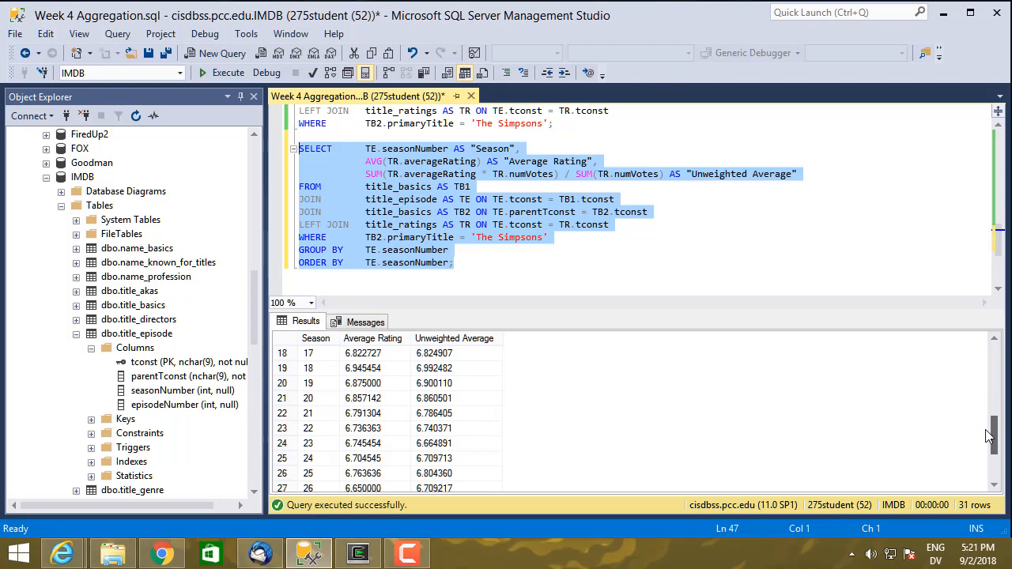
pyautogui.scroll(-3)
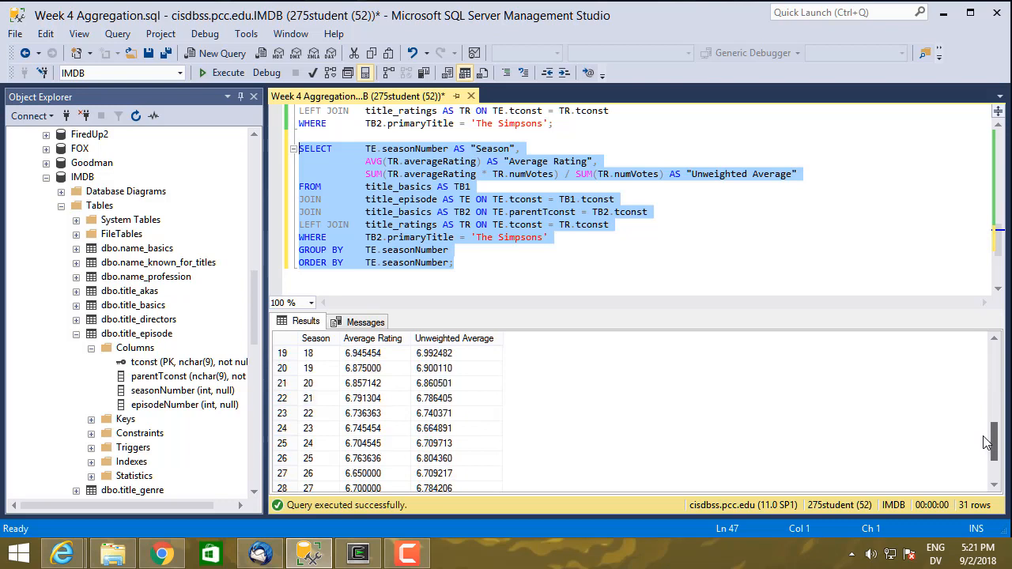
pyautogui.scroll(-3)
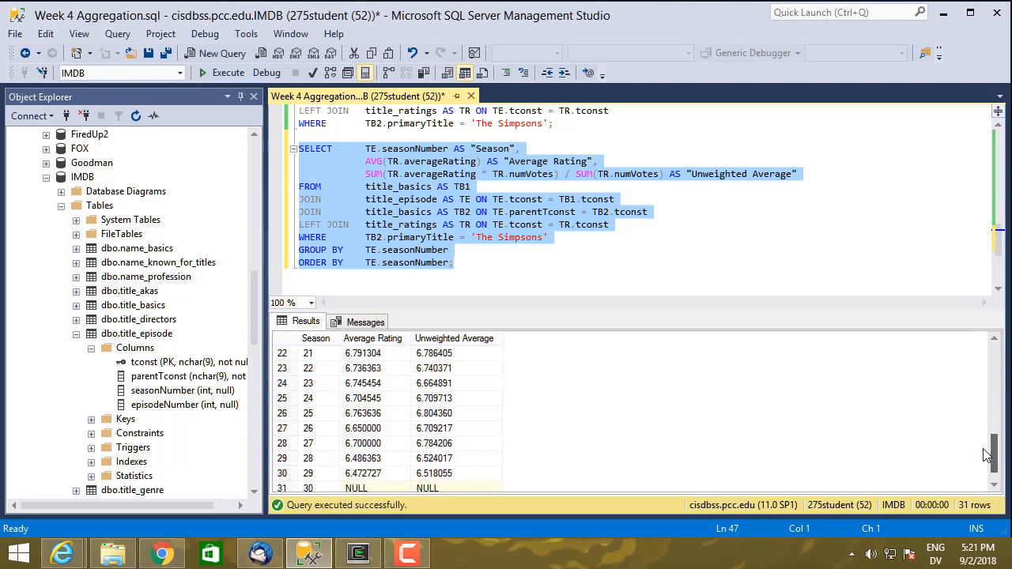
pyautogui.scroll(-3)
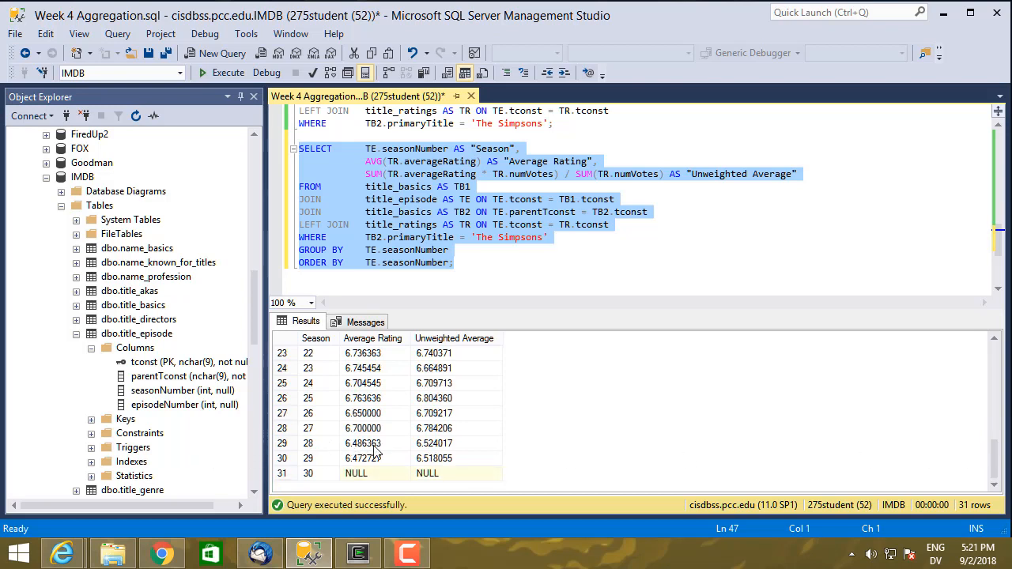
pyautogui.moveTo(955, 432)
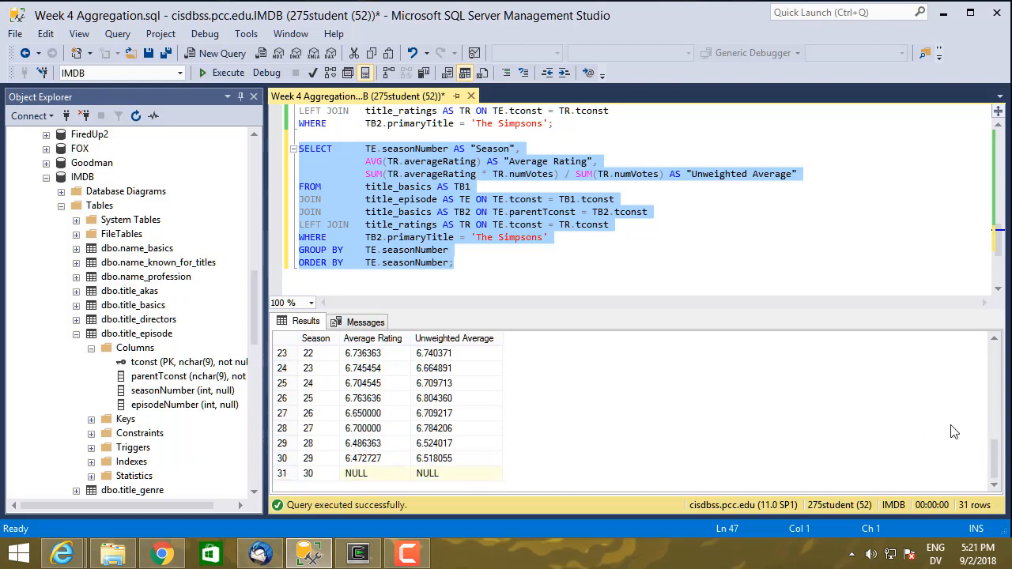
pyautogui.moveTo(433, 411)
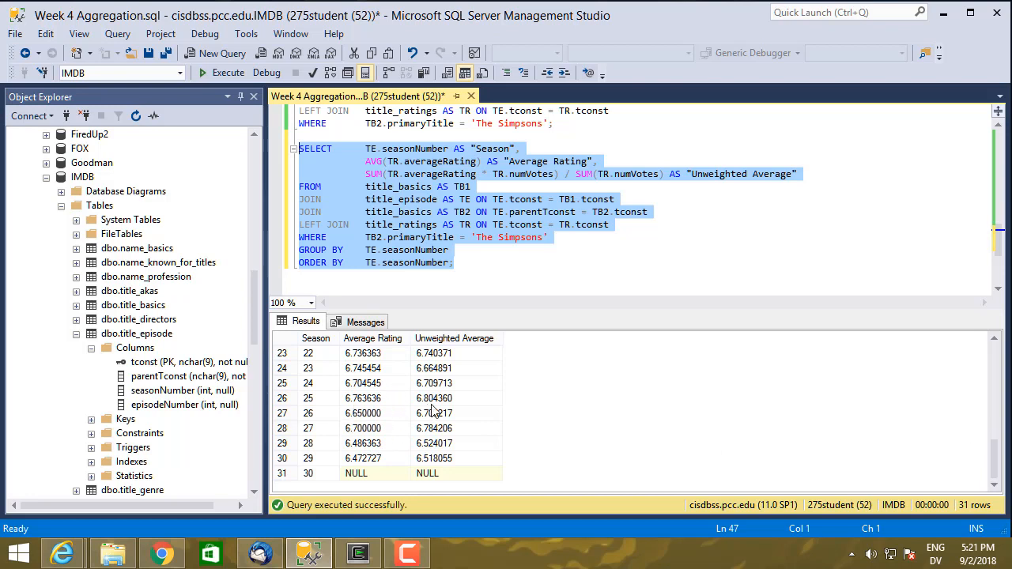
pyautogui.moveTo(620, 311)
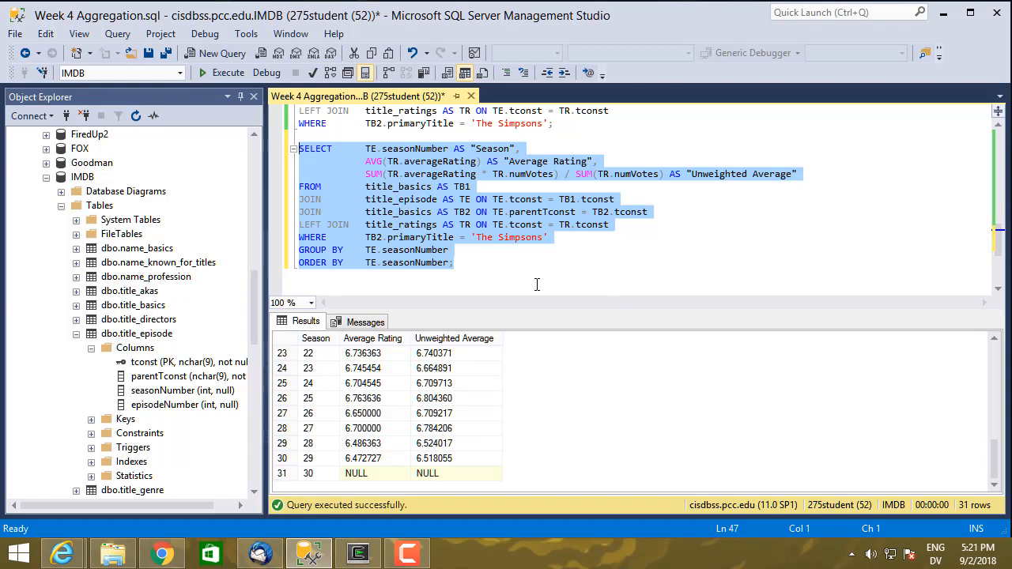
pyautogui.moveTo(446, 229)
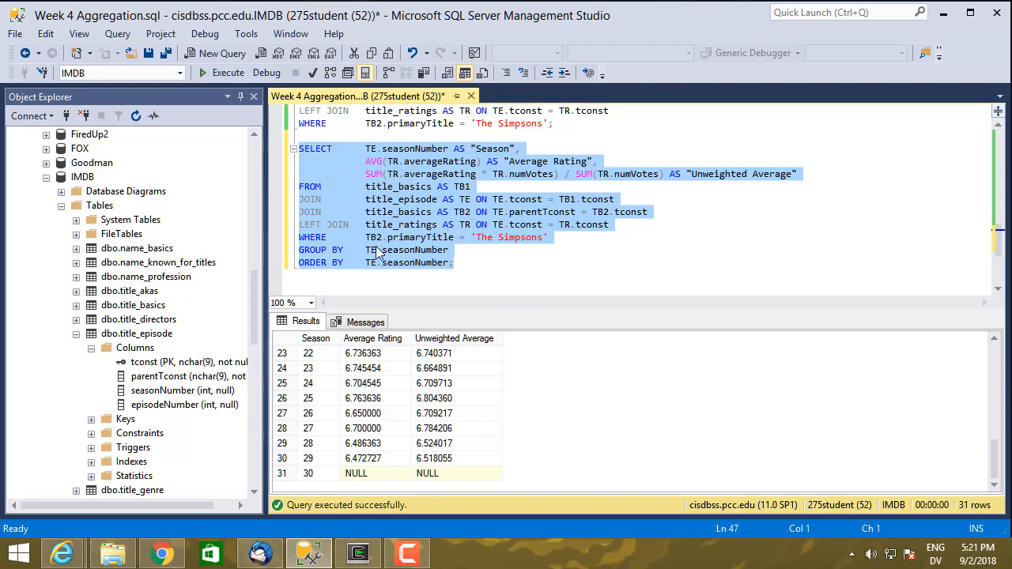
pyautogui.moveTo(425, 253)
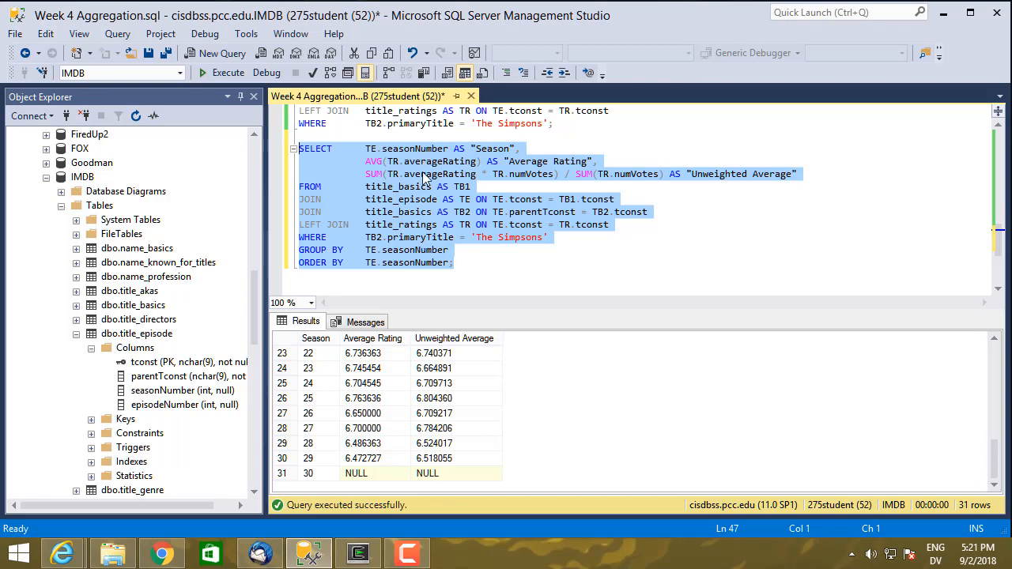
pyautogui.moveTo(427, 217)
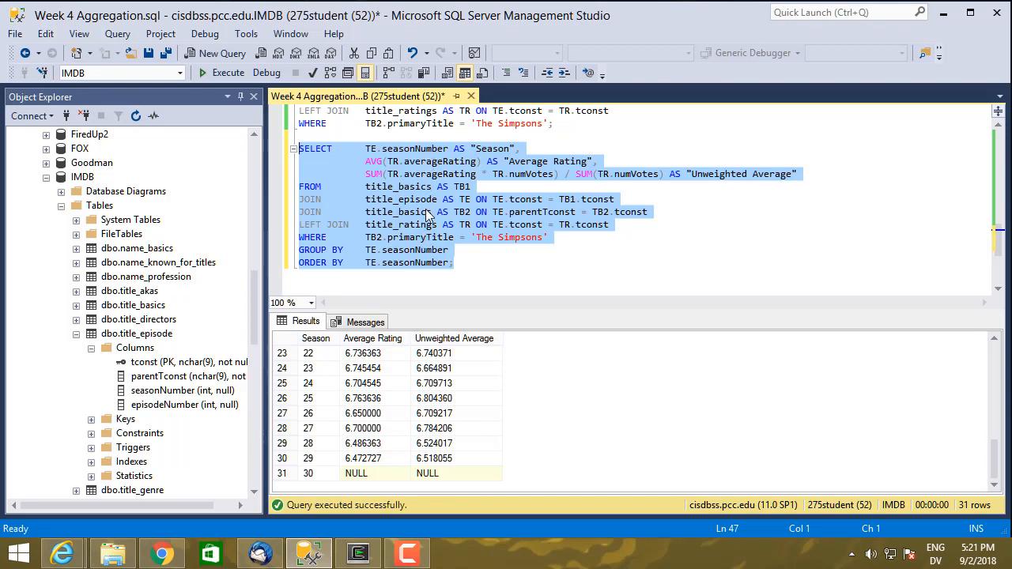
pyautogui.moveTo(433, 194)
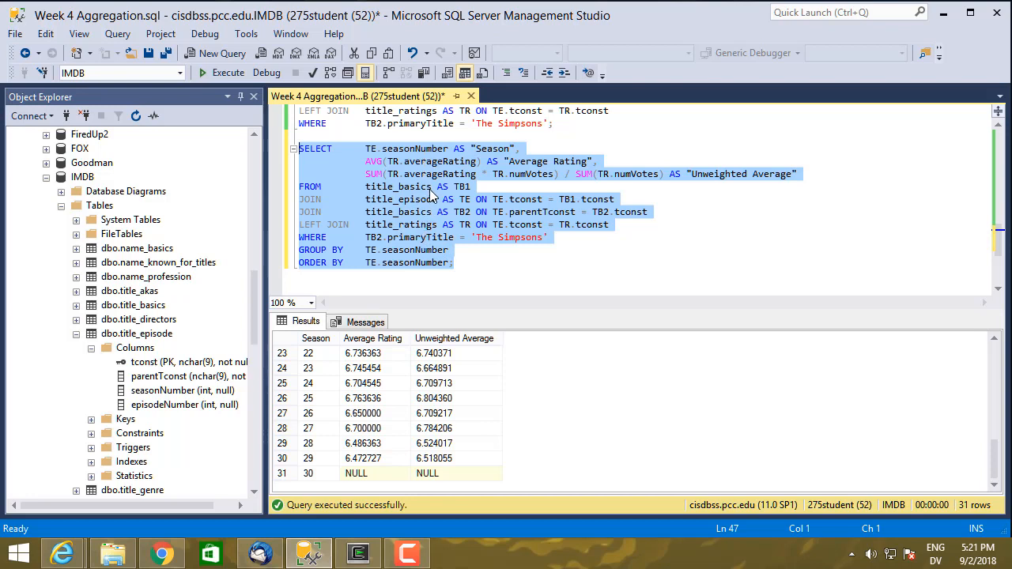
pyautogui.moveTo(496, 177)
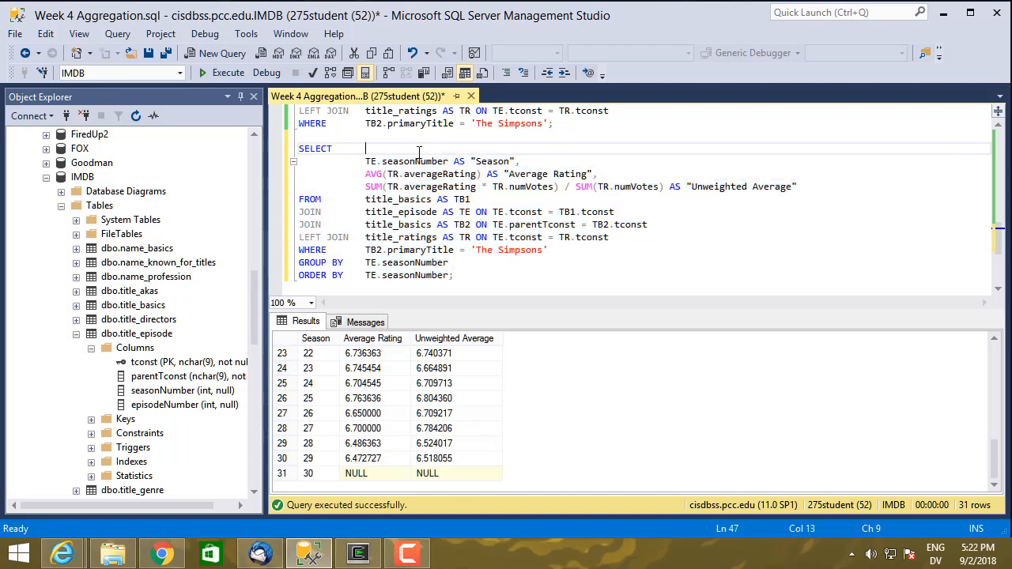
# Step: Add TB2.primaryTitle AS "Series Name" as the first SELECT column and select the query to run
pyautogui.write('TB2')
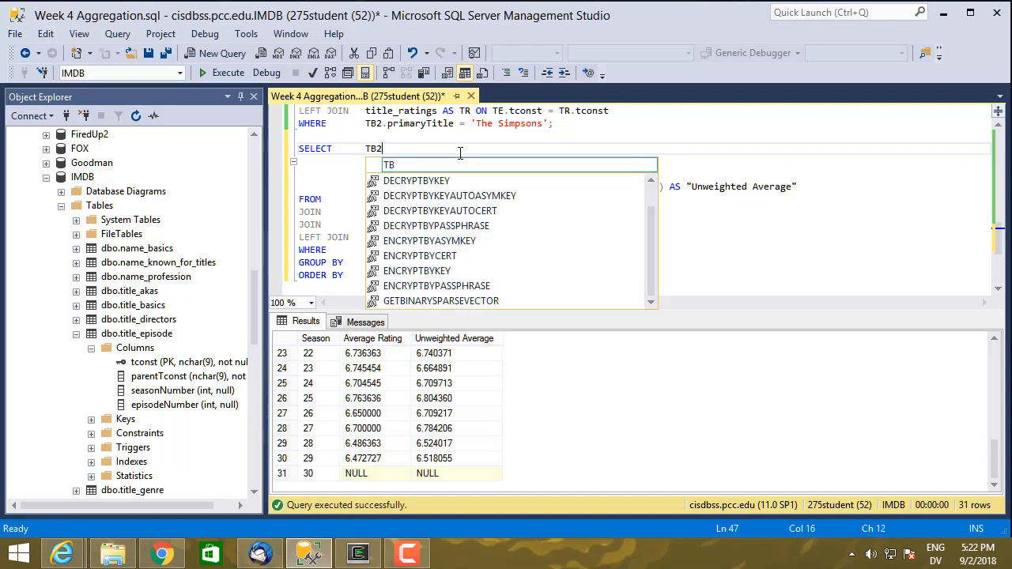
pyautogui.write('.primaryTitle AS "Series Name",')
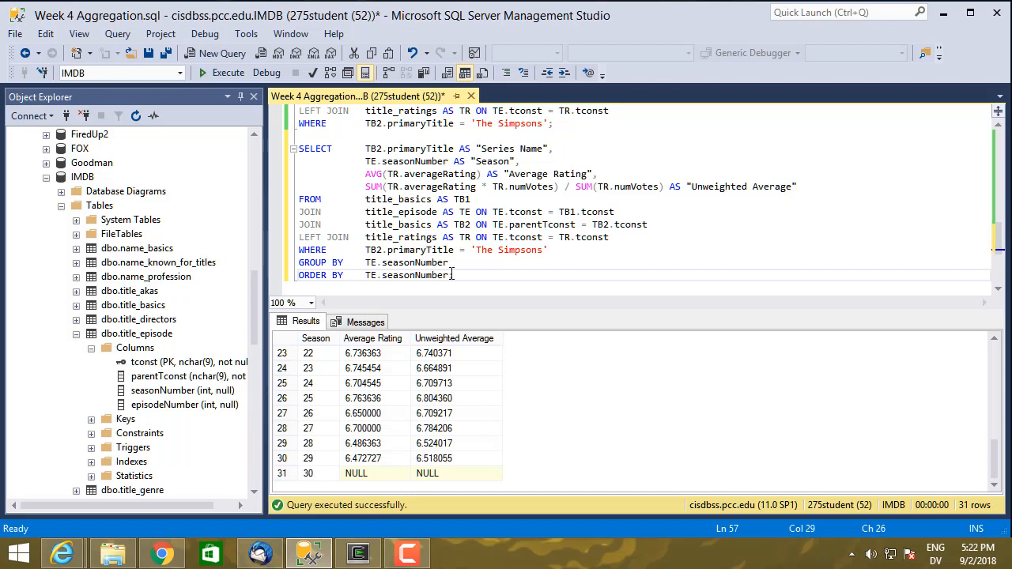
pyautogui.moveTo(367, 224); pyautogui.dragTo(455, 276)
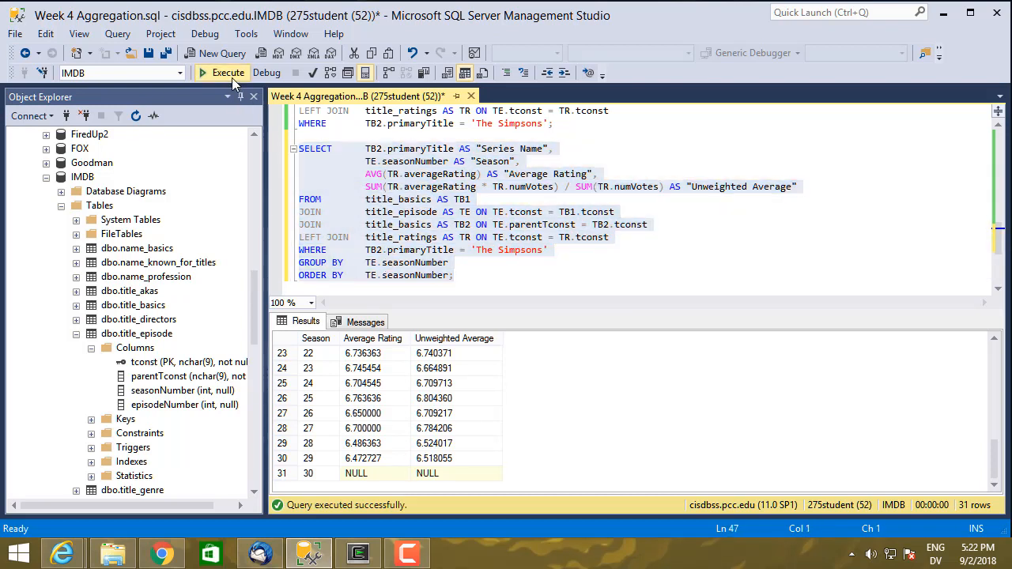
pyautogui.click(228, 72)
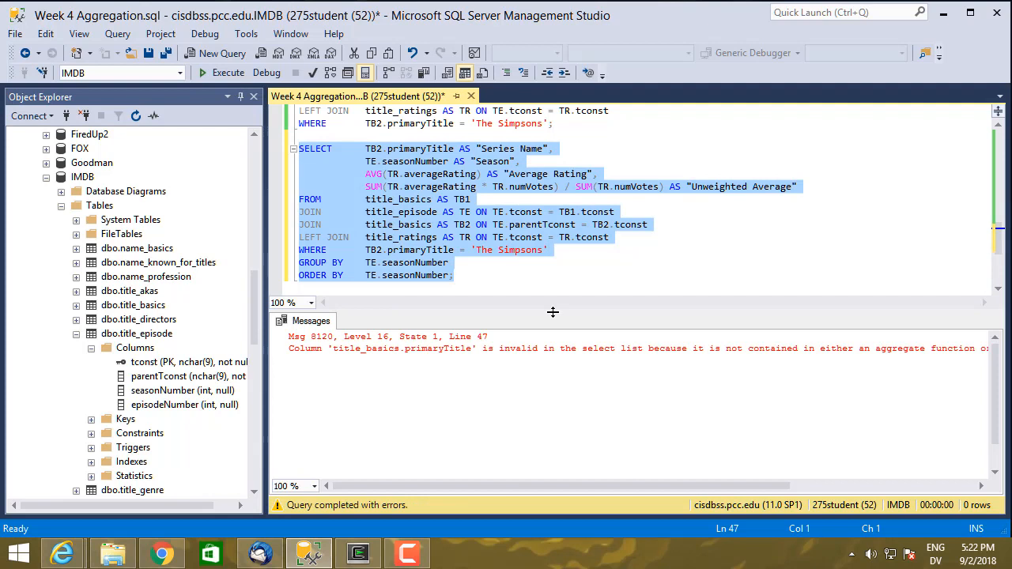
pyautogui.moveTo(523, 190)
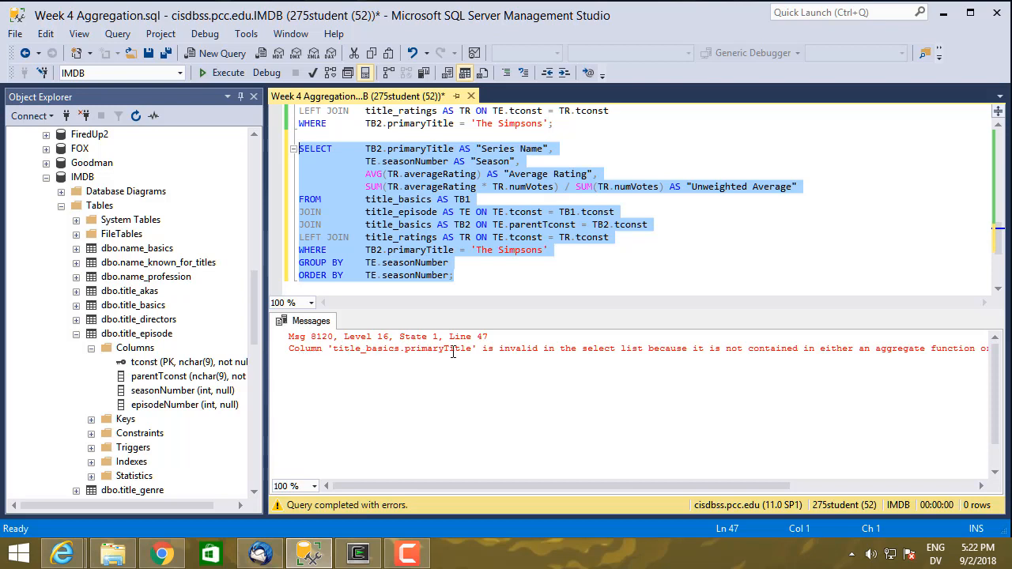
pyautogui.moveTo(607, 351)
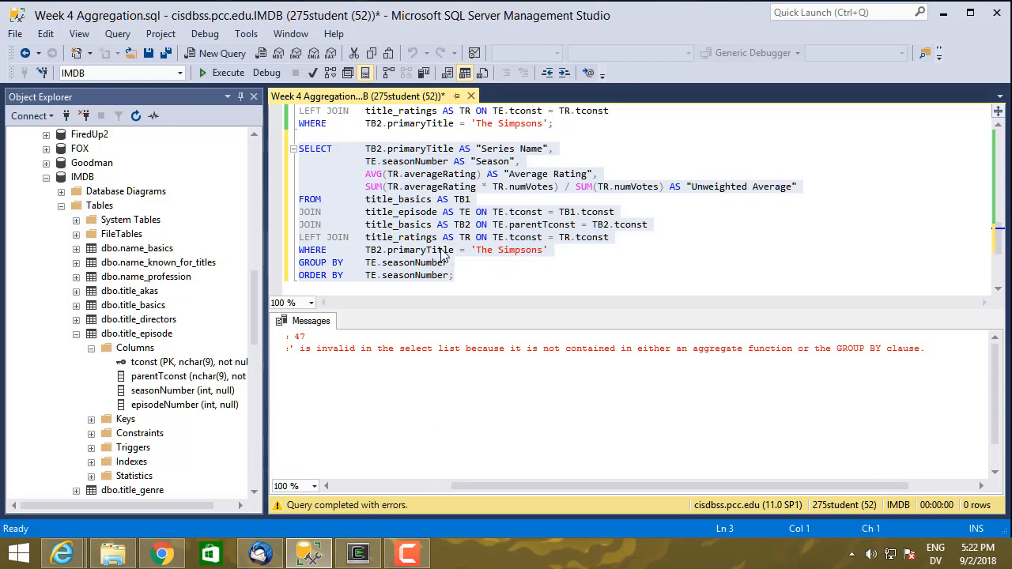
pyautogui.moveTo(449, 256)
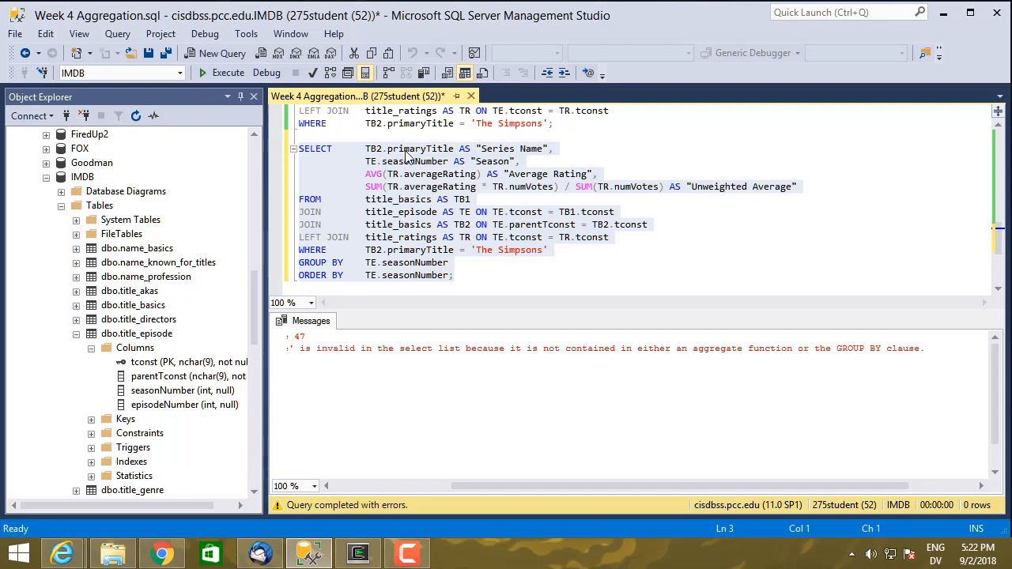
pyautogui.moveTo(407, 156)
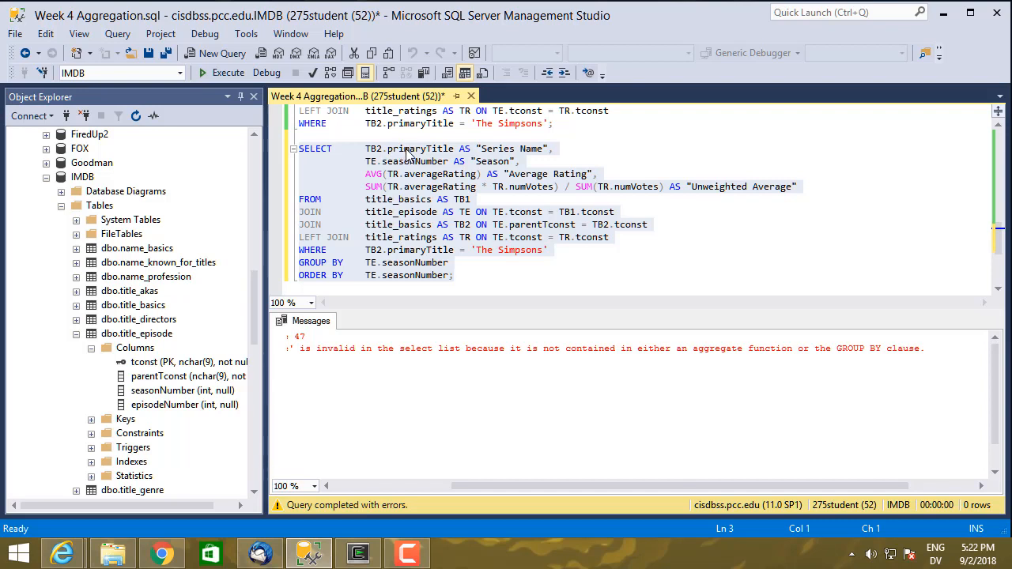
pyautogui.moveTo(407, 155)
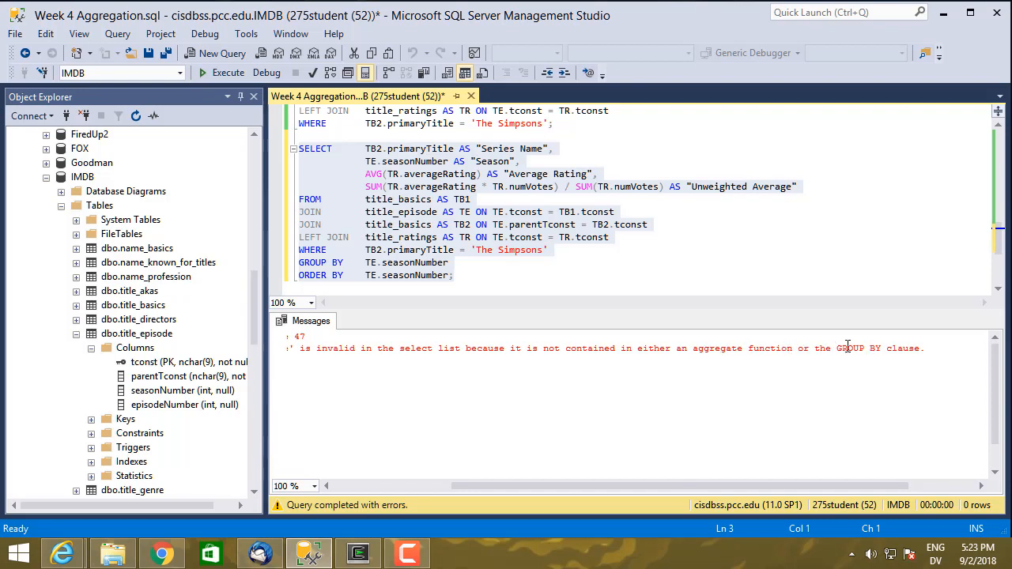
pyautogui.moveTo(399, 155)
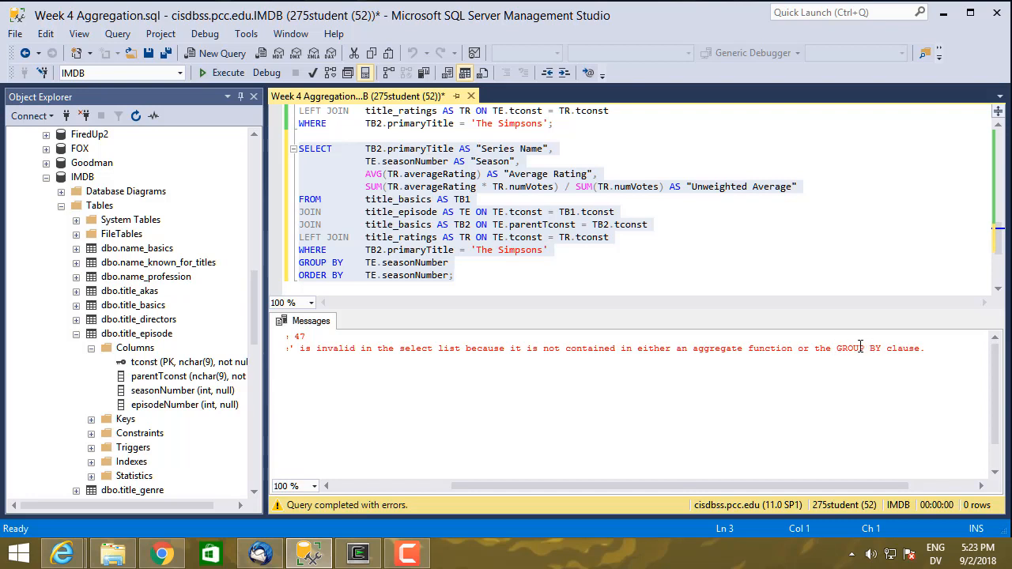
pyautogui.moveTo(852, 347)
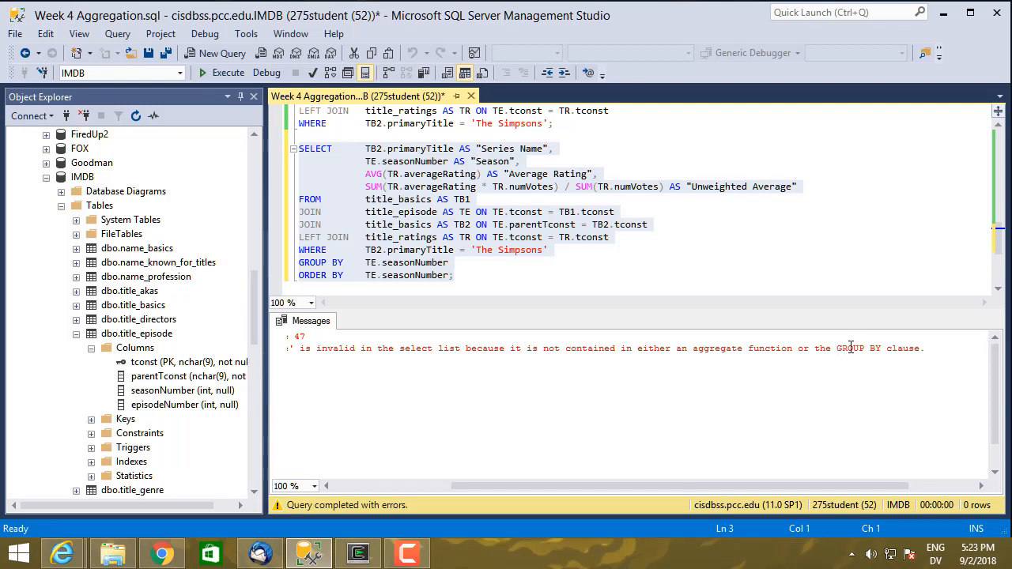
pyautogui.moveTo(869, 348)
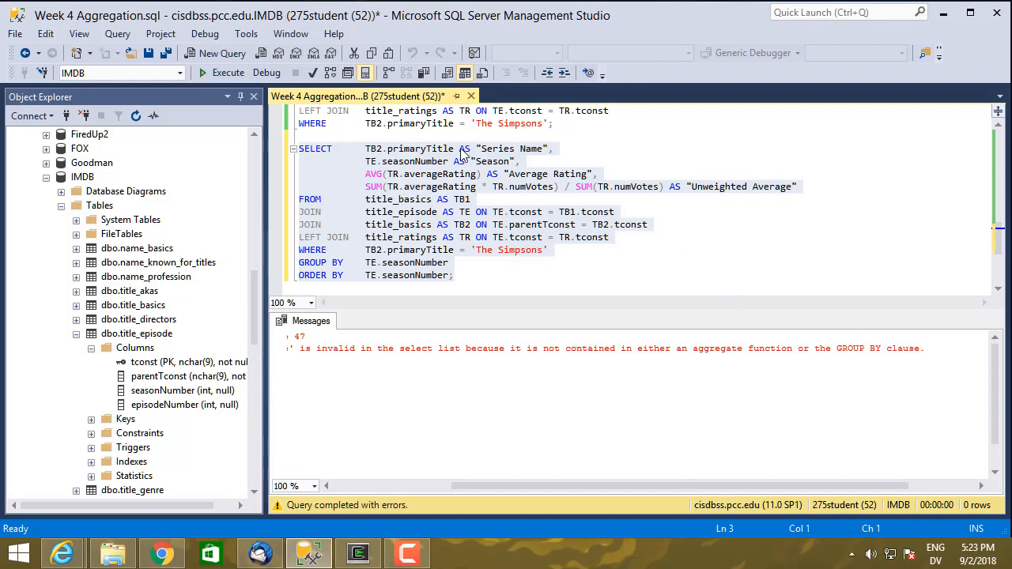
pyautogui.moveTo(437, 150)
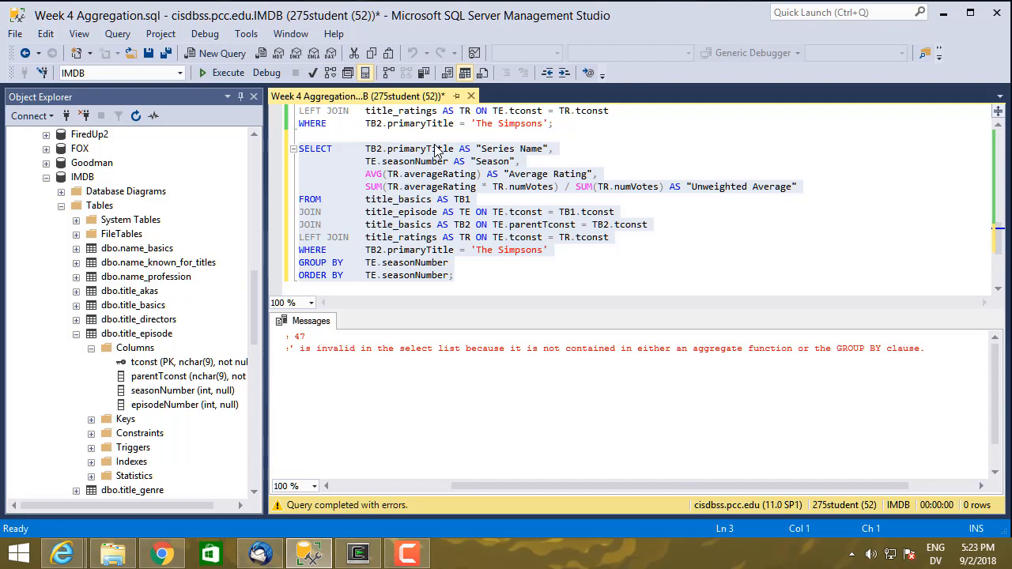
pyautogui.moveTo(435, 150)
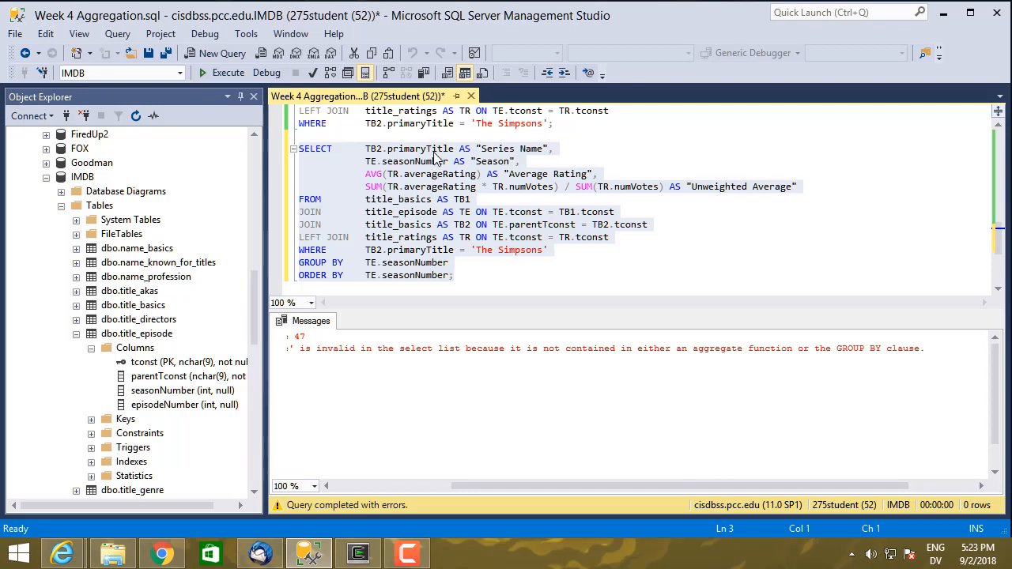
pyautogui.moveTo(436, 152)
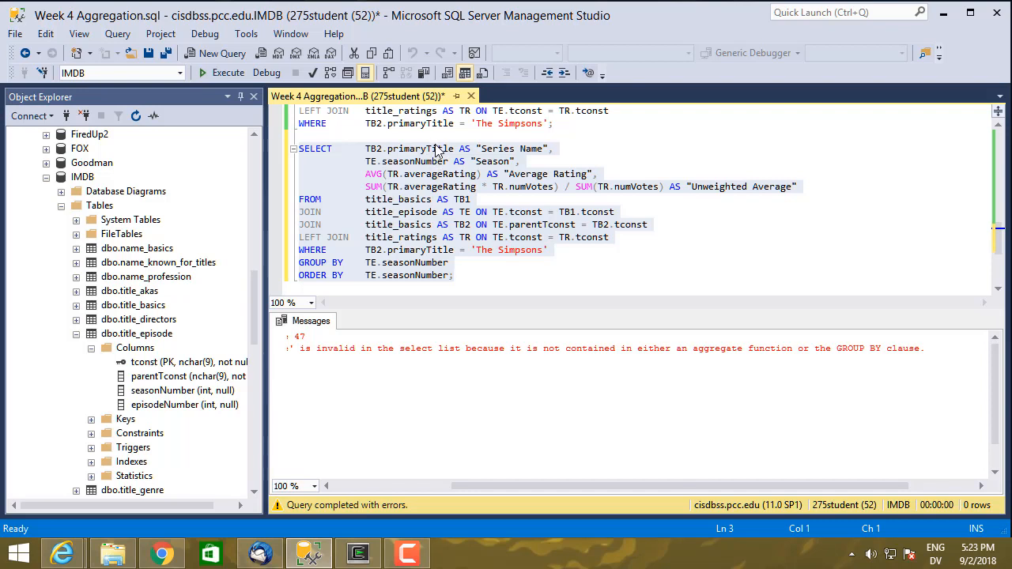
pyautogui.moveTo(435, 267)
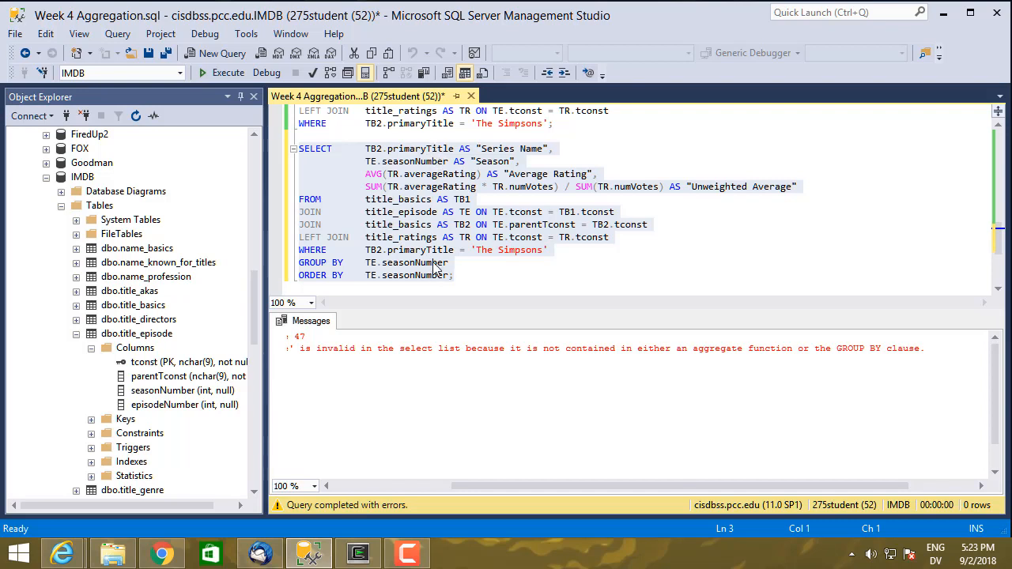
# Step: Append TB2.primaryTitle to the GROUP BY and rerun, returning 31 rows with The Simpsons as Series Name
pyautogui.write(',')
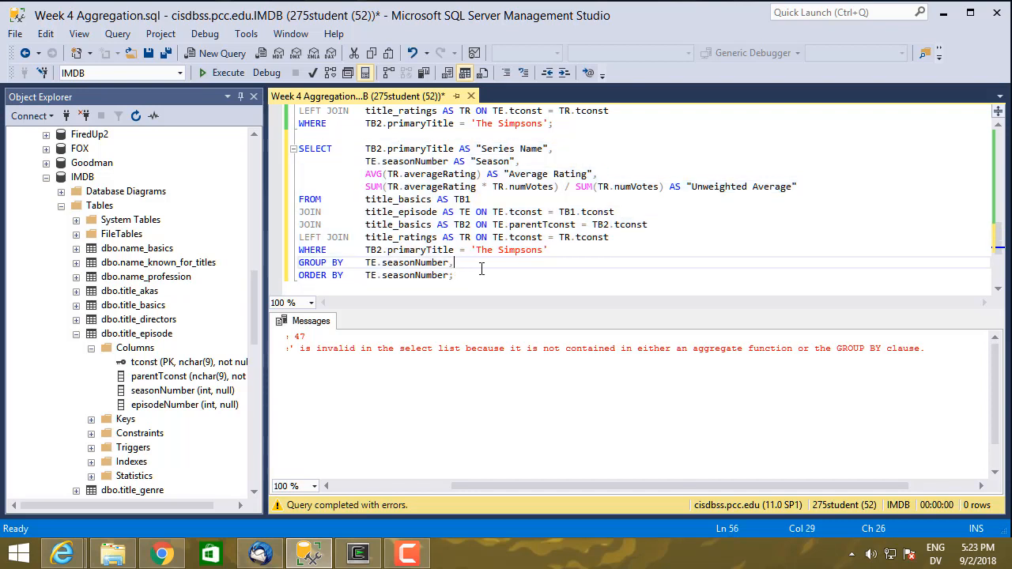
pyautogui.write('TB2.')
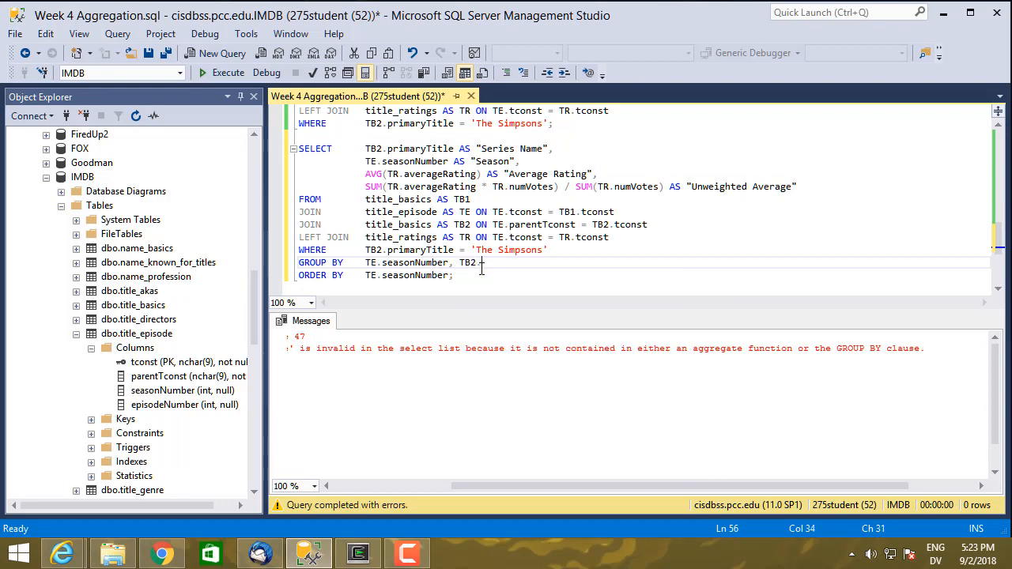
pyautogui.write('.primaryTitle')
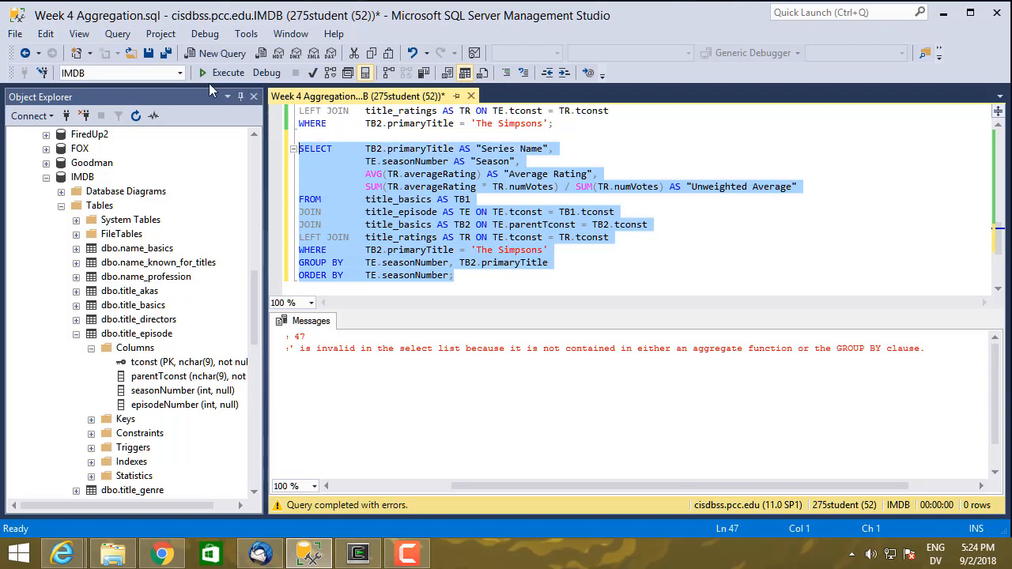
pyautogui.click(228, 73)
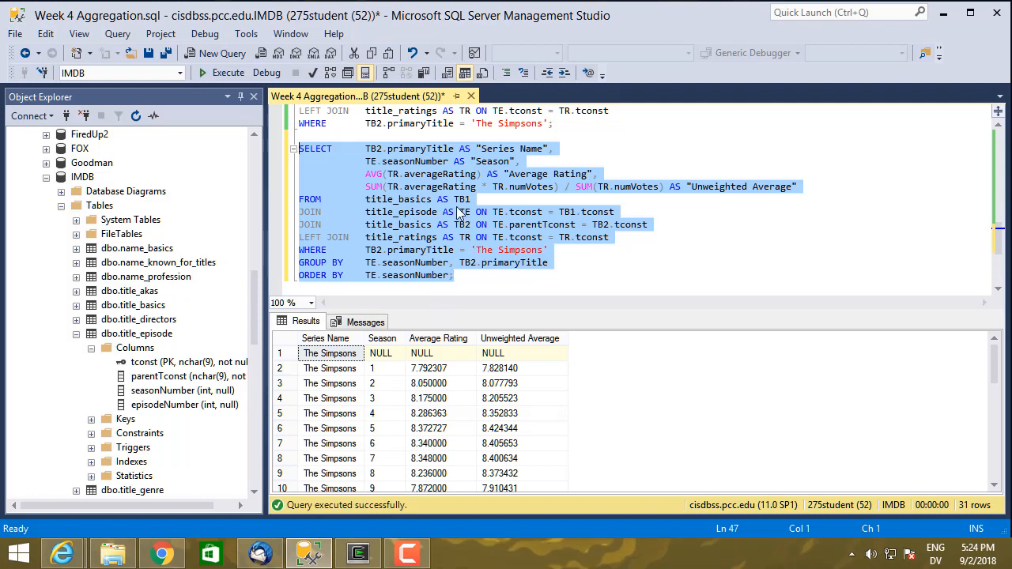
pyautogui.moveTo(462, 218)
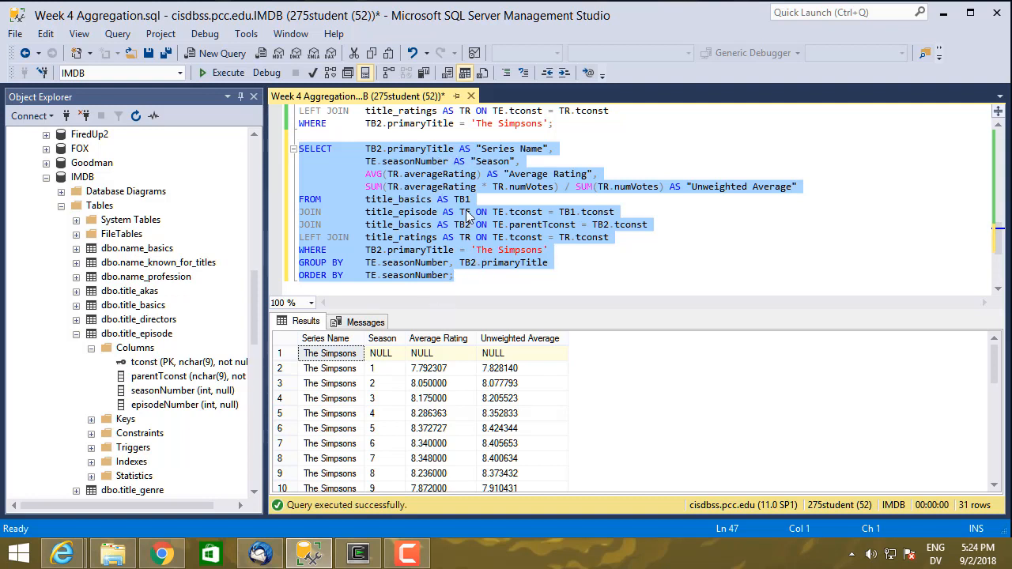
pyautogui.moveTo(494, 272)
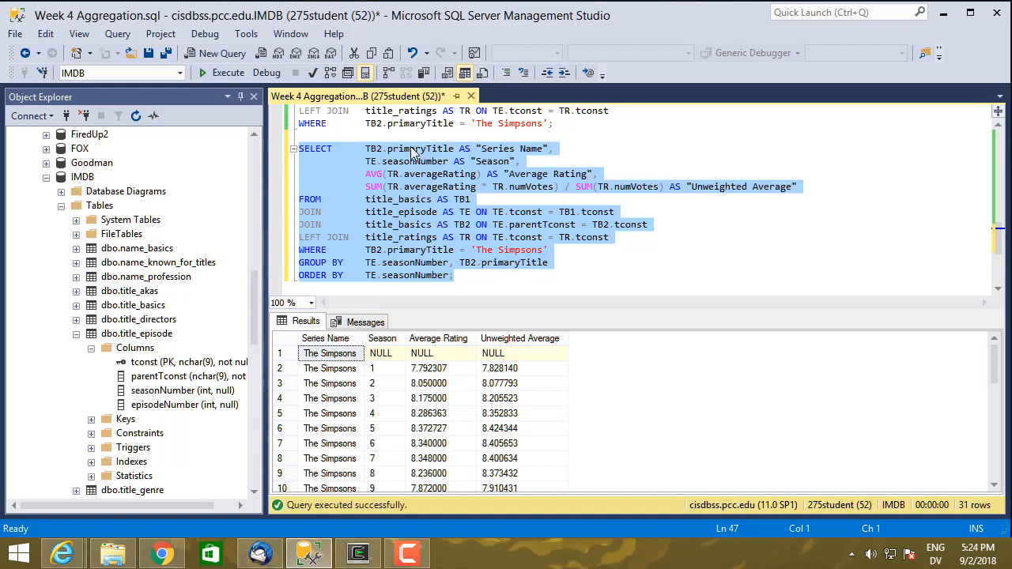
pyautogui.moveTo(408, 155)
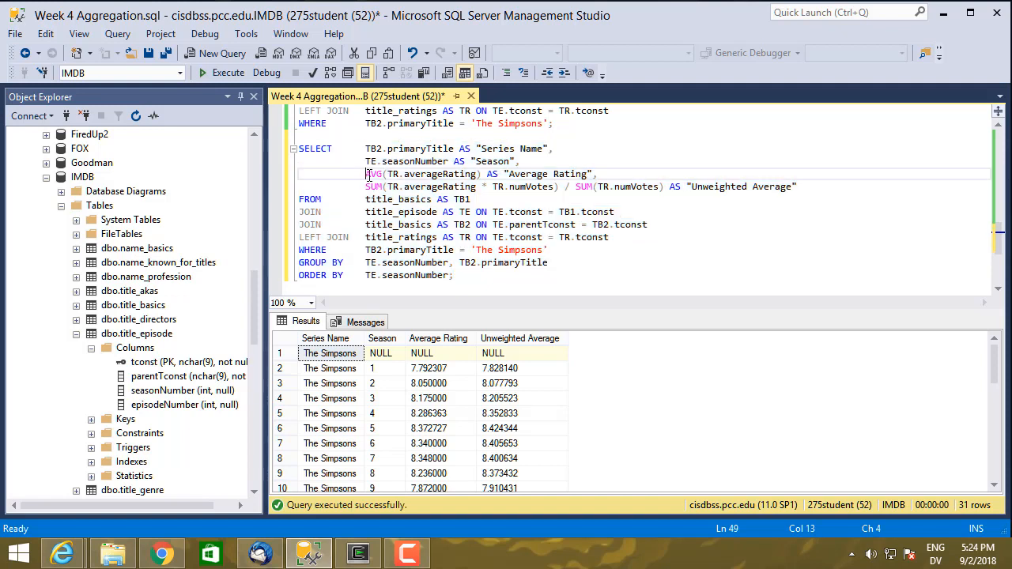
pyautogui.doubleClick(373, 187)
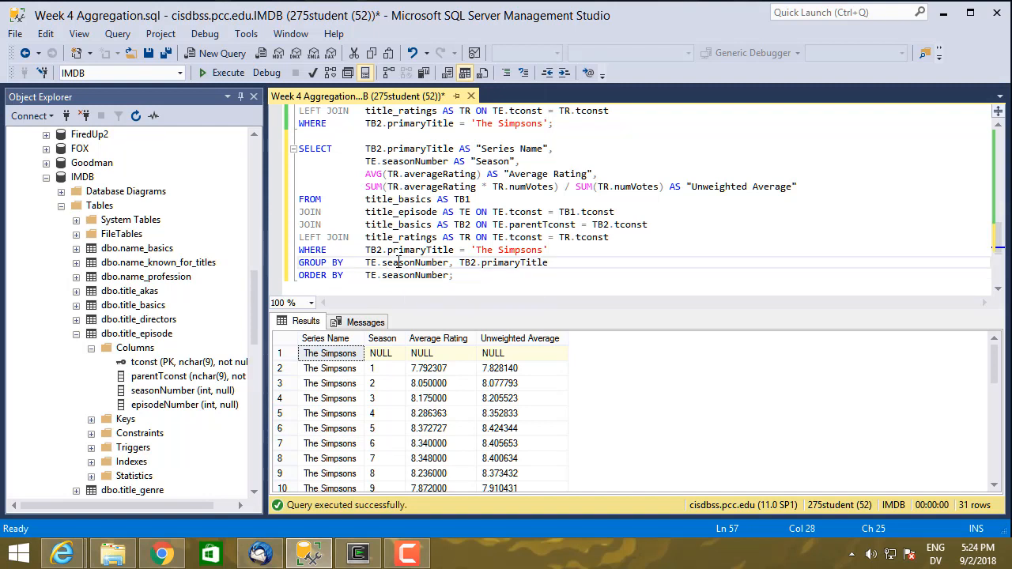
# Step: Order the season query by TB1.startYear and run it, hitting a grouping error
pyautogui.doubleClick(414, 262)
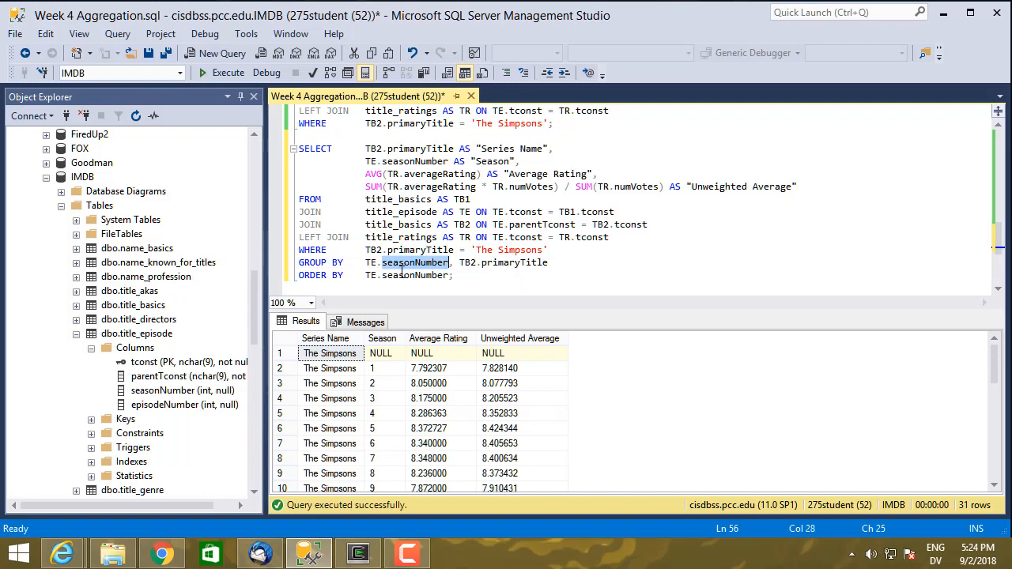
pyautogui.moveTo(414, 275)
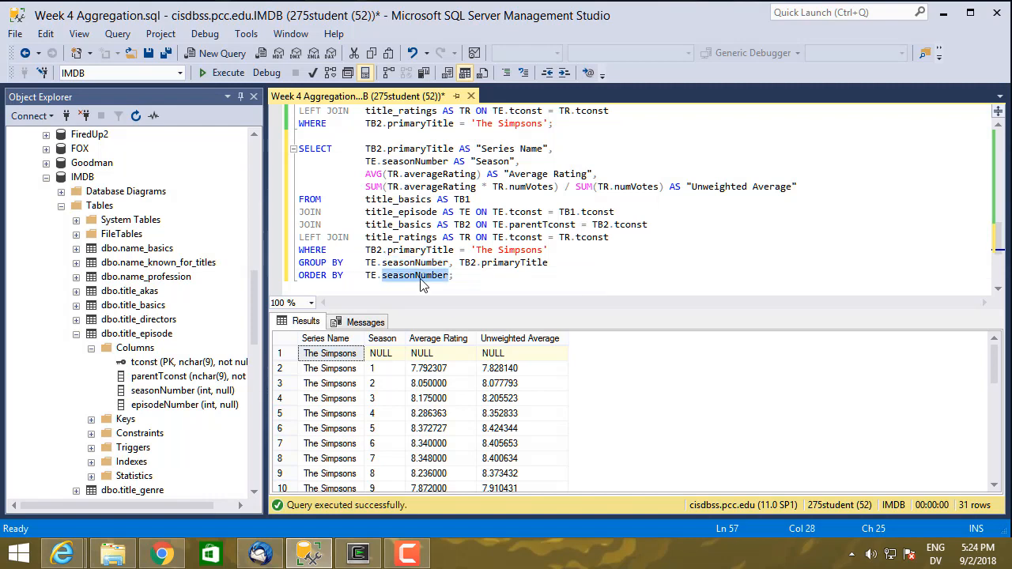
pyautogui.write('TB')
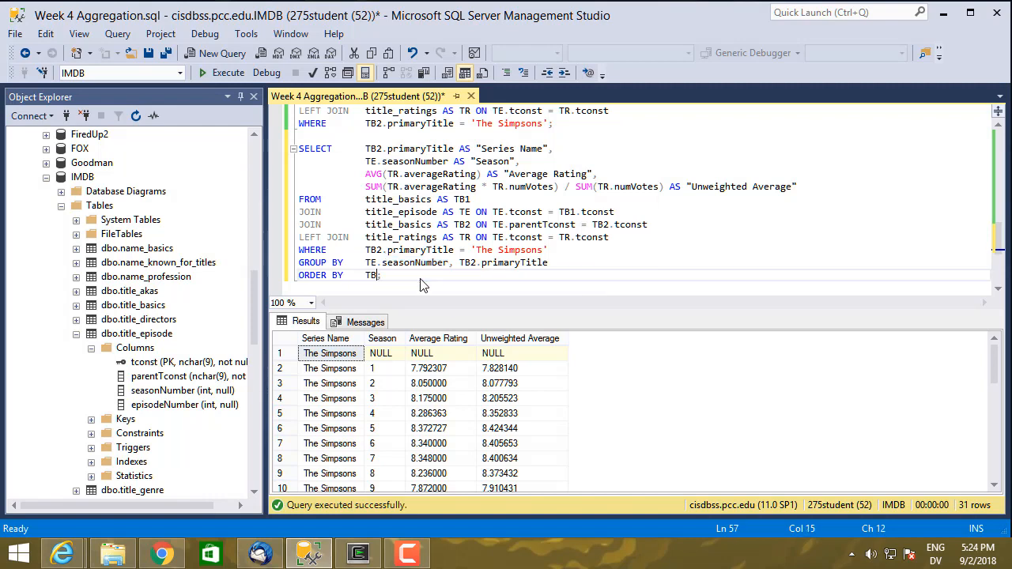
pyautogui.write('.start')
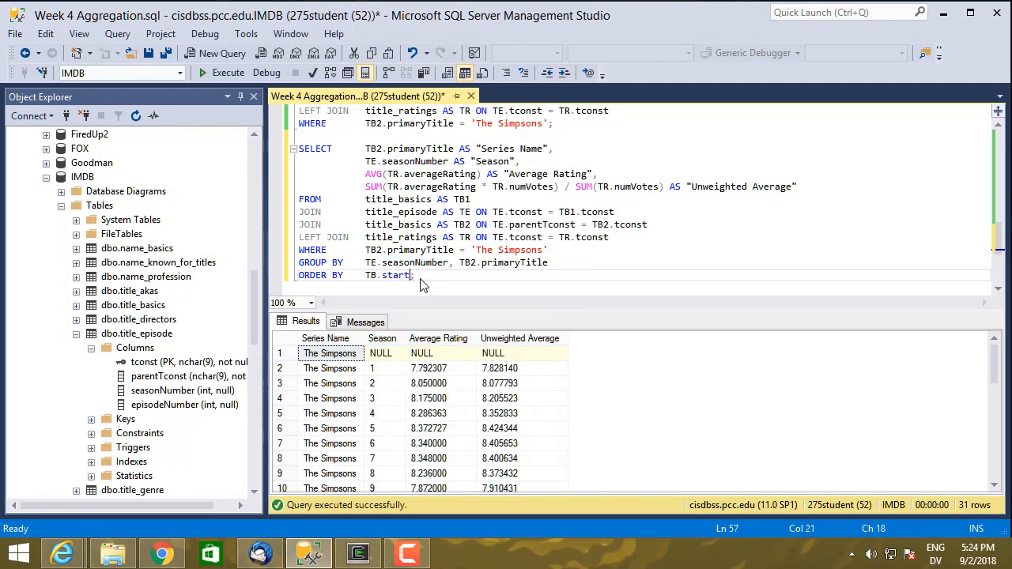
pyautogui.write('Year')
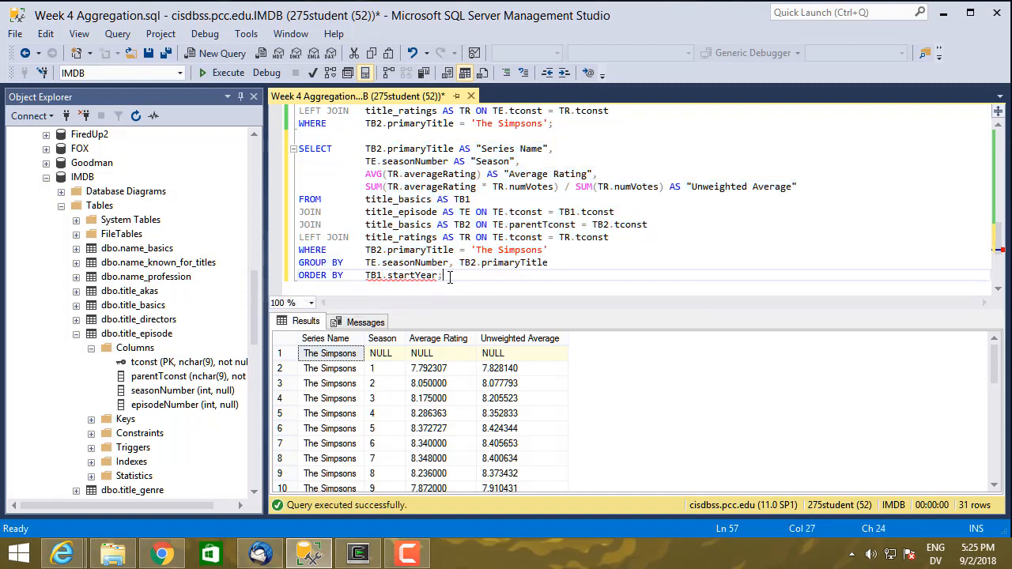
pyautogui.moveTo(436, 275); pyautogui.dragTo(324, 250)
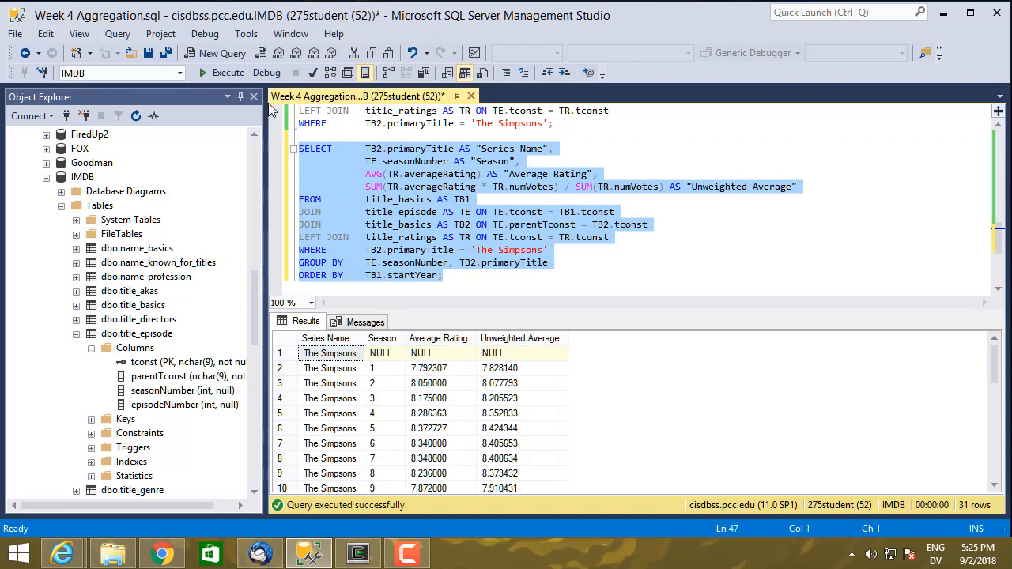
pyautogui.click(228, 72)
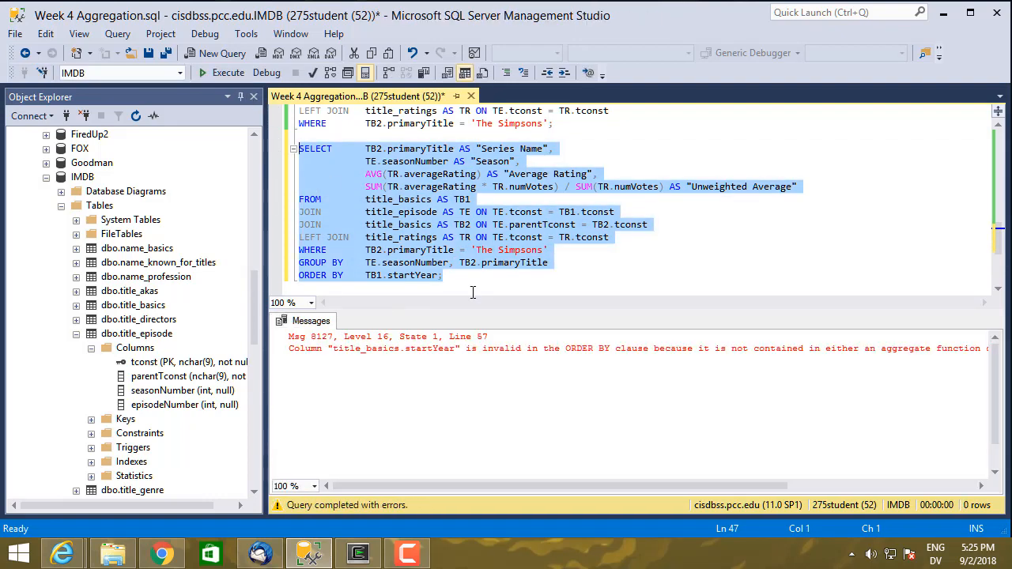
pyautogui.moveTo(427, 286)
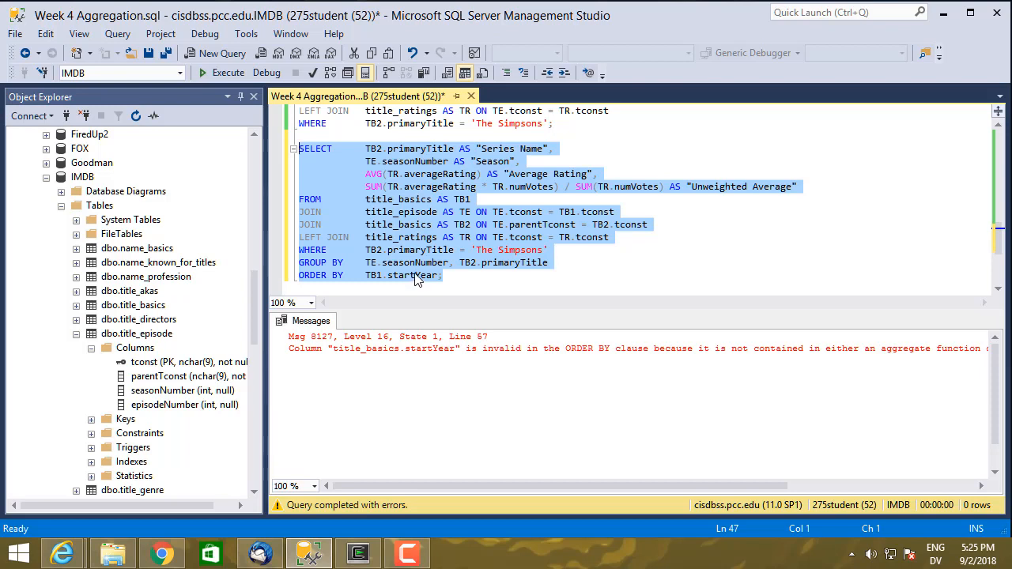
pyautogui.moveTo(484, 266)
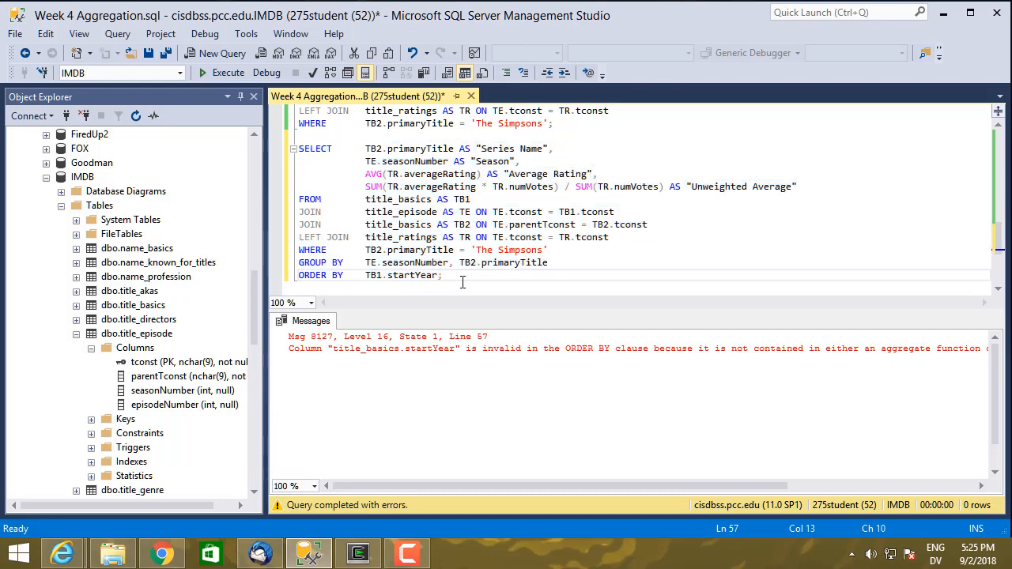
# Step: Order by MIN(TB1.startYear) instead and rerun, returning 31 rows by earliest year
pyautogui.write('MIN(')
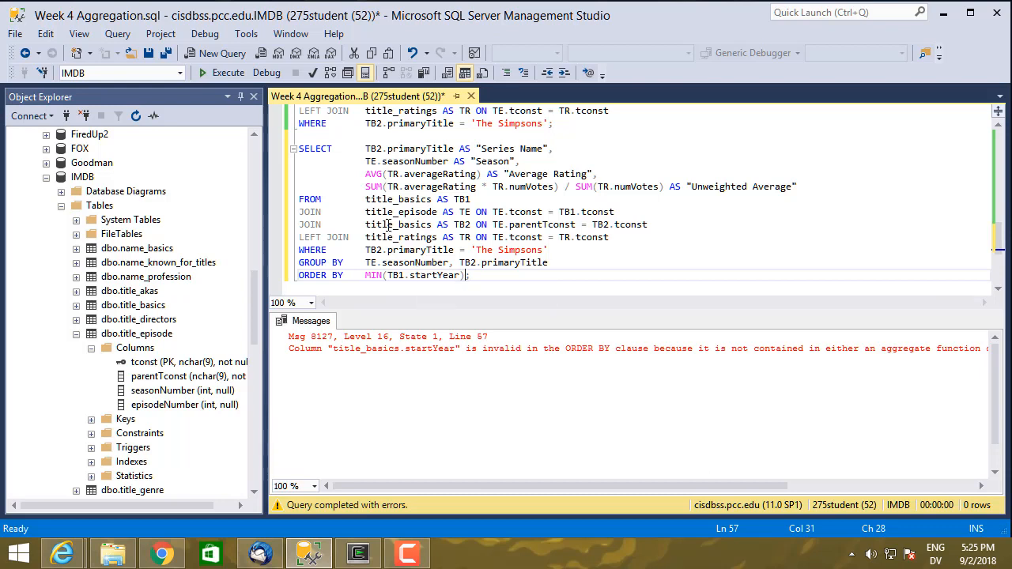
pyautogui.click(471, 276)
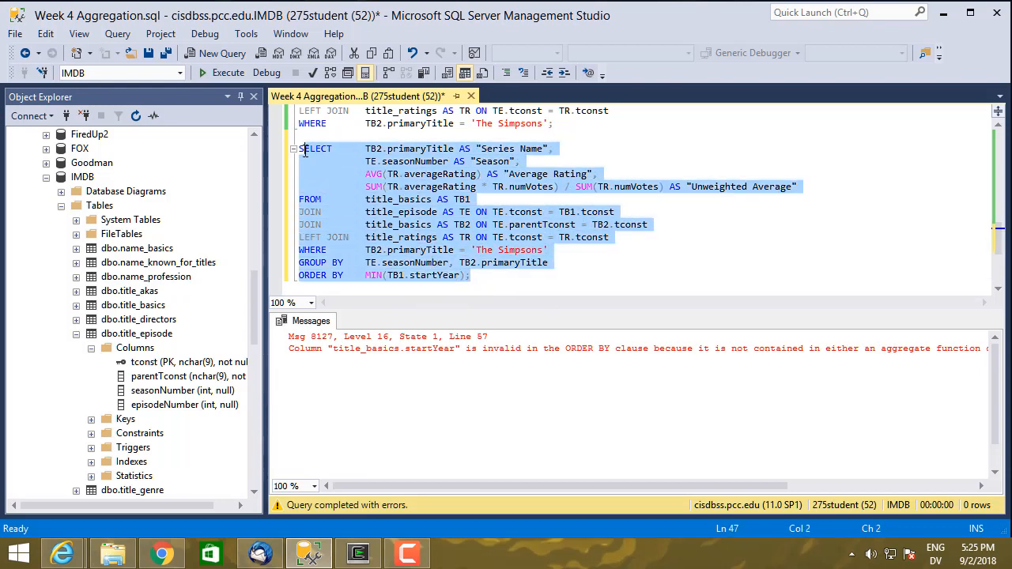
pyautogui.click(228, 73)
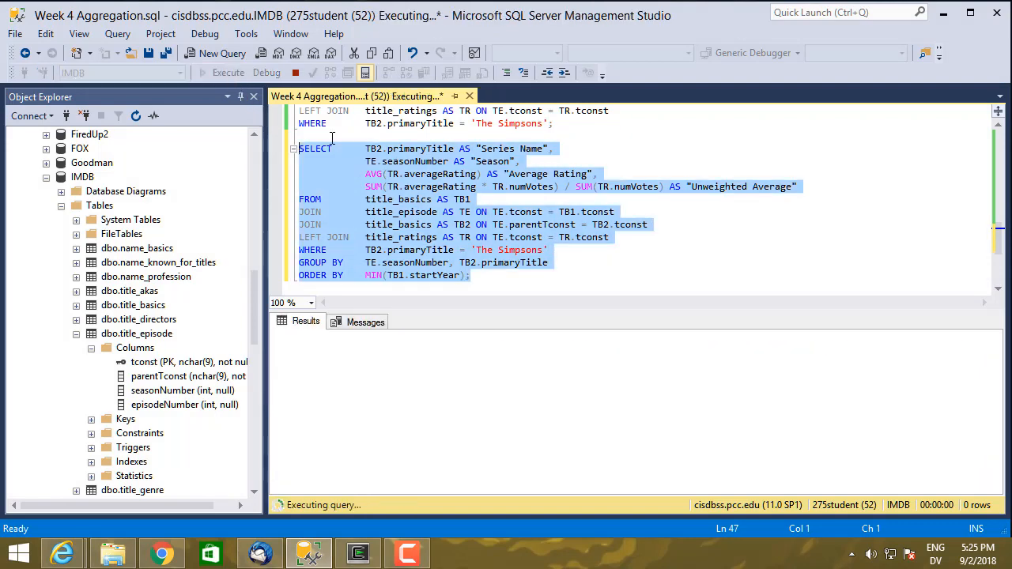
pyautogui.click(228, 73)
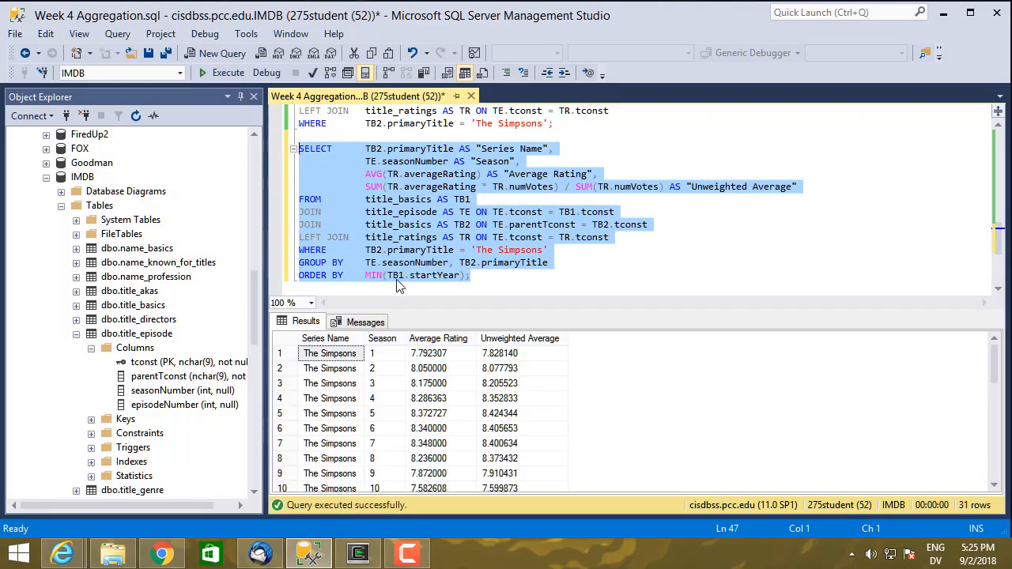
pyautogui.moveTo(442, 286)
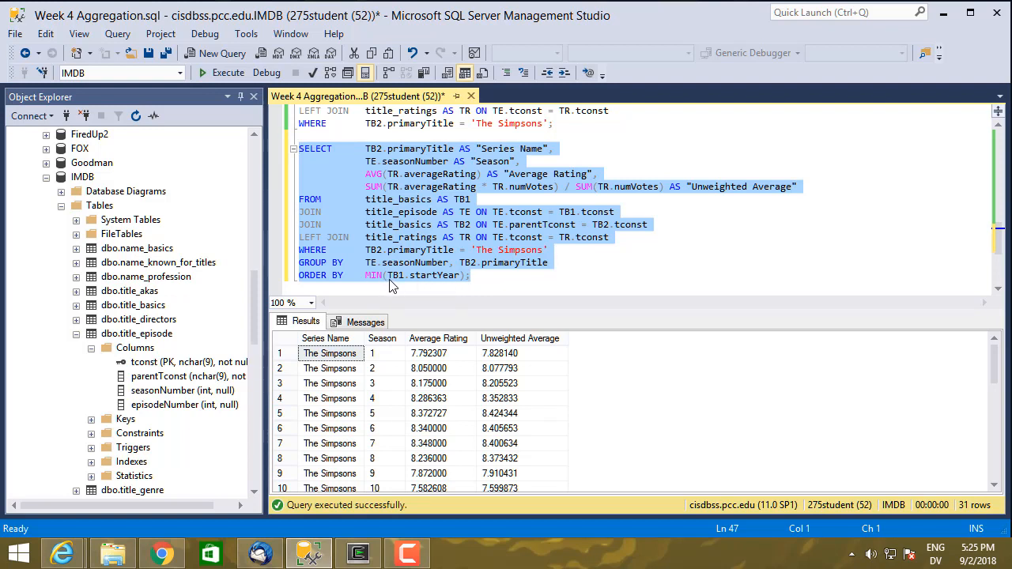
pyautogui.moveTo(411, 285)
pyautogui.write('TB1.s')
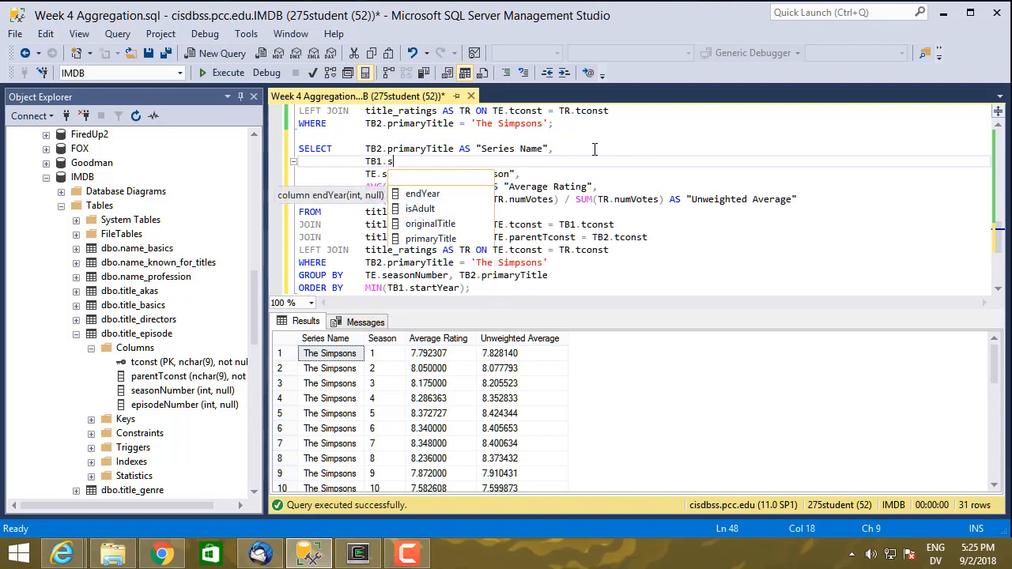
# Step: Select TB1.startYear AS "Start Year", run into error 8120, then wrap it in AVG()
pyautogui.write('tartYear')
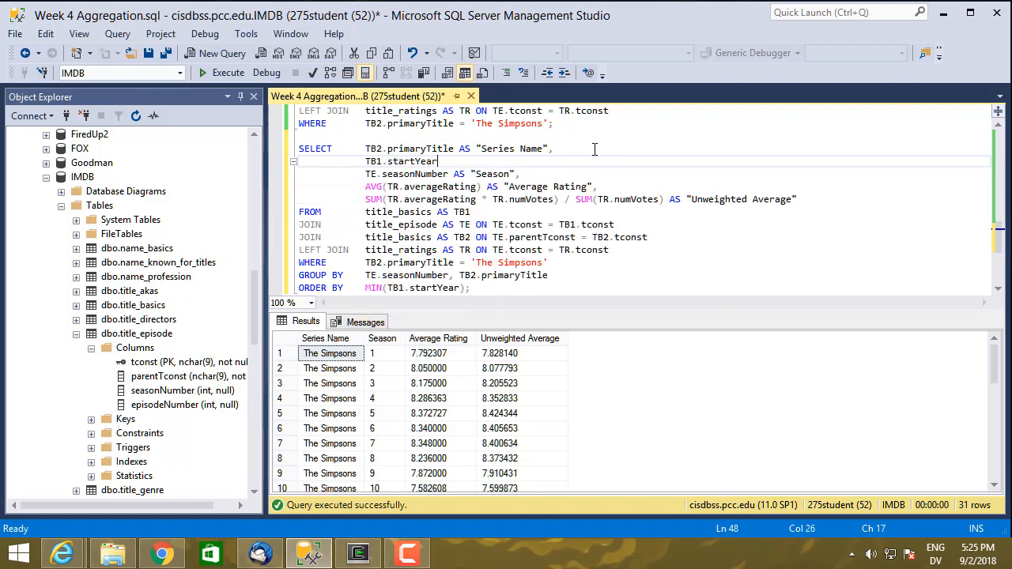
pyautogui.write('AS "Start Year",')
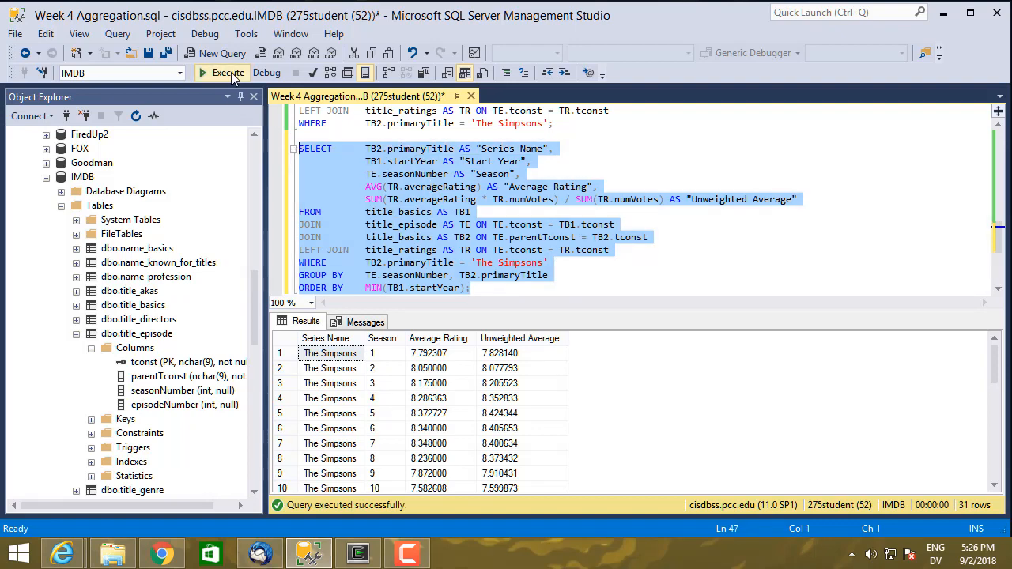
pyautogui.click(228, 73)
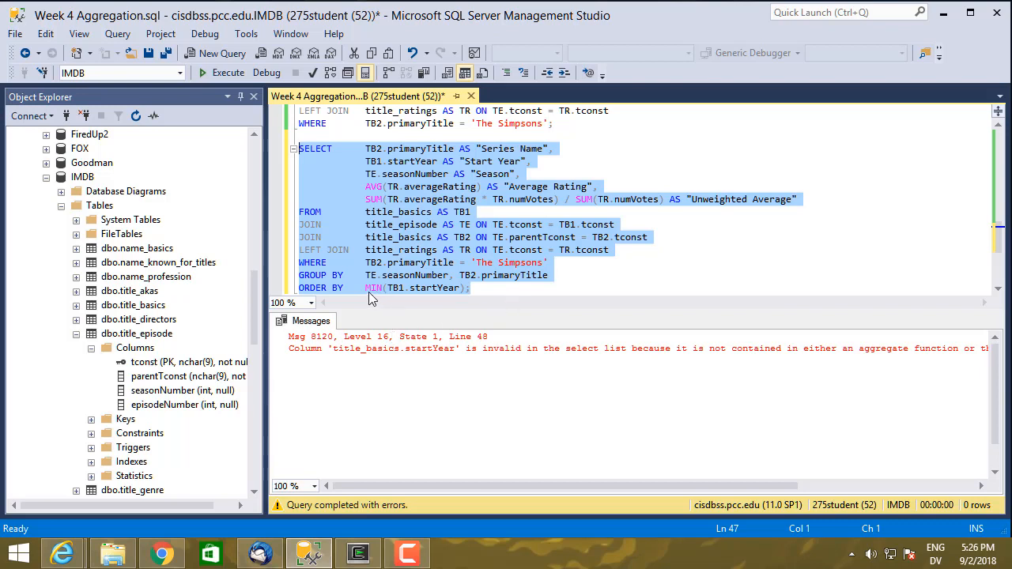
pyautogui.moveTo(392, 211)
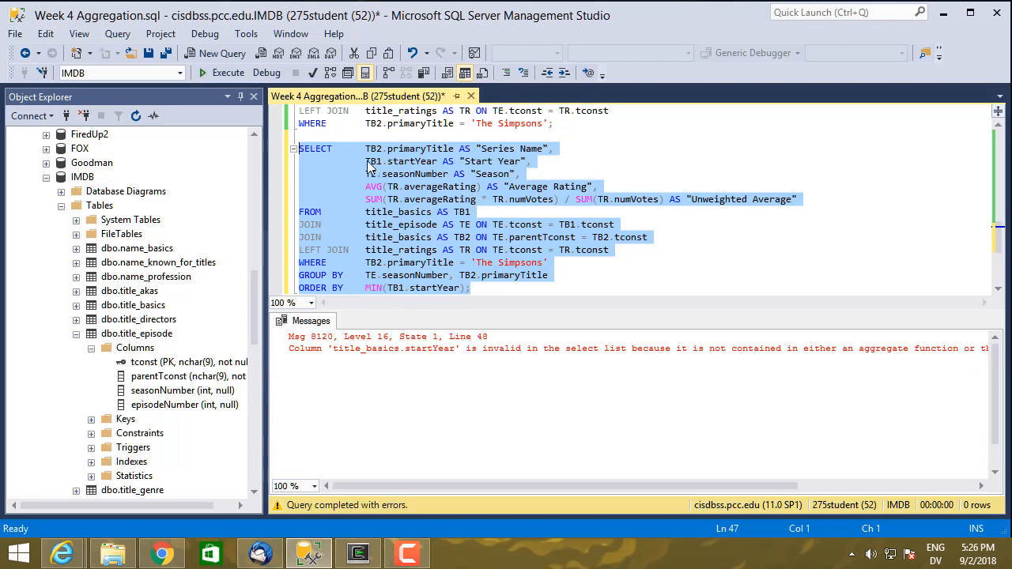
pyautogui.write('AVG(')
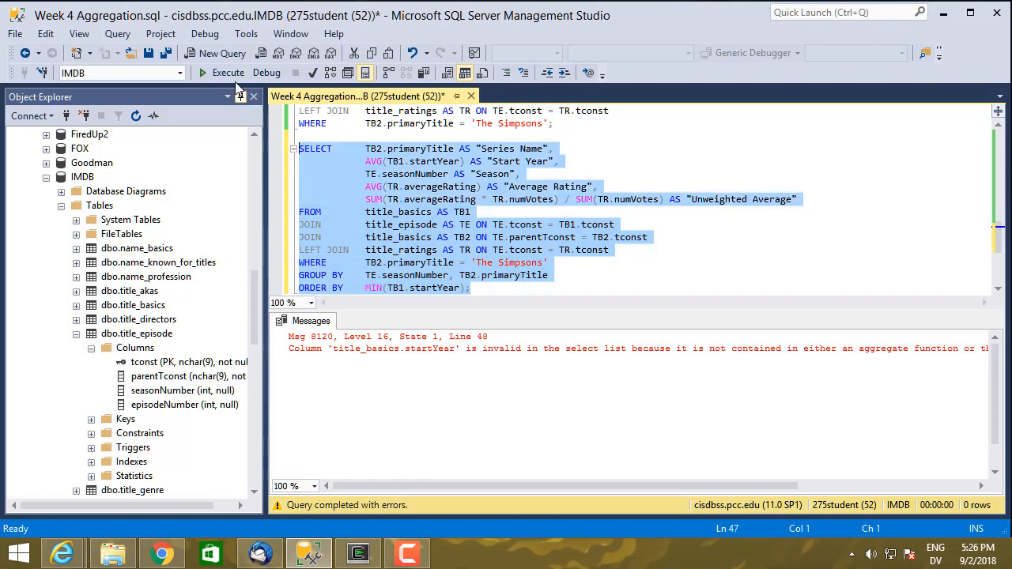
# Step: Run the AVG(TB1.startYear) version, showing Start Year 1989, 1990, 1991… across 31 rows
pyautogui.click(228, 72)
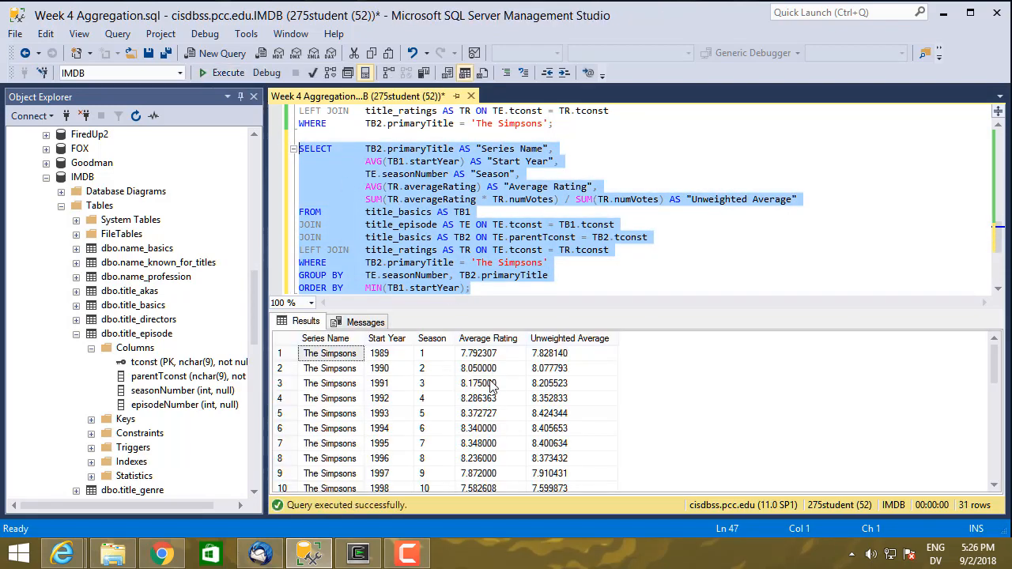
pyautogui.moveTo(395, 425)
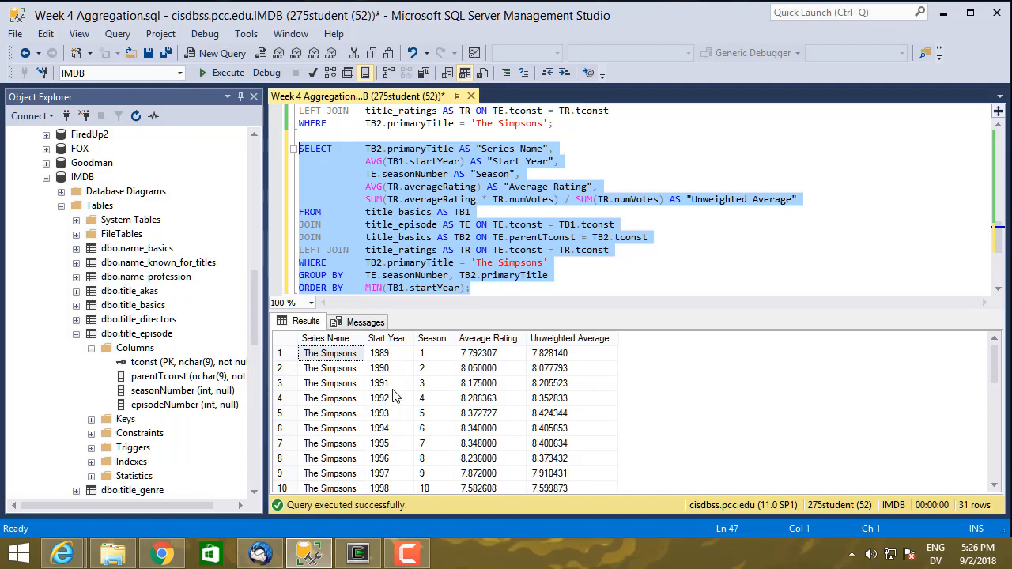
pyautogui.moveTo(392, 427)
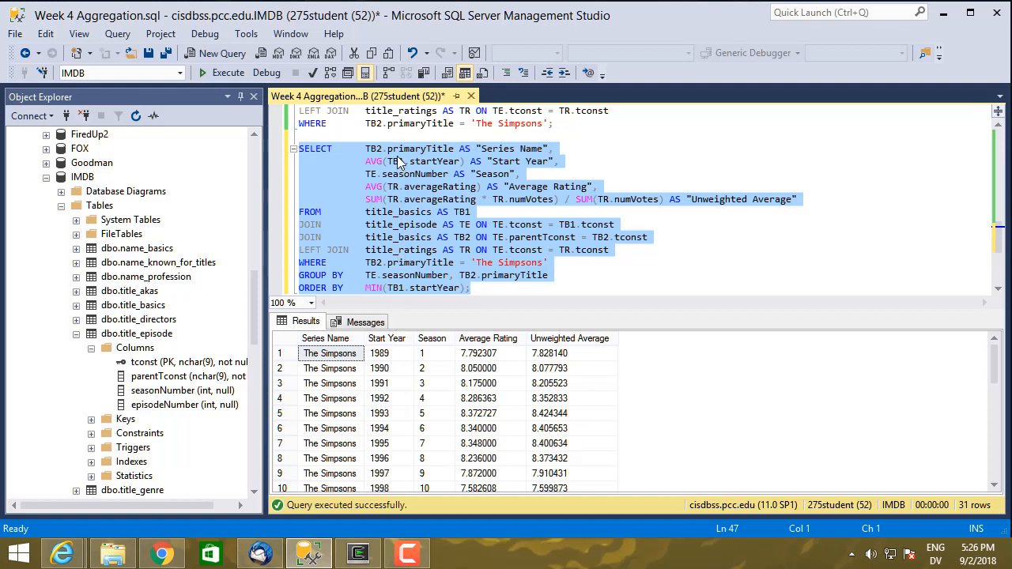
pyautogui.moveTo(427, 356)
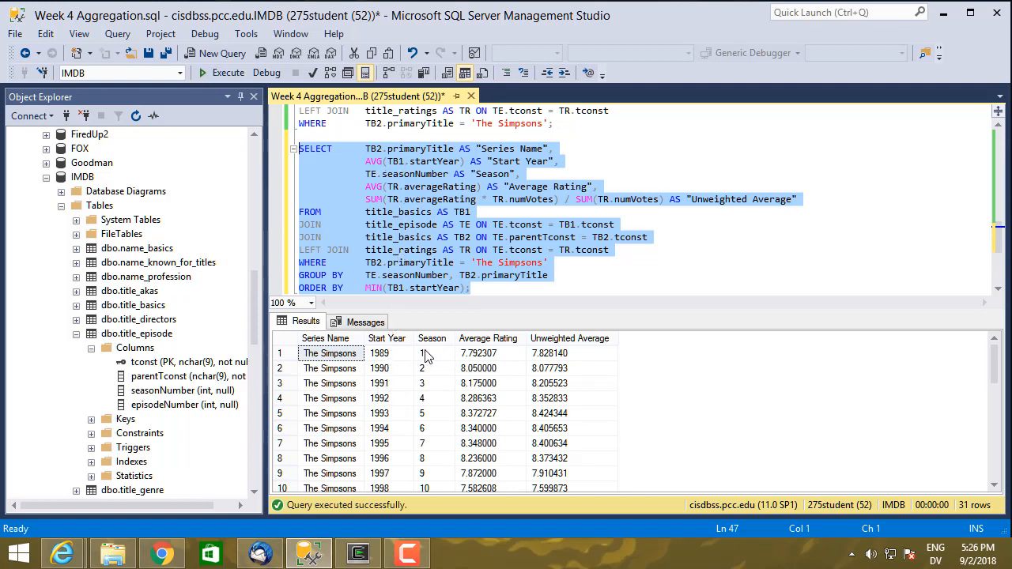
pyautogui.moveTo(382, 384)
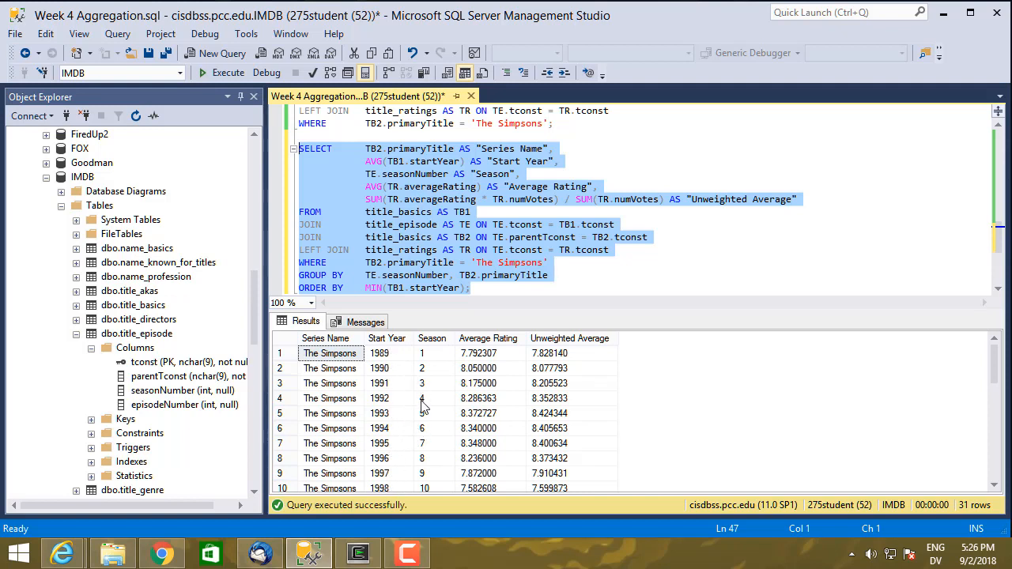
pyautogui.moveTo(456, 369)
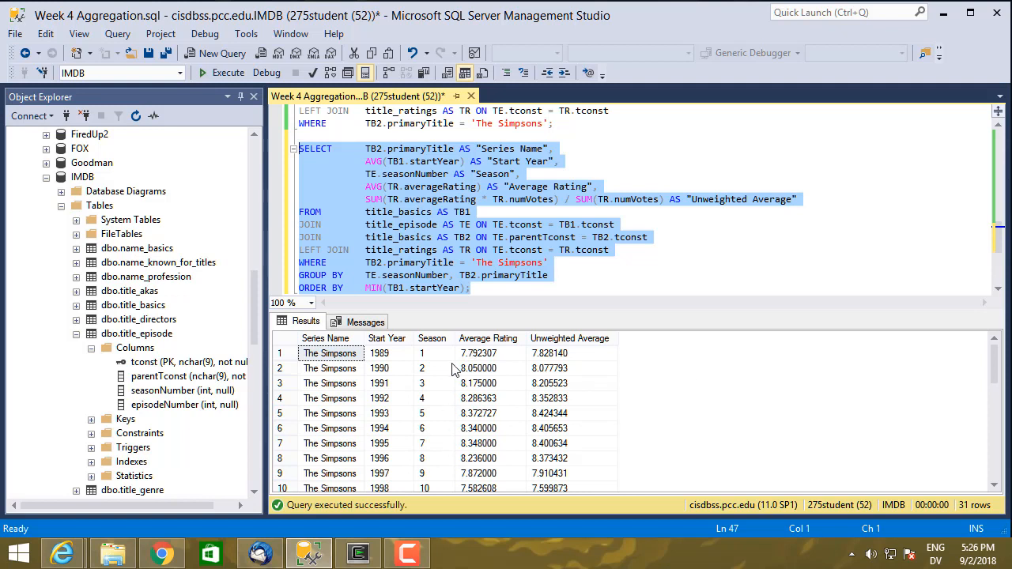
pyautogui.moveTo(388, 264)
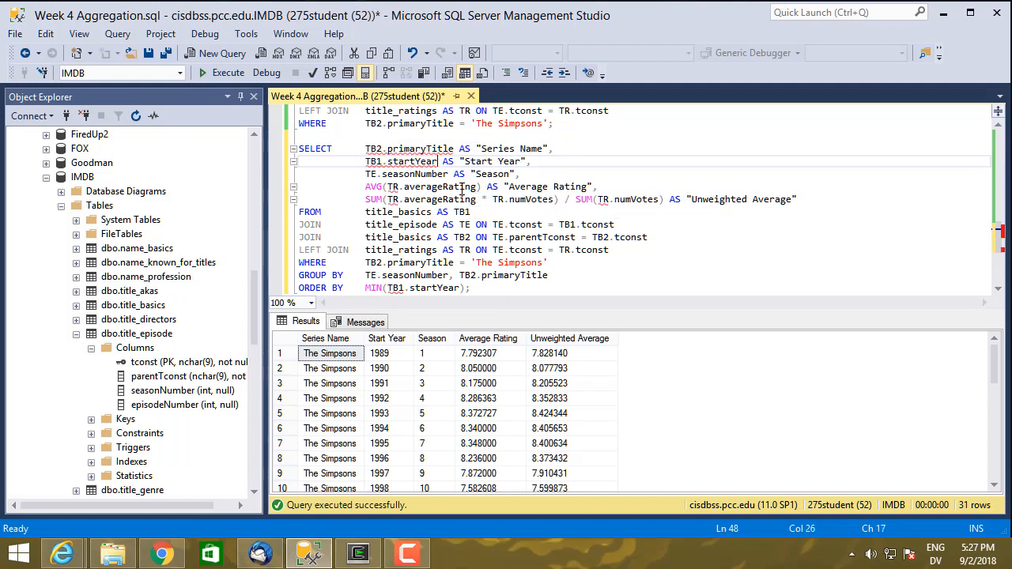
# Step: Use plain TB1.startYear, add it to GROUP BY and rerun, returning 61 rows split by year
pyautogui.click(391, 288)
pyautogui.write(', TB')
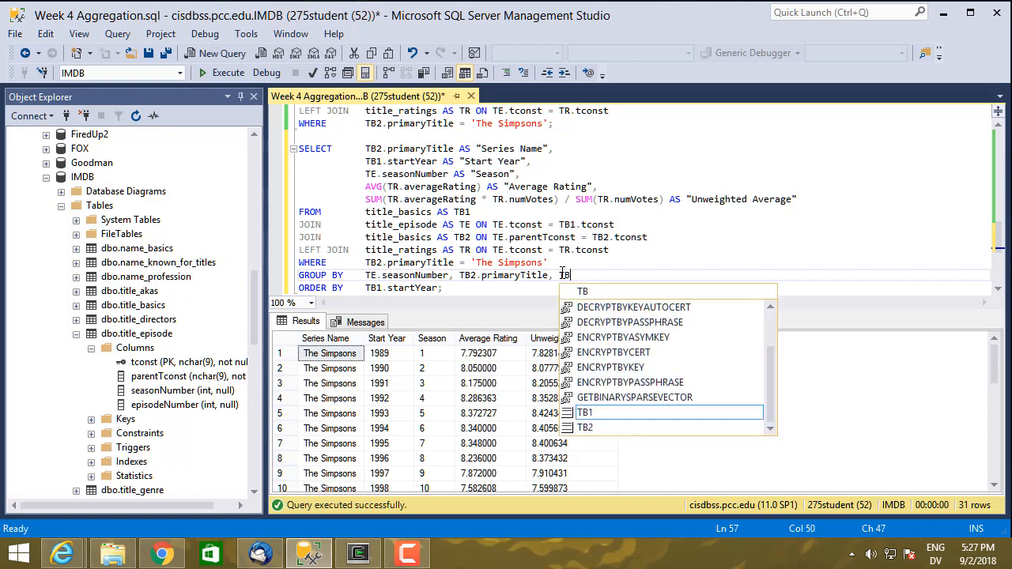
pyautogui.write('.startYear')
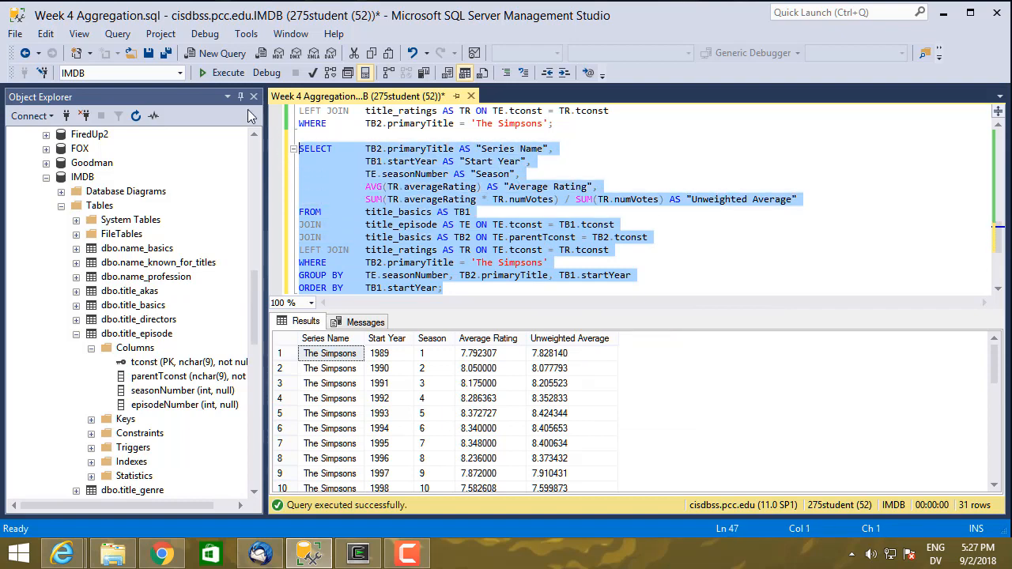
pyautogui.click(228, 73)
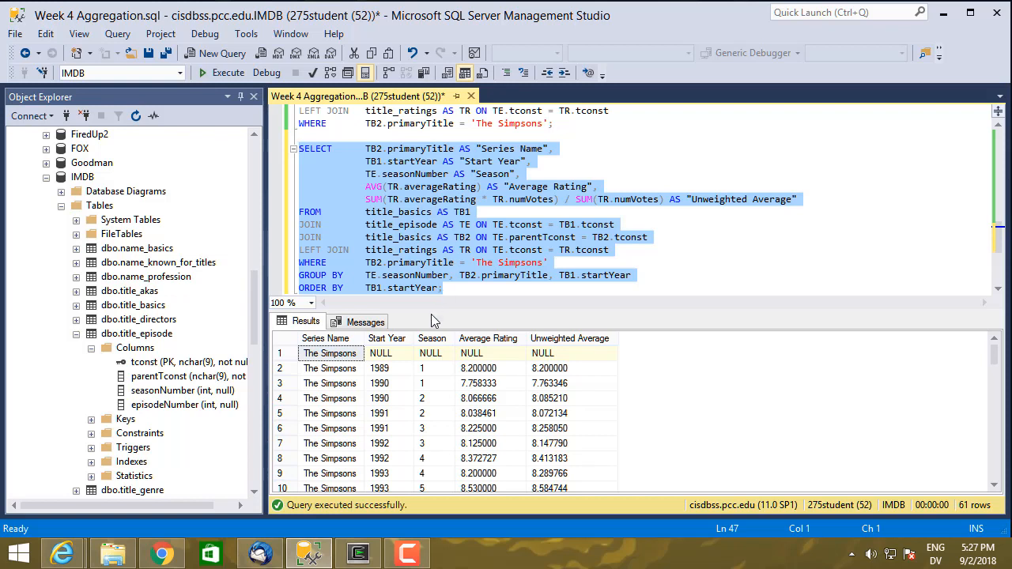
pyautogui.moveTo(392, 387)
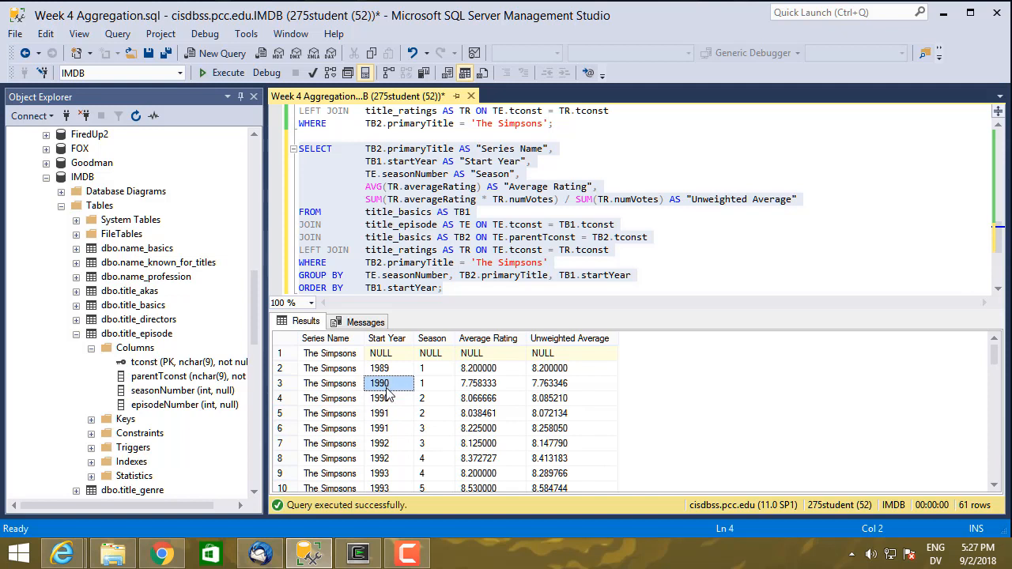
# Step: Inspect the 61-row results where season 1 and 2 both appear under start year 1990, then select startYear in GROUP BY
pyautogui.click(386, 399)
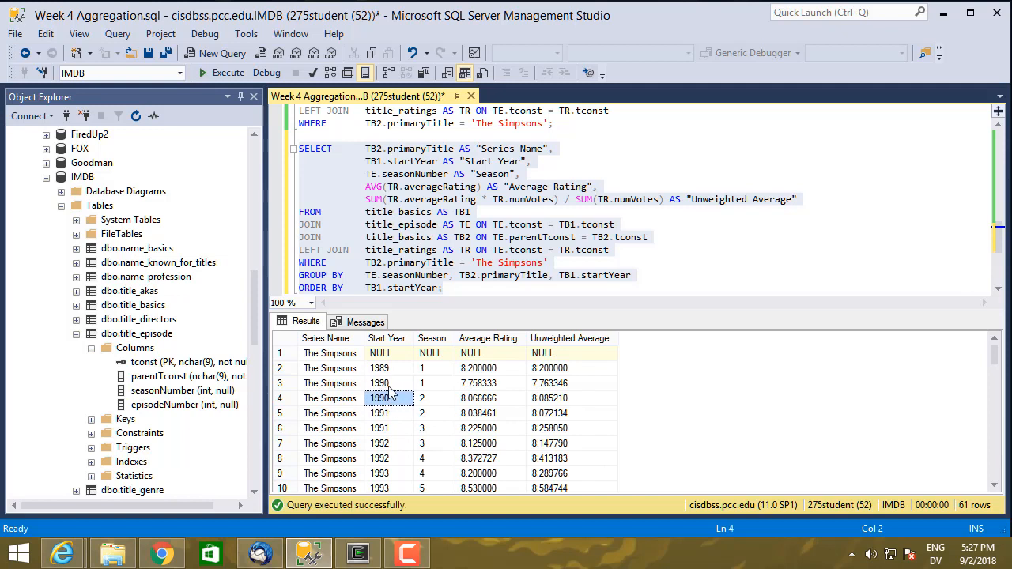
pyautogui.click(379, 384)
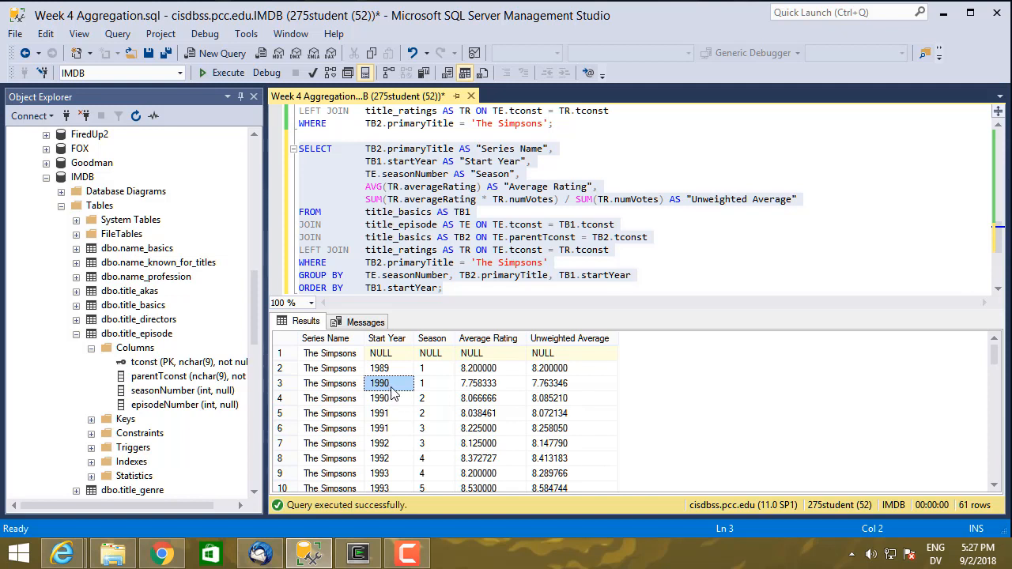
pyautogui.click(386, 366)
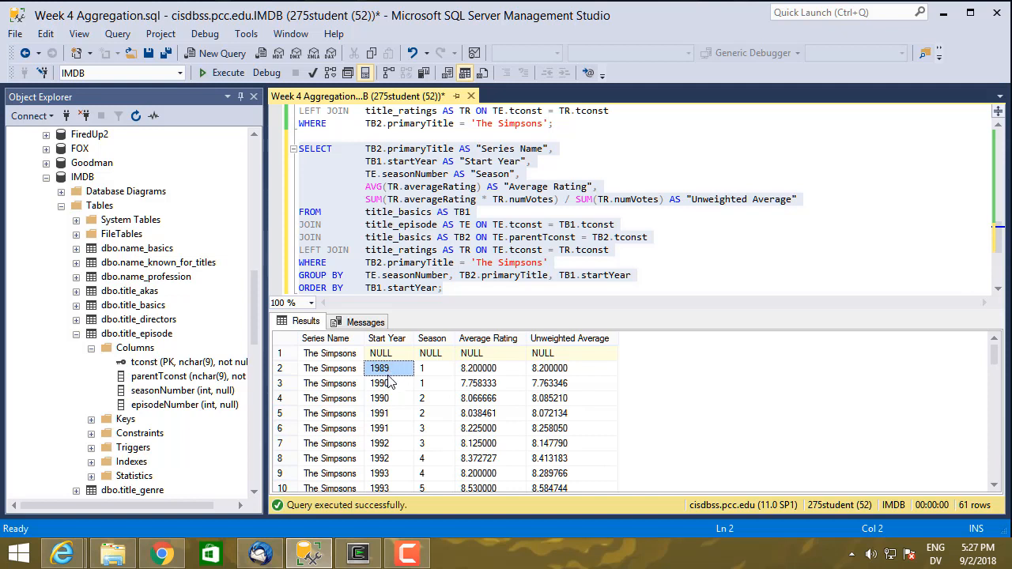
pyautogui.moveTo(388, 384)
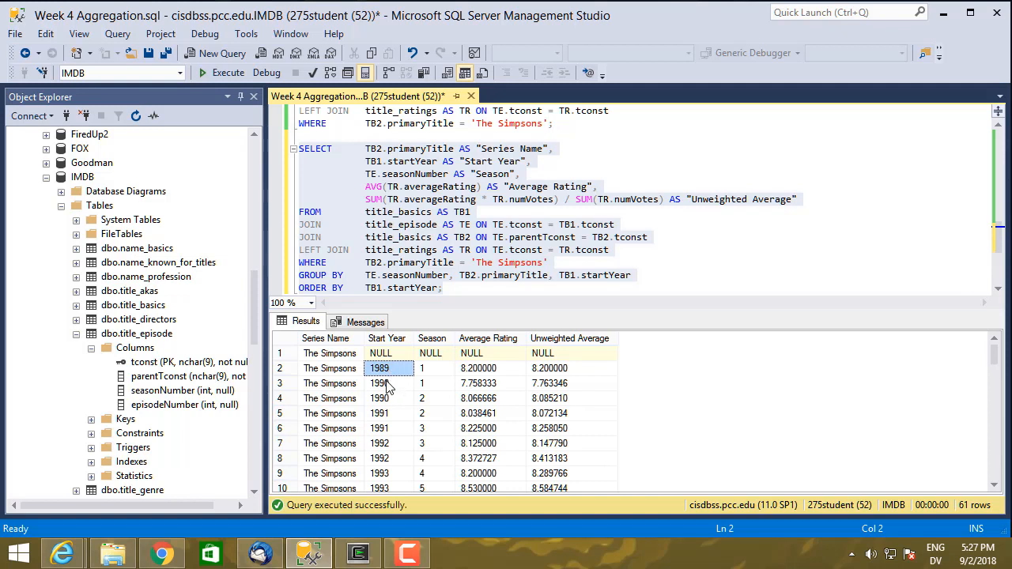
pyautogui.moveTo(388, 382)
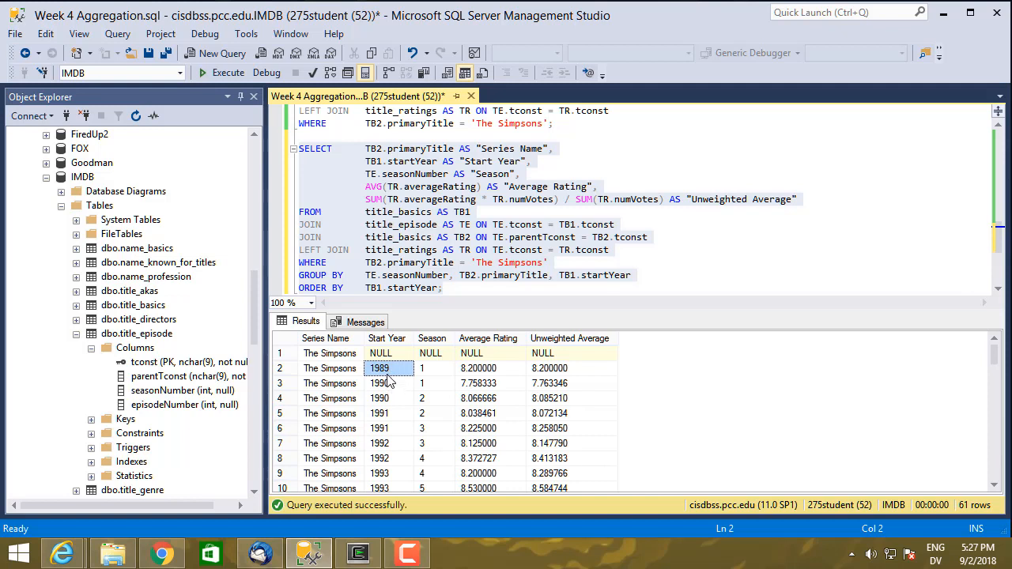
pyautogui.moveTo(420, 384)
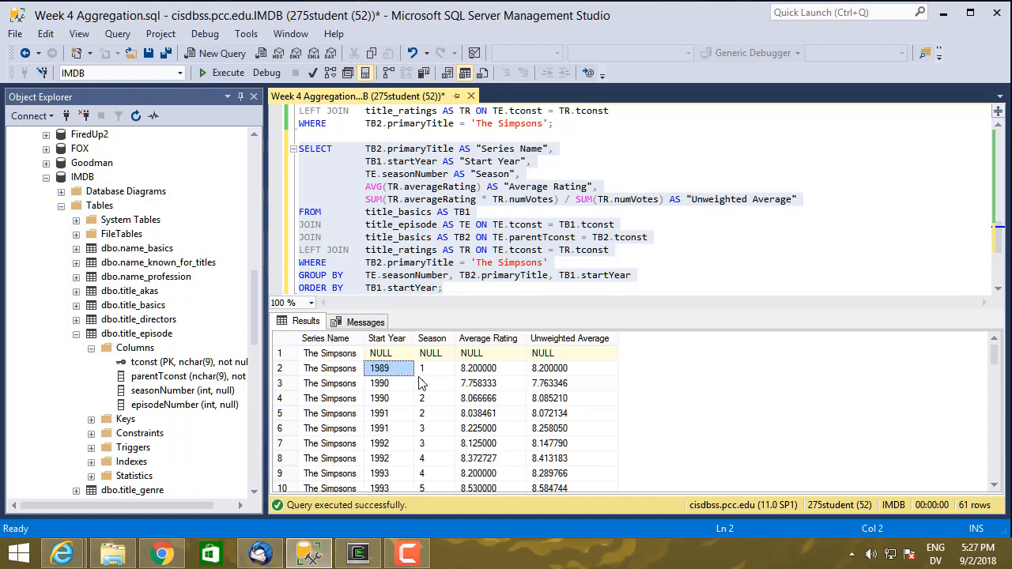
pyautogui.moveTo(411, 411)
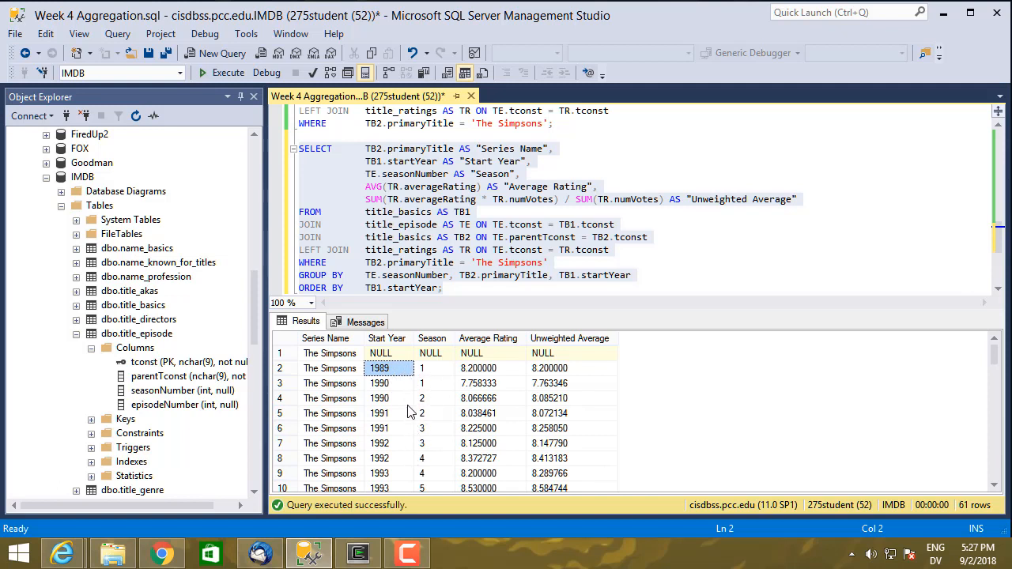
pyautogui.moveTo(411, 379)
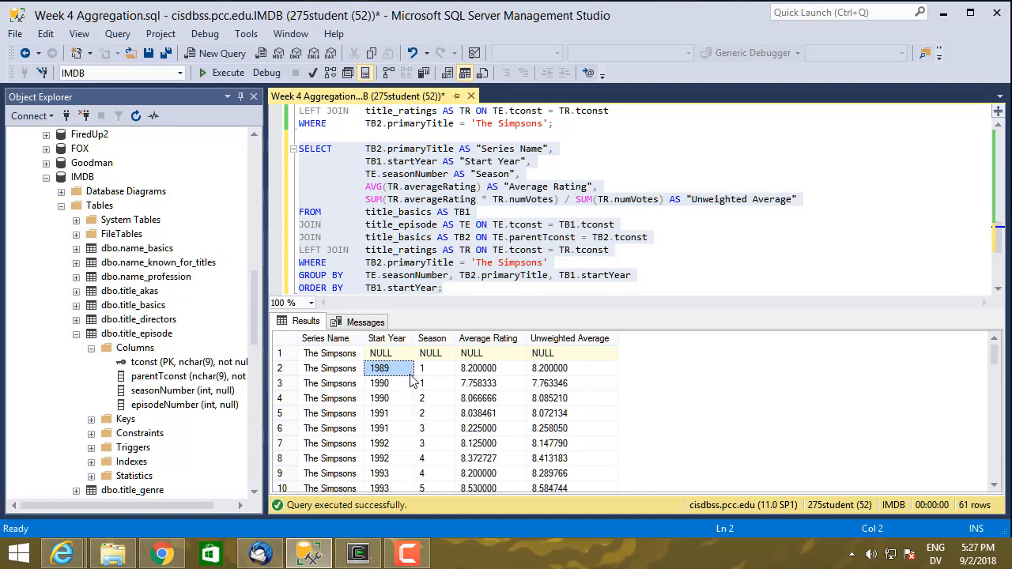
pyautogui.moveTo(411, 427)
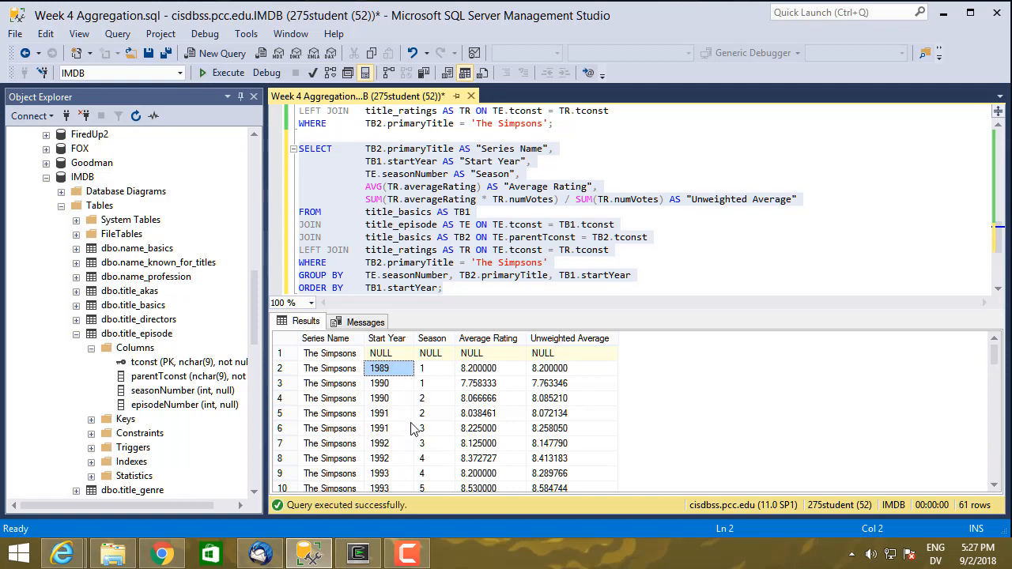
pyautogui.click(380, 385)
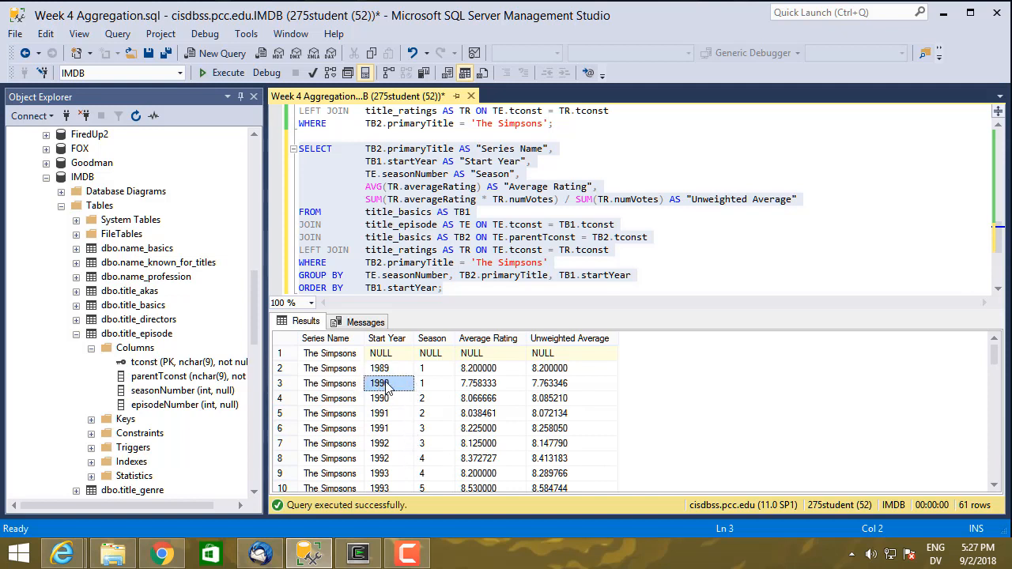
pyautogui.click(430, 384)
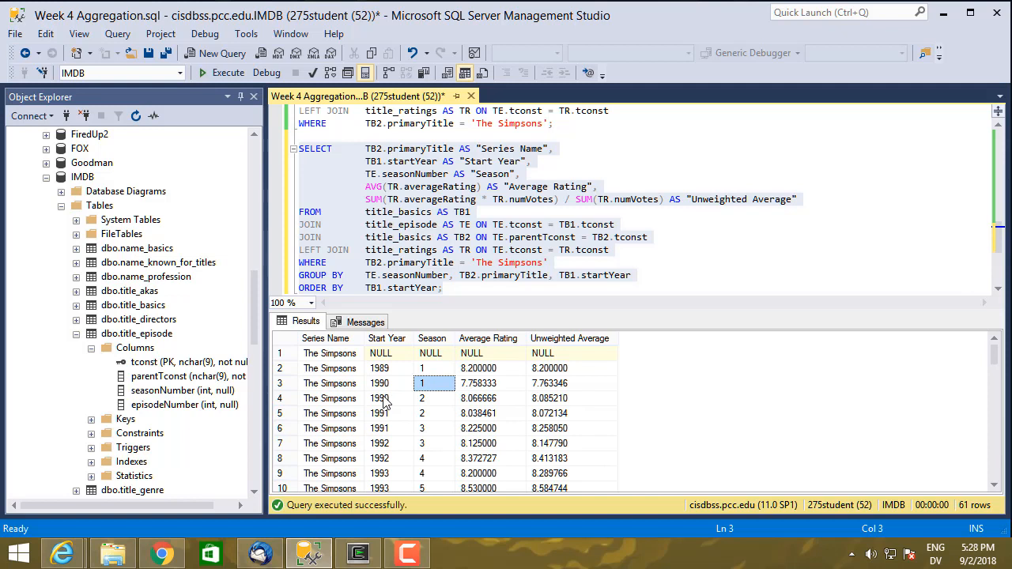
pyautogui.click(432, 399)
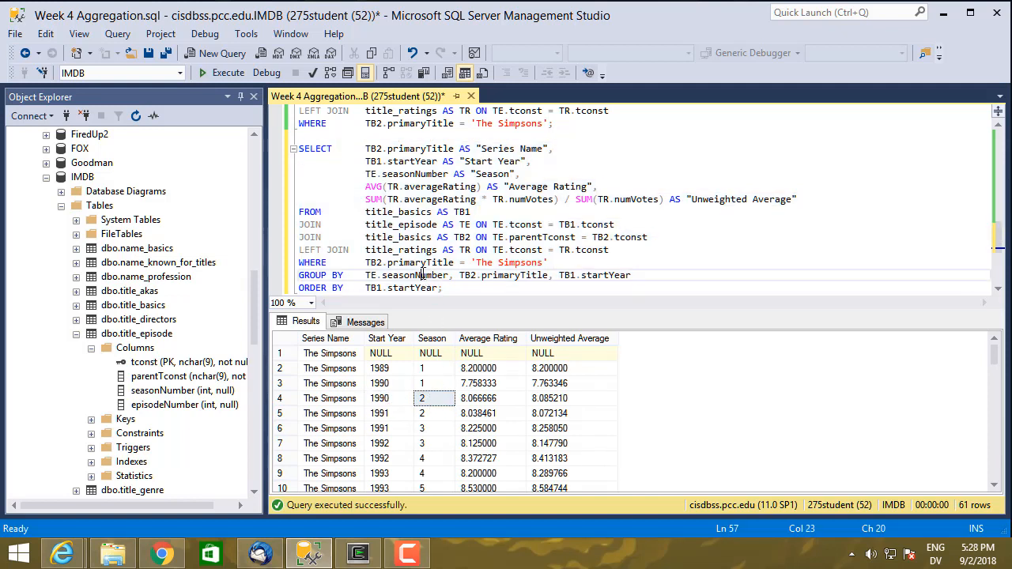
pyautogui.doubleClick(604, 275)
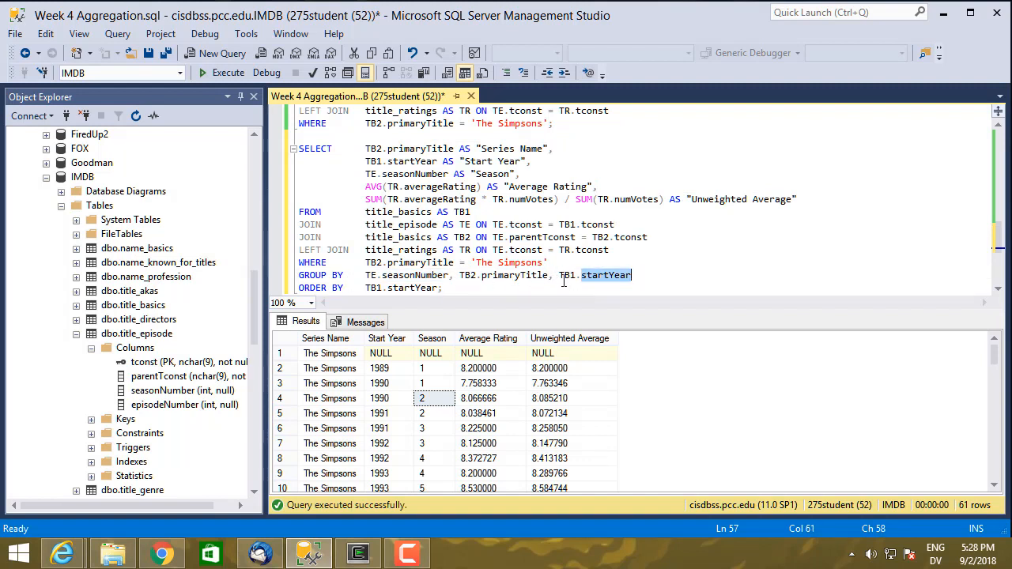
pyautogui.moveTo(411, 410)
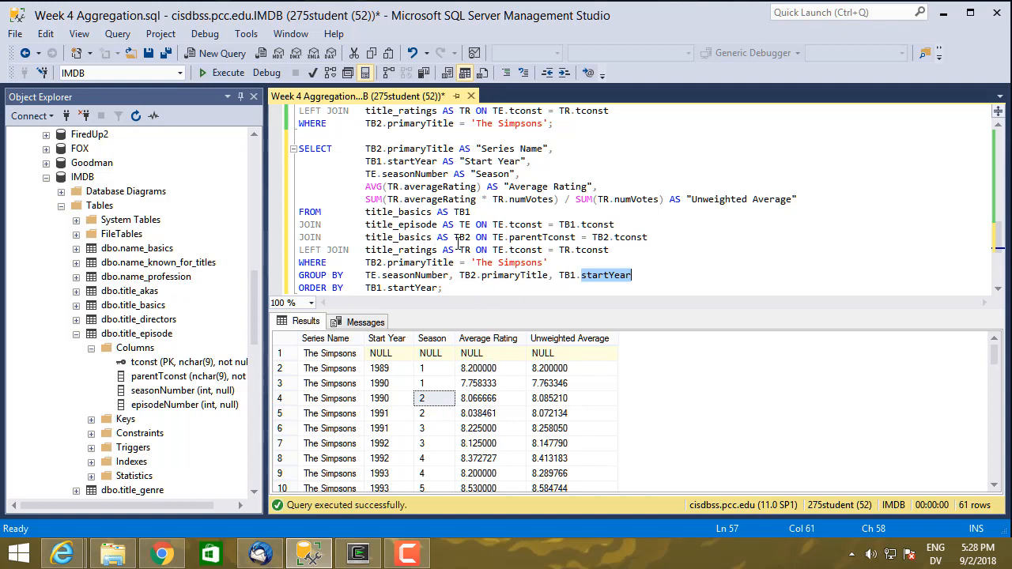
# Step: Run the per-season query using MIN(TB1.startYear) and ordering by TE.seasonNumber
pyautogui.moveTo(631, 275); pyautogui.dragTo(553, 275)
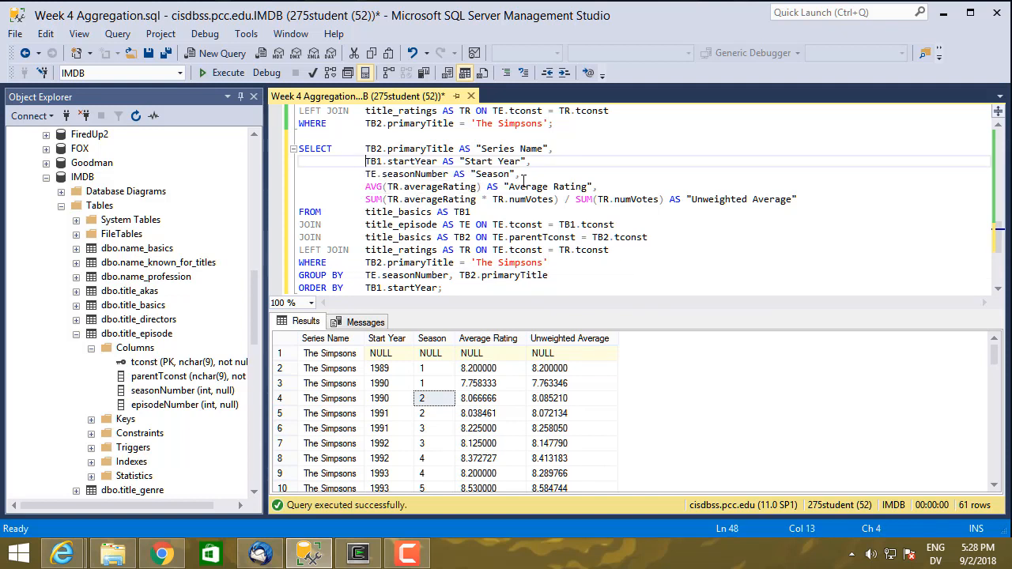
pyautogui.write('MIN(')
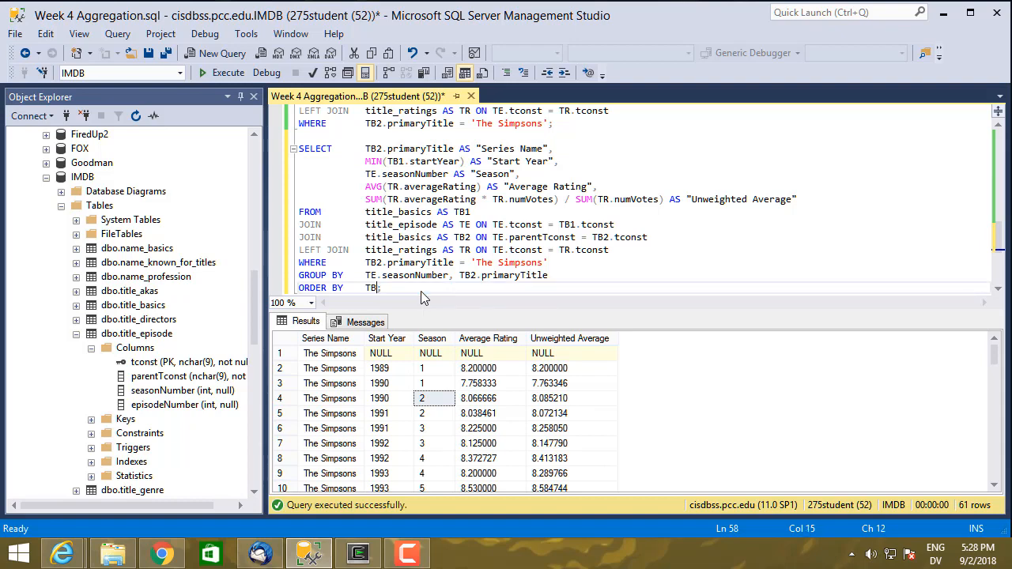
pyautogui.write('E.seasonNumber')
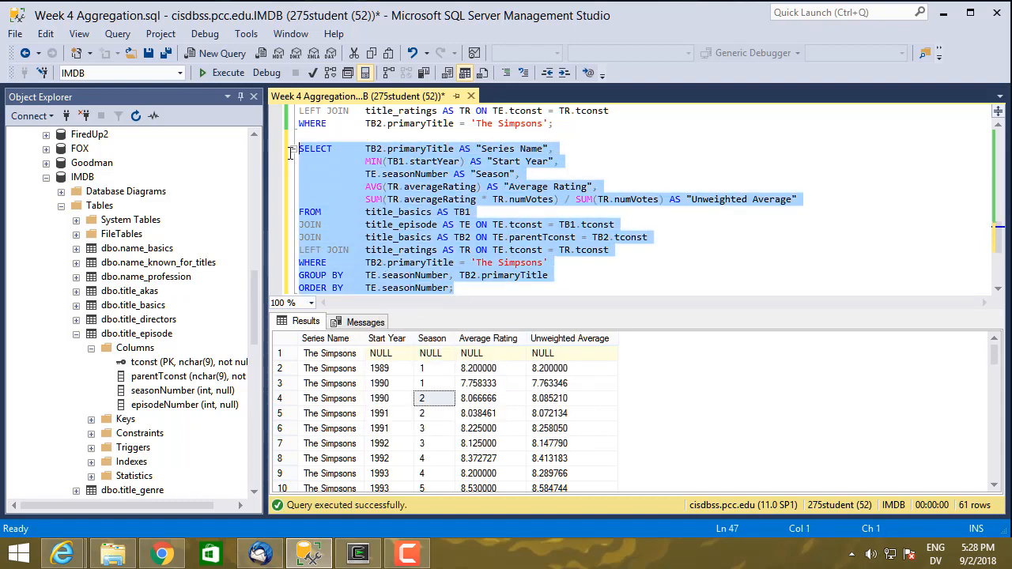
pyautogui.click(227, 73)
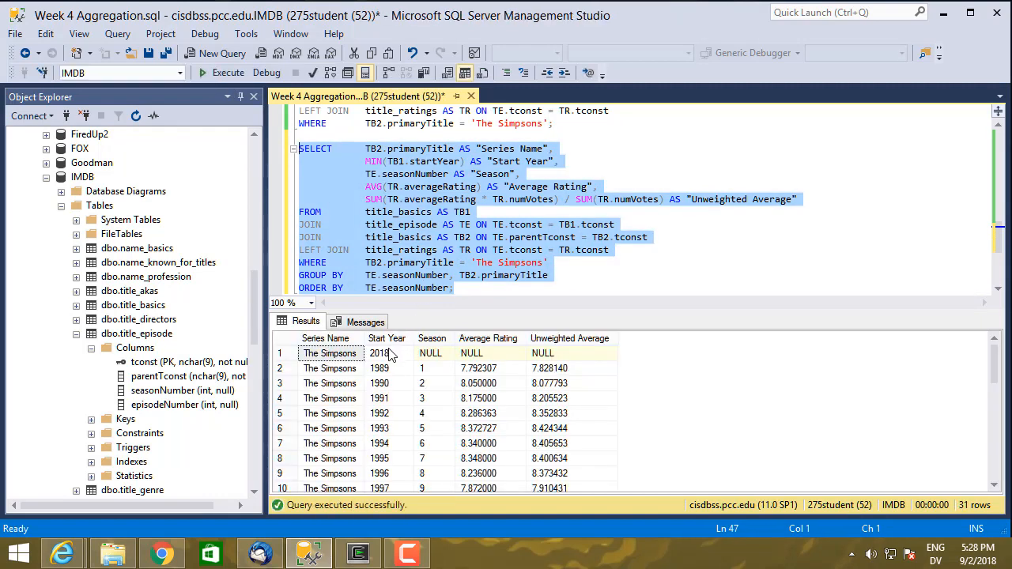
pyautogui.moveTo(534, 284)
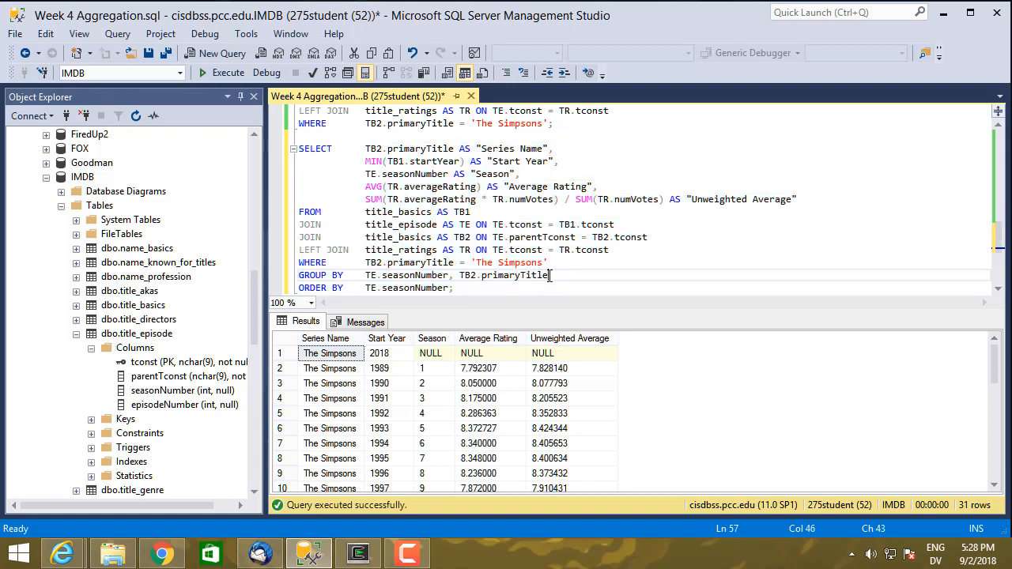
# Step: Revert to grouping by TB1.startYear and rerun, returning 61 rows ordered by season number
pyautogui.write('TB1.')
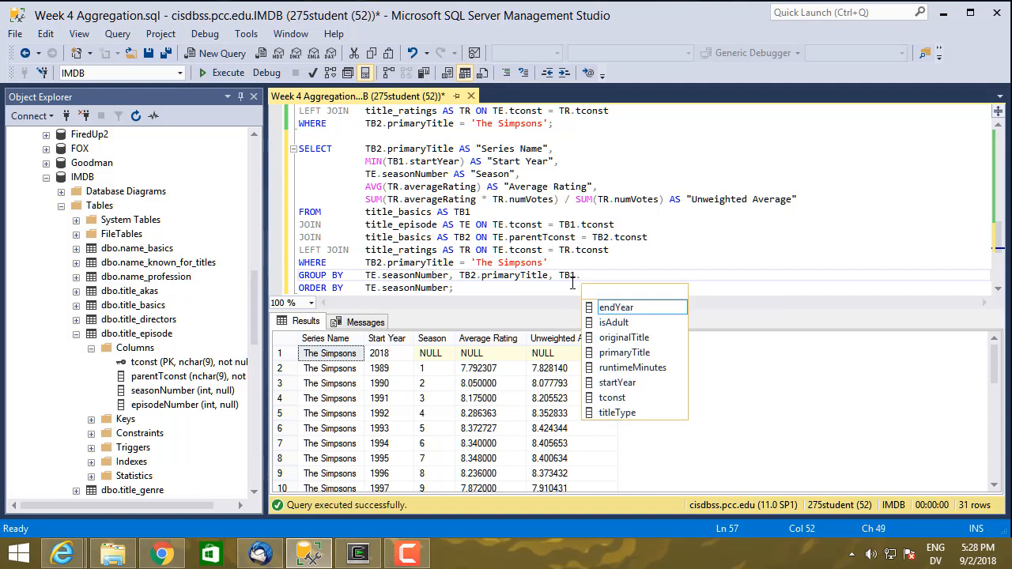
pyautogui.write('startYear')
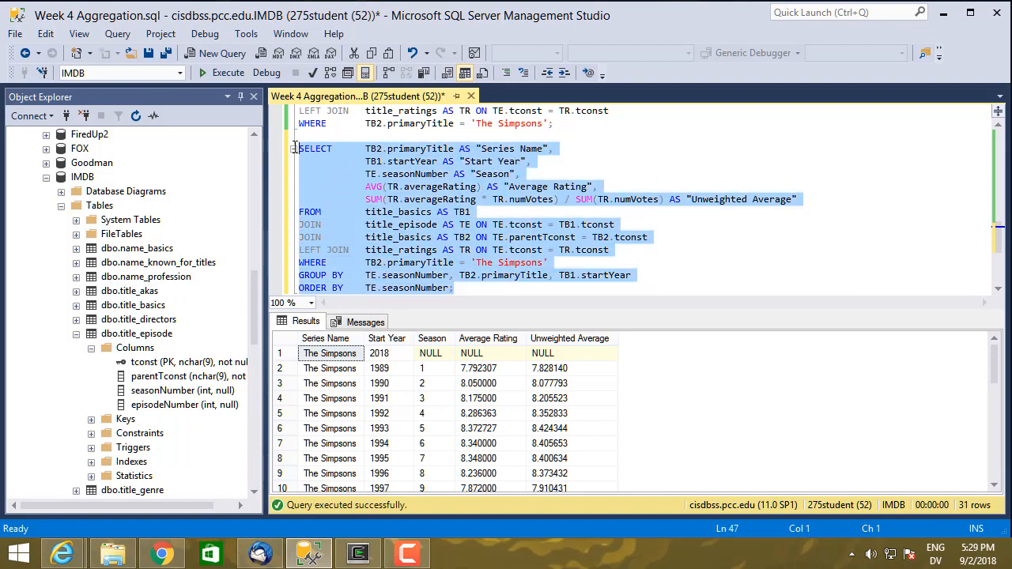
pyautogui.click(228, 73)
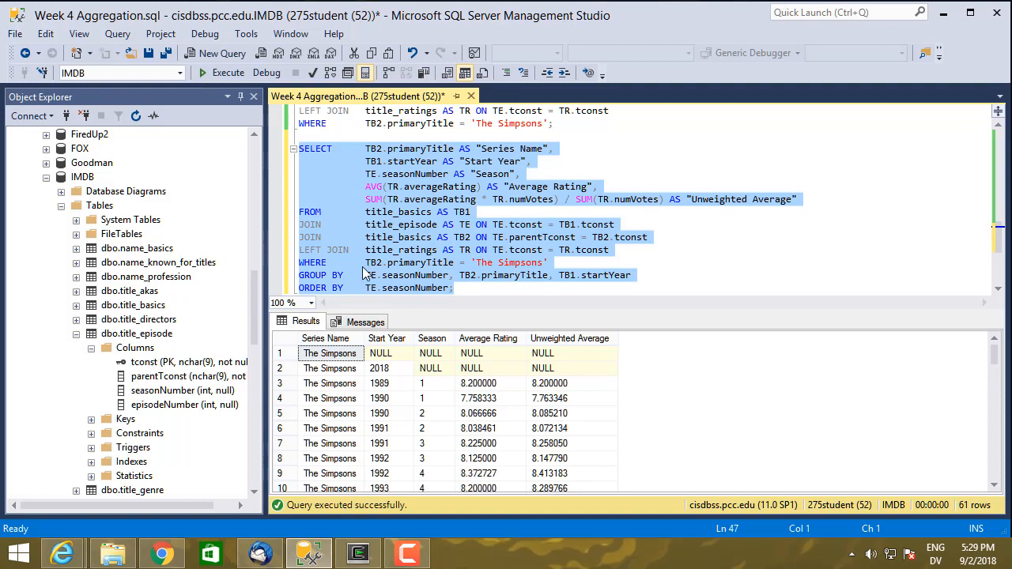
pyautogui.moveTo(403, 285)
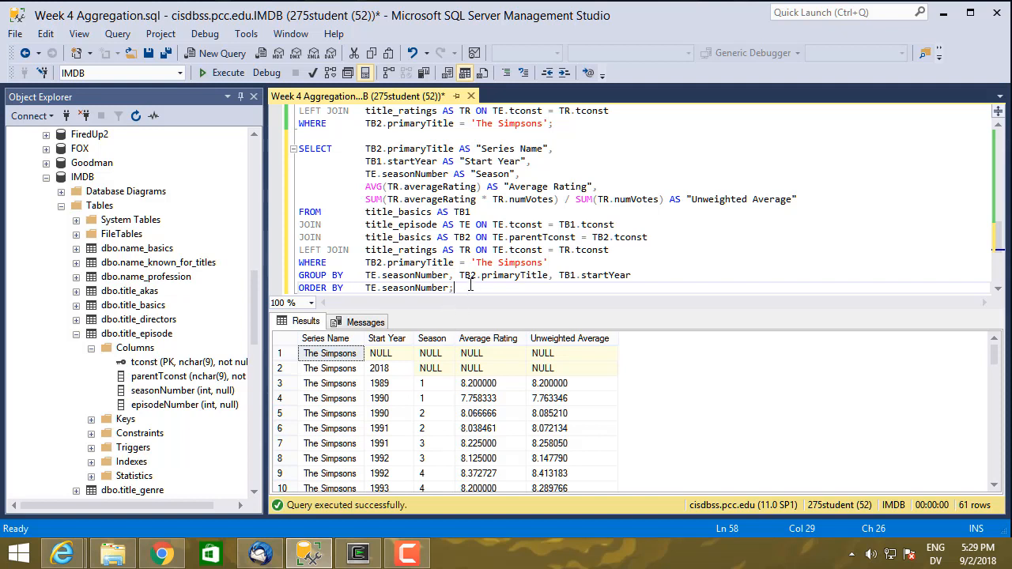
pyautogui.moveTo(466, 307)
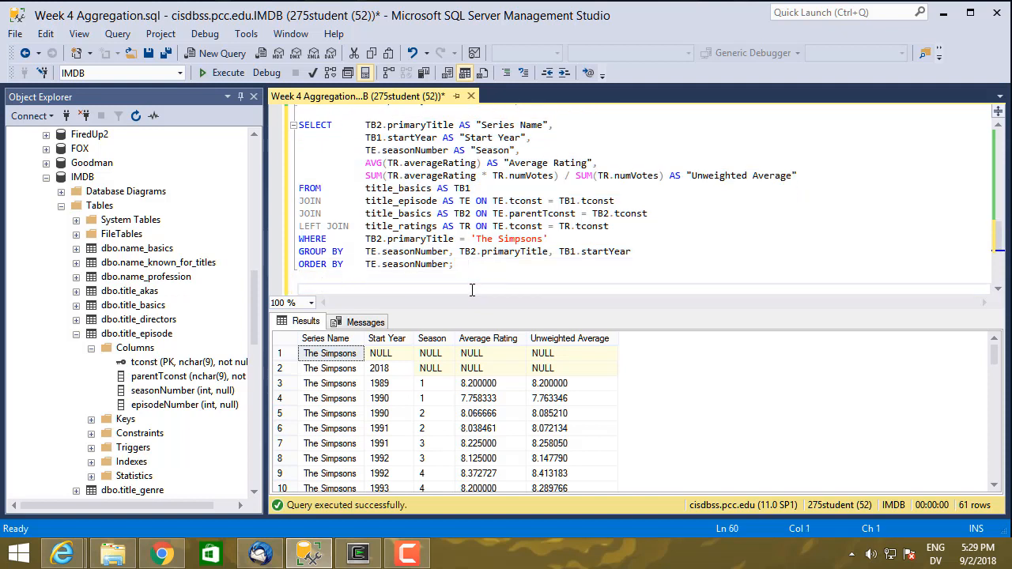
# Step: Write a query selecting TR.averageRating AS "Rating" and COUNT(*) AS "Number of Episodes", grouped by rating descending
pyautogui.scroll(-3)
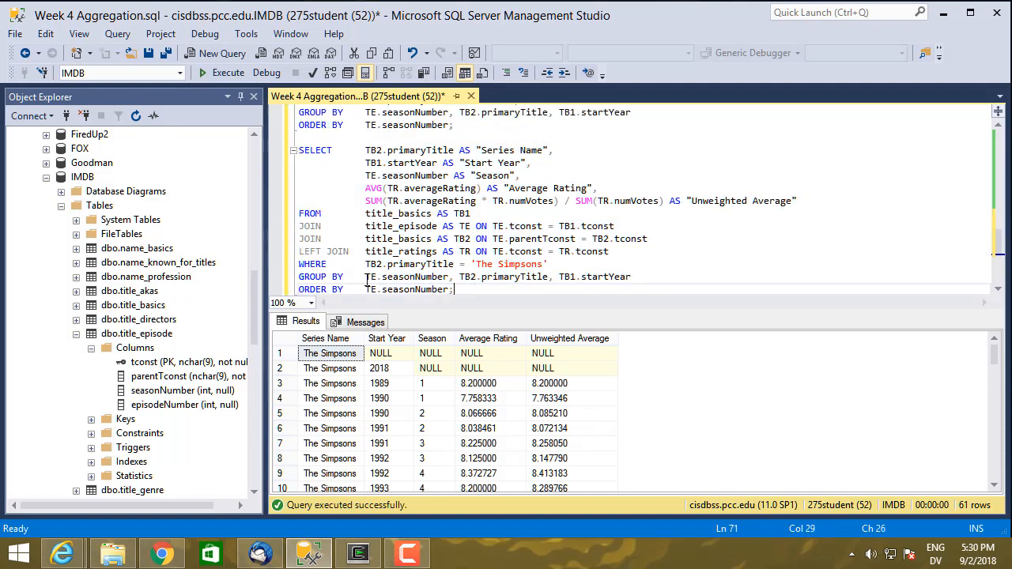
pyautogui.moveTo(513, 276)
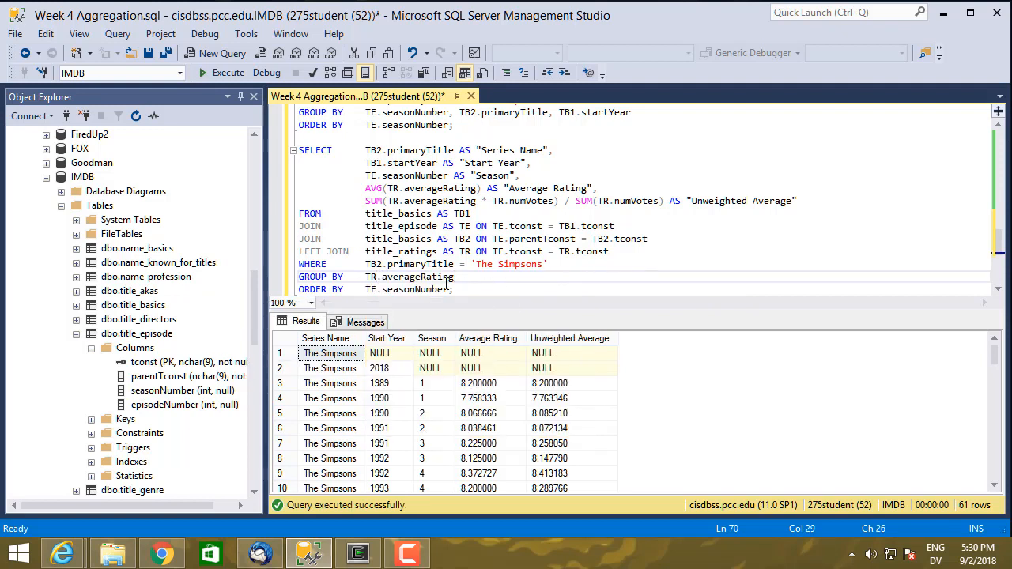
pyautogui.moveTo(411, 288)
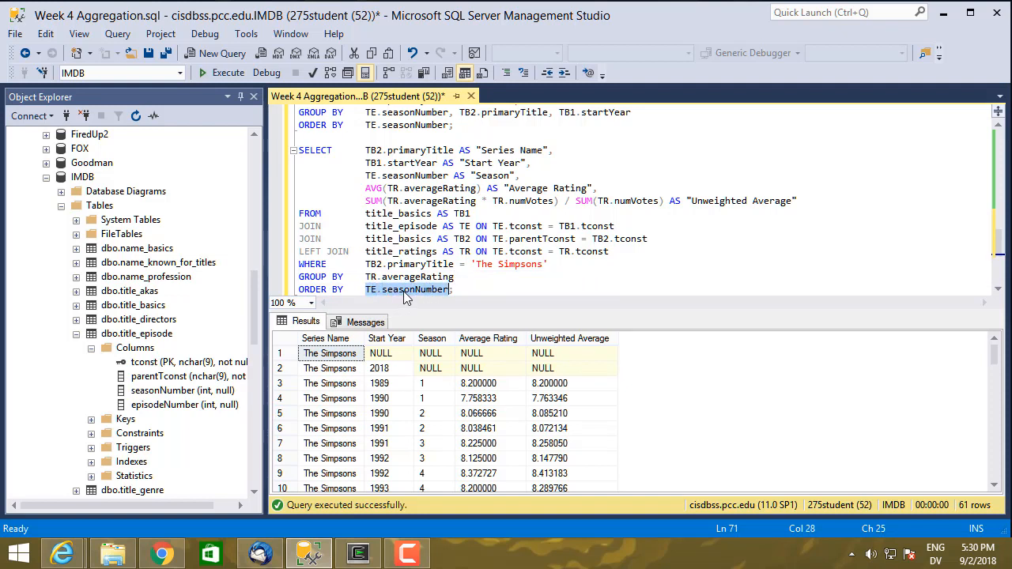
pyautogui.write('TR.a')
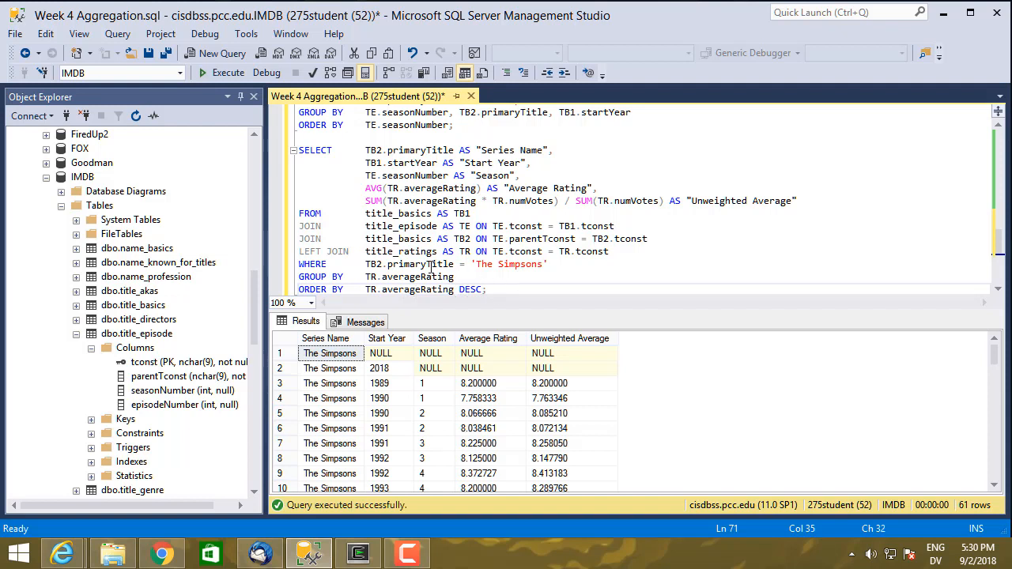
pyautogui.moveTo(411, 226)
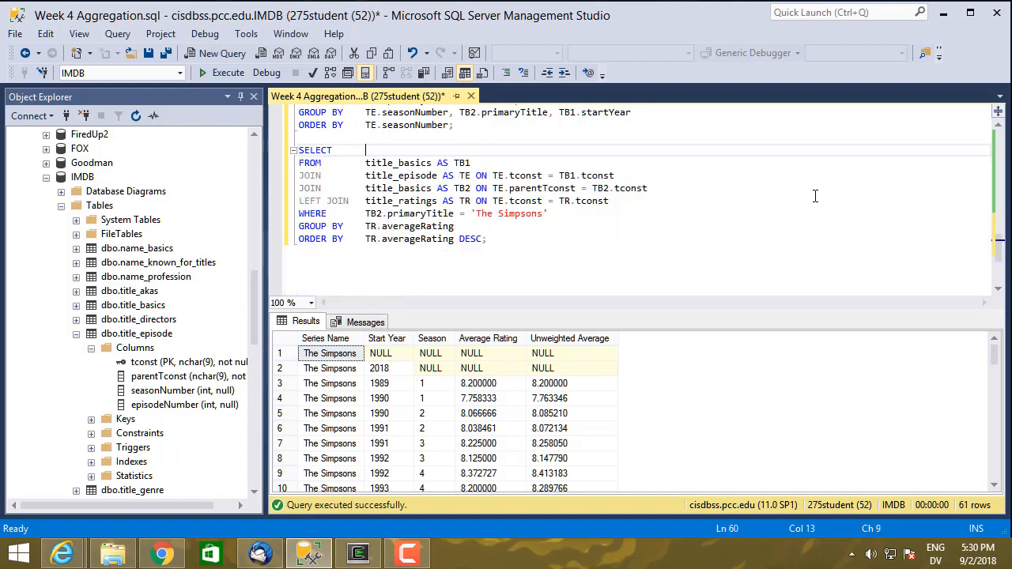
pyautogui.write('TR.averageRating AS')
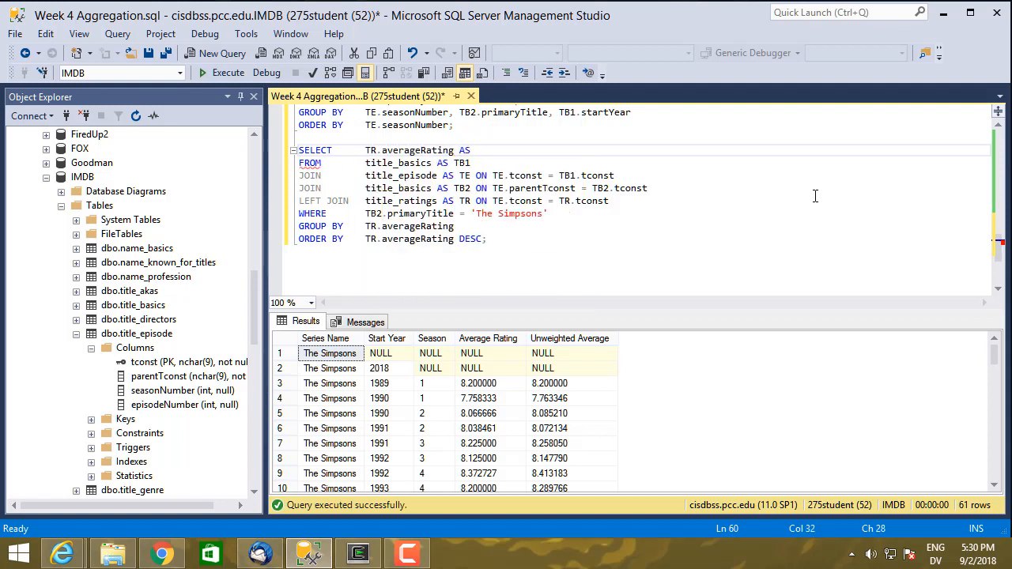
pyautogui.write('"Rathi')
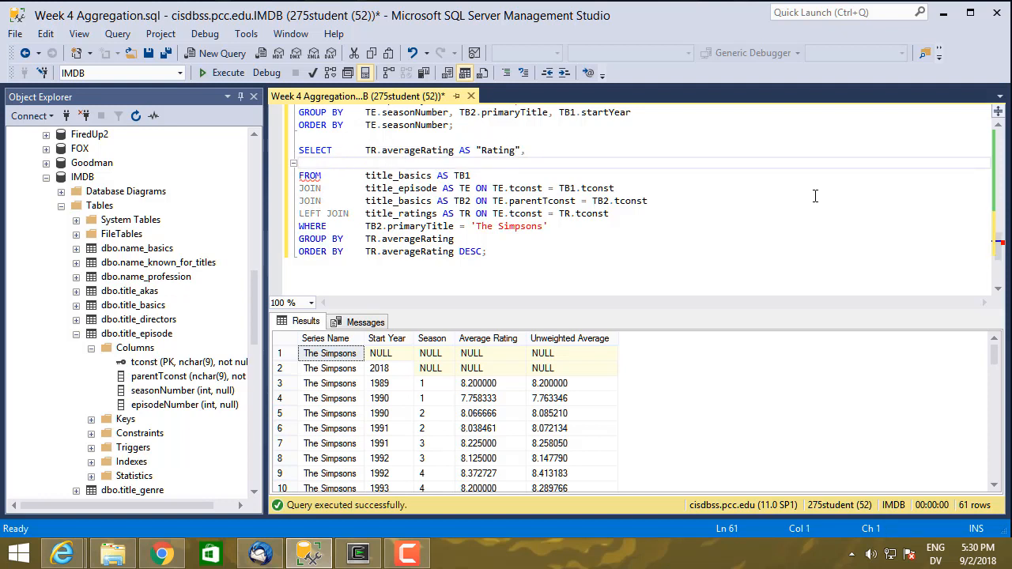
pyautogui.write('COUNT(*) AS')
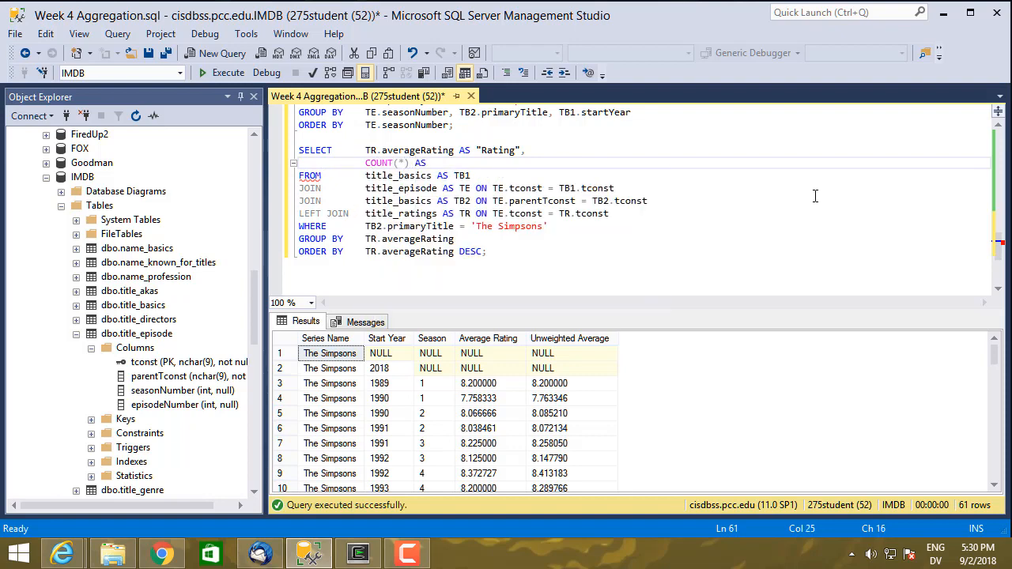
pyautogui.write('"Number of E')
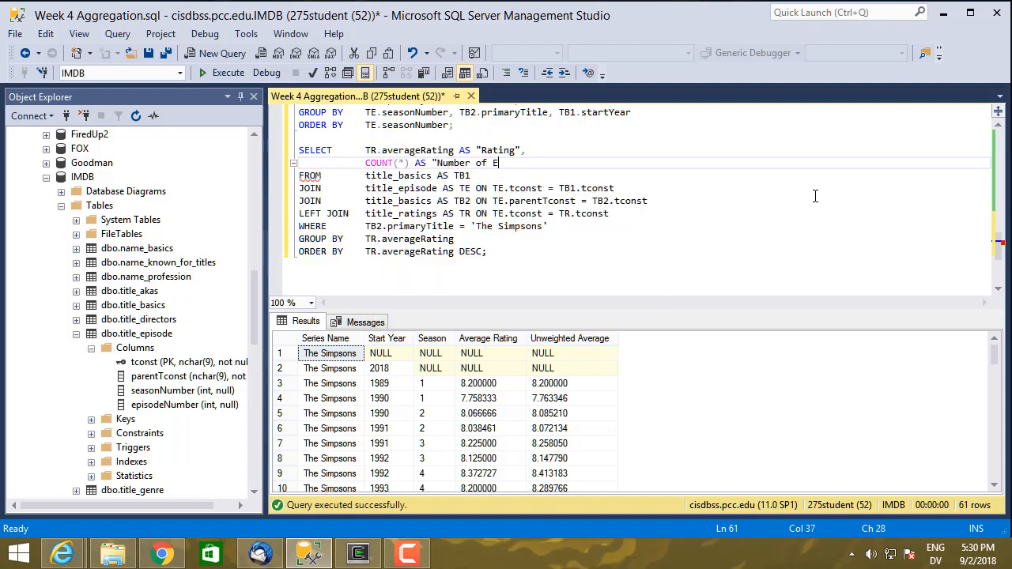
pyautogui.write('pisodes"')
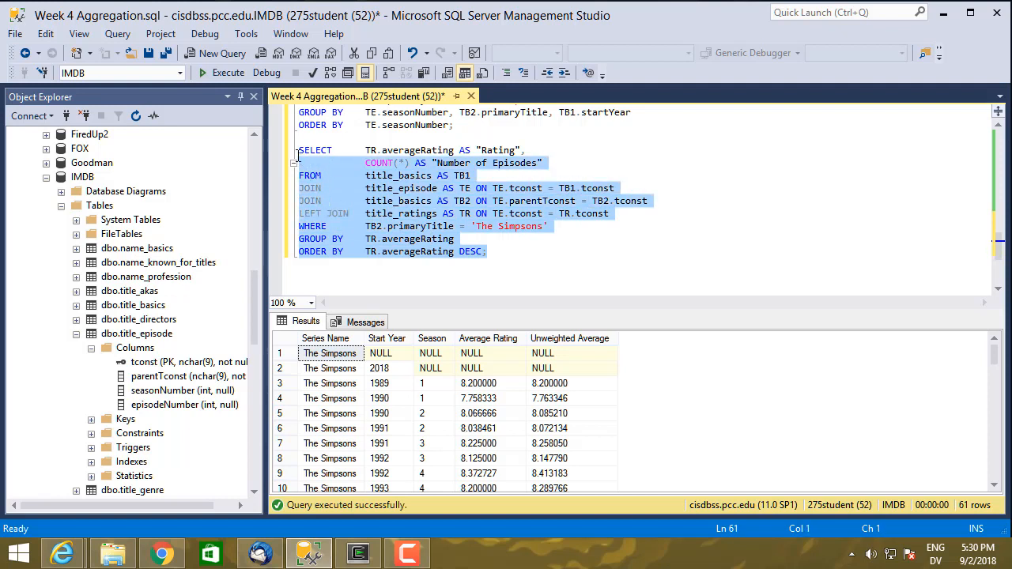
pyautogui.click(228, 73)
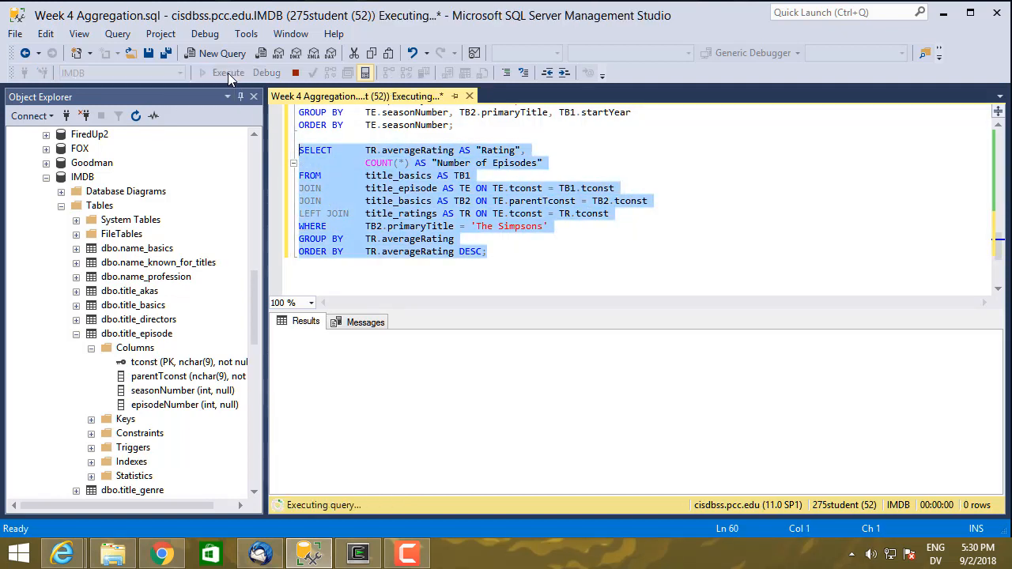
pyautogui.click(228, 72)
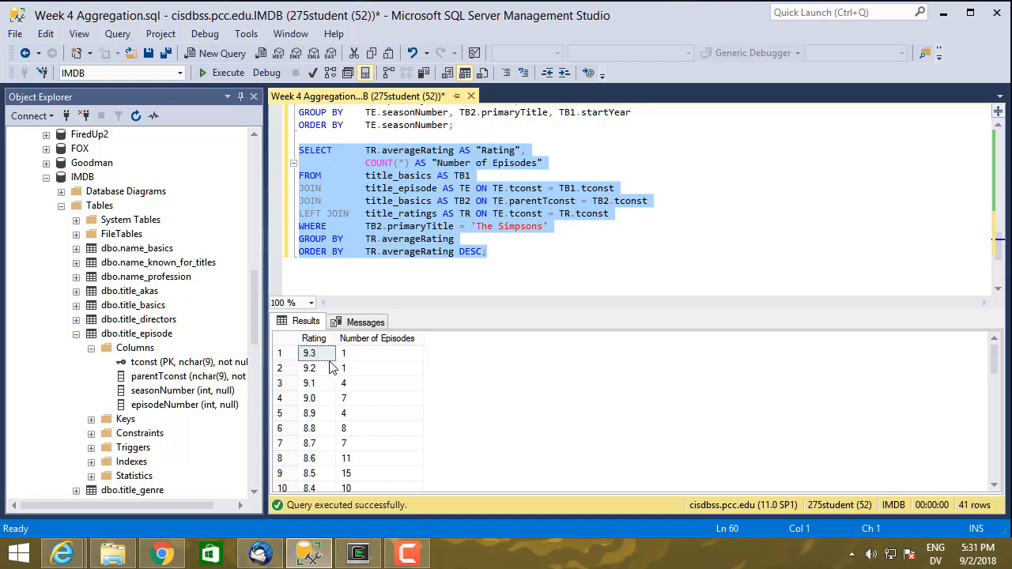
pyautogui.moveTo(324, 392)
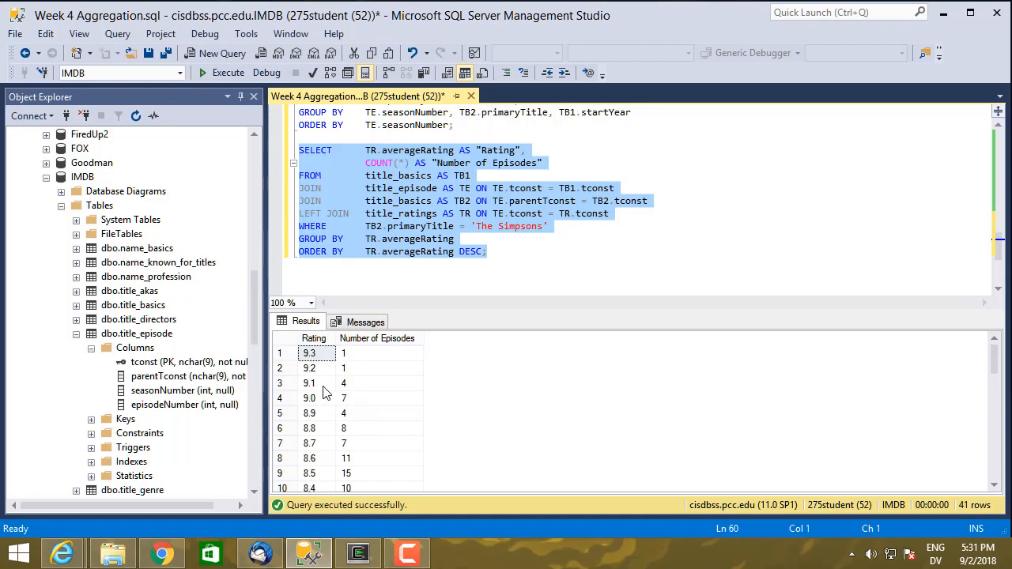
pyautogui.moveTo(749, 471)
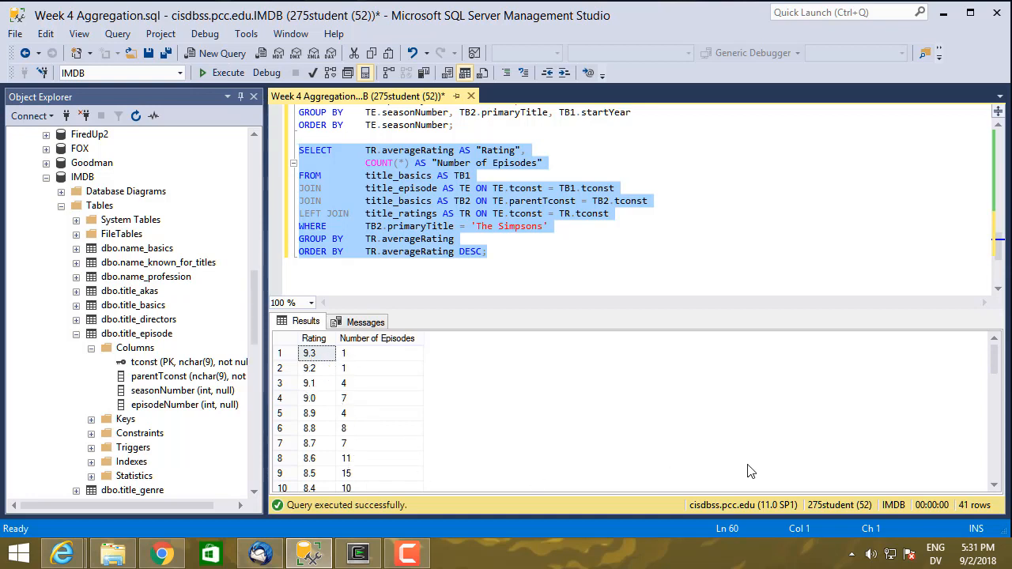
pyautogui.scroll(-3)
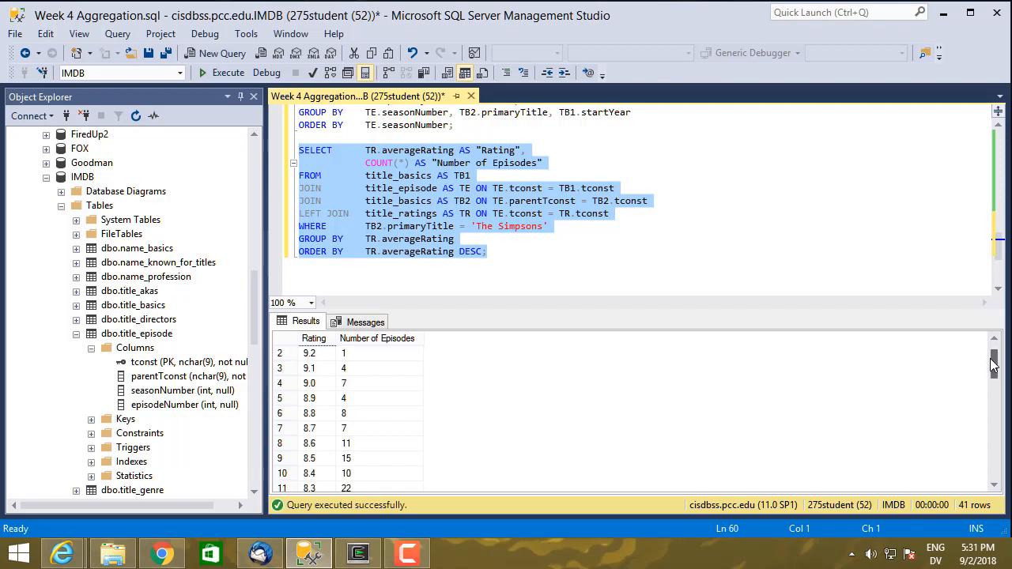
pyautogui.scroll(-3)
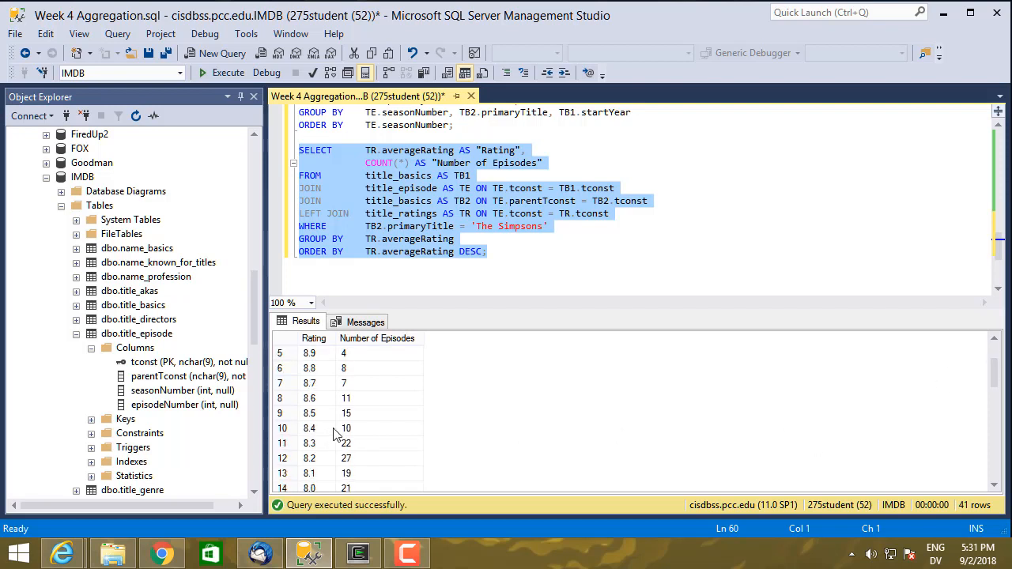
pyautogui.moveTo(319, 461)
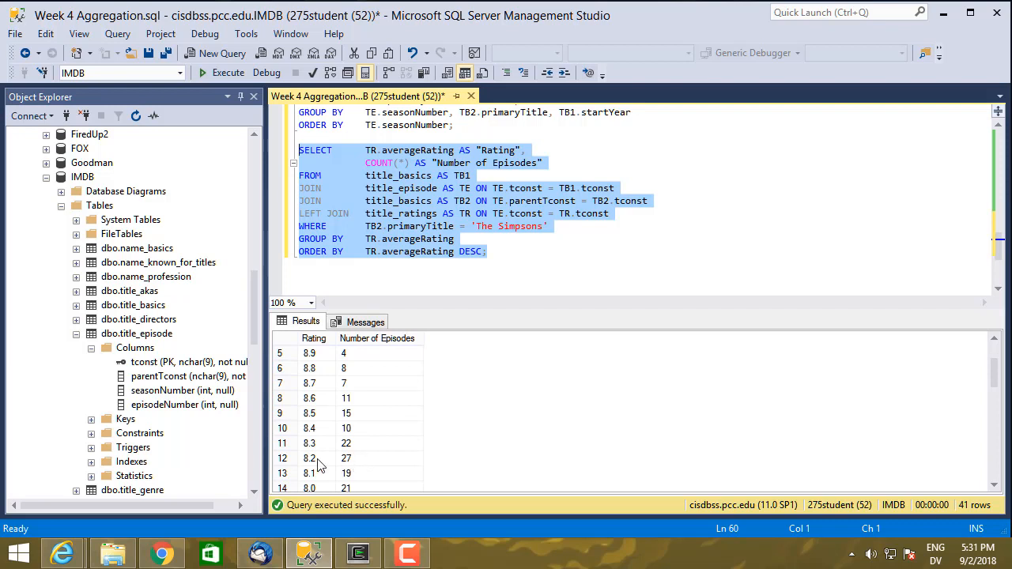
pyautogui.moveTo(338, 464)
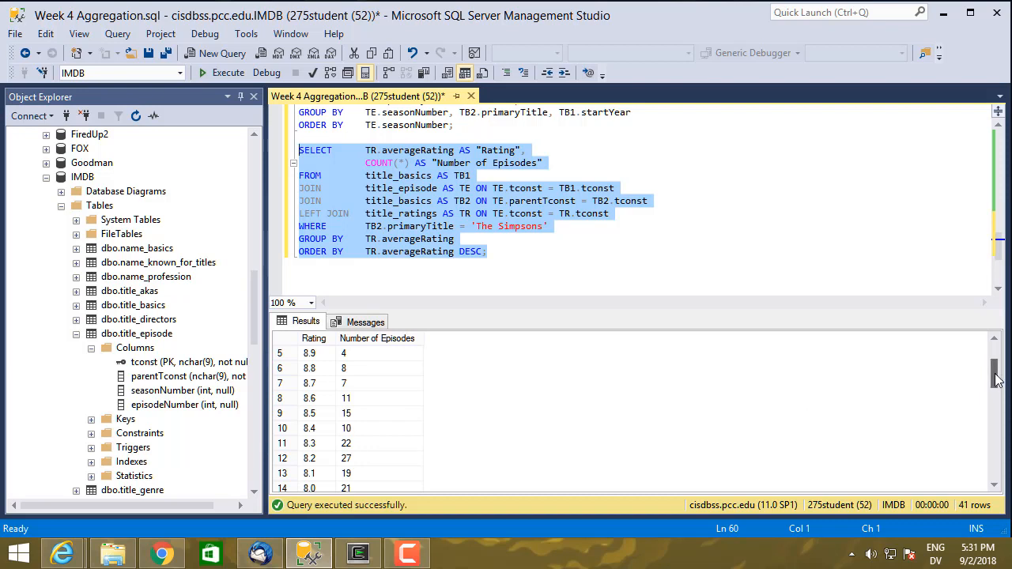
pyautogui.scroll(-3)
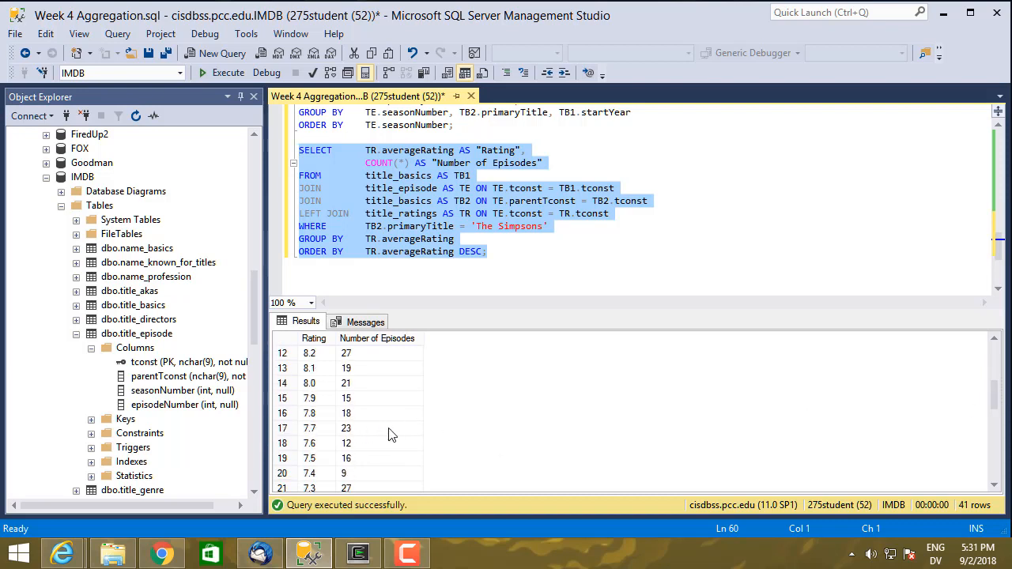
pyautogui.moveTo(992, 393)
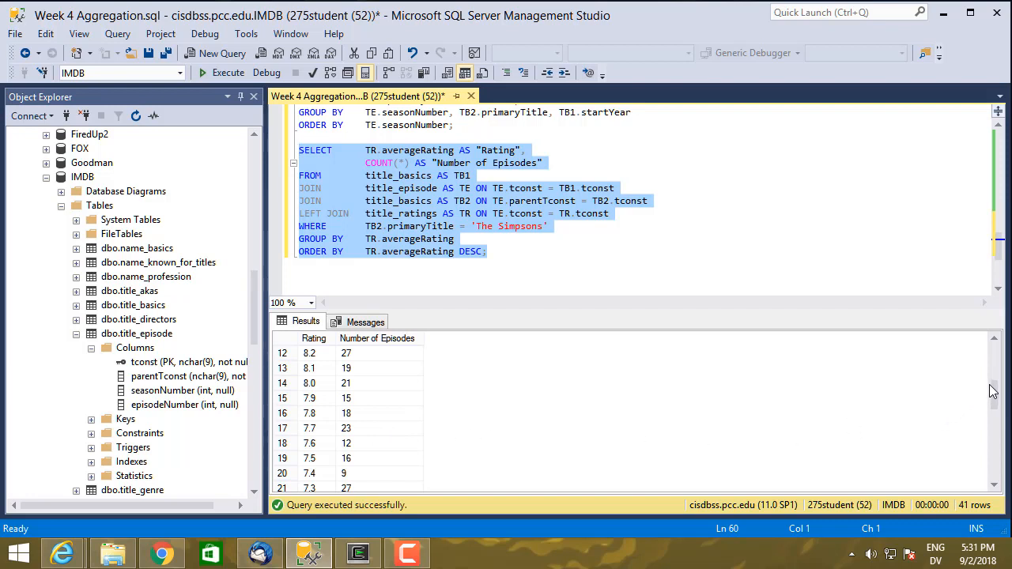
pyautogui.scroll(-3)
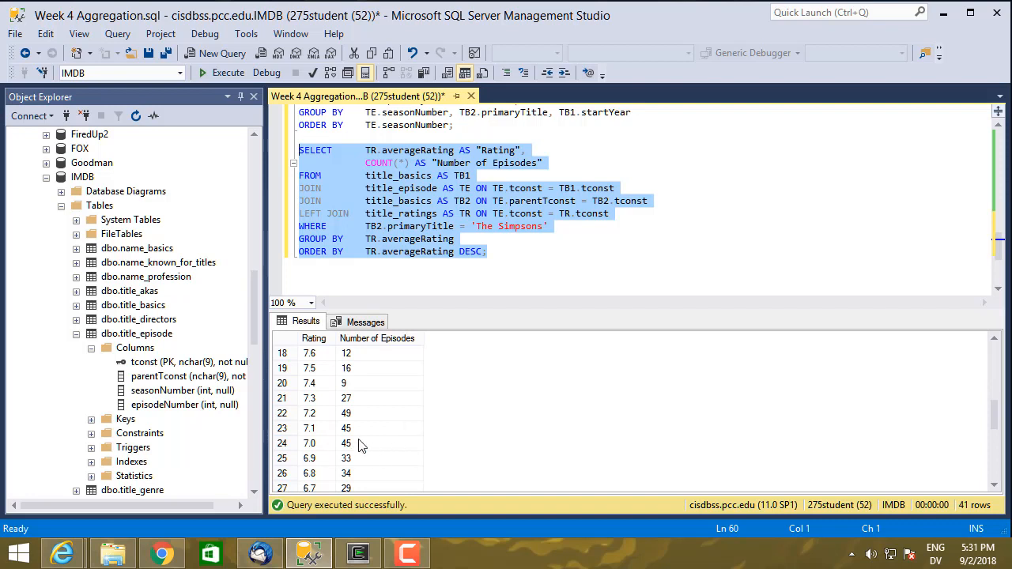
pyautogui.moveTo(365, 405)
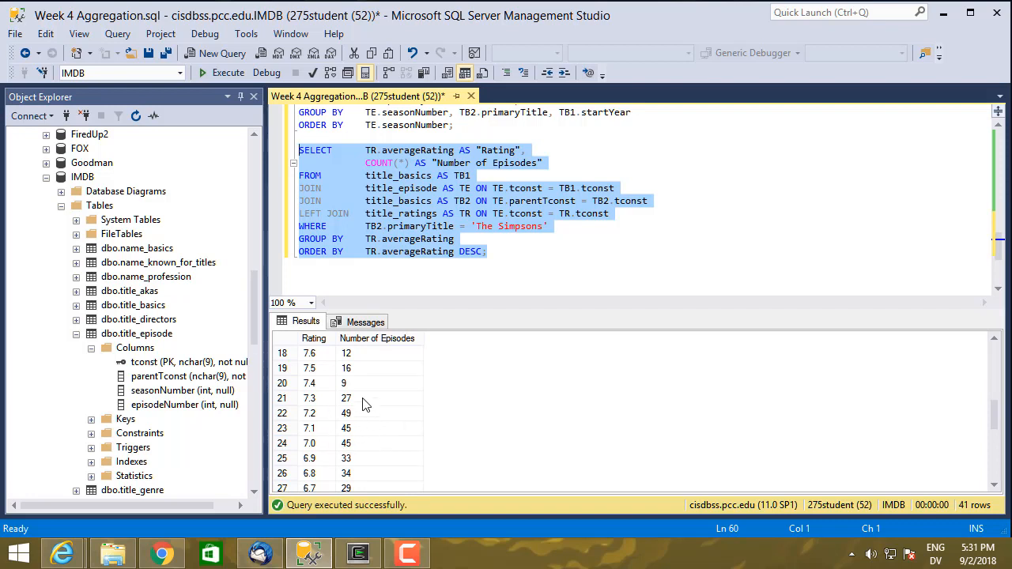
pyautogui.moveTo(487, 442)
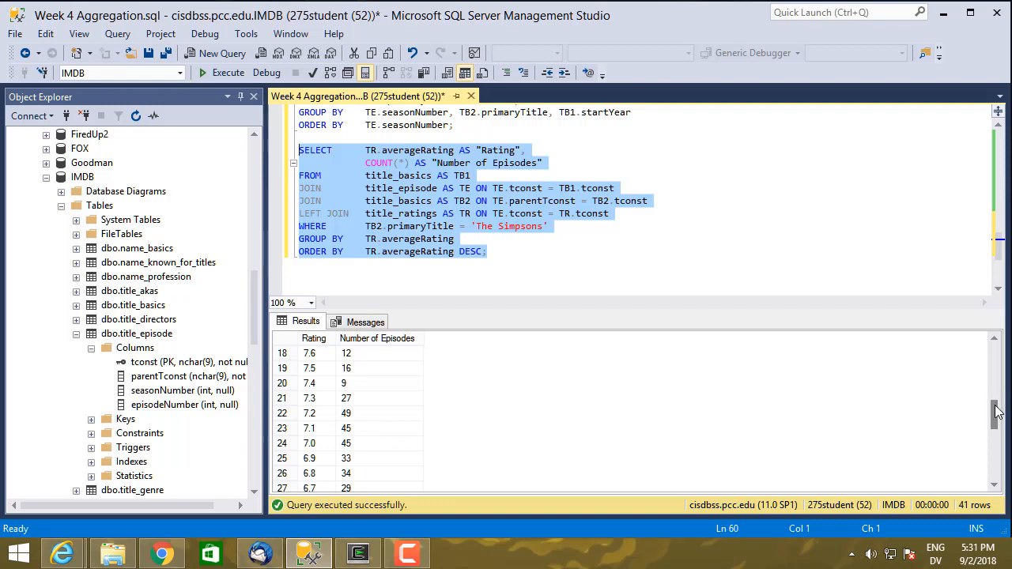
pyautogui.scroll(-3)
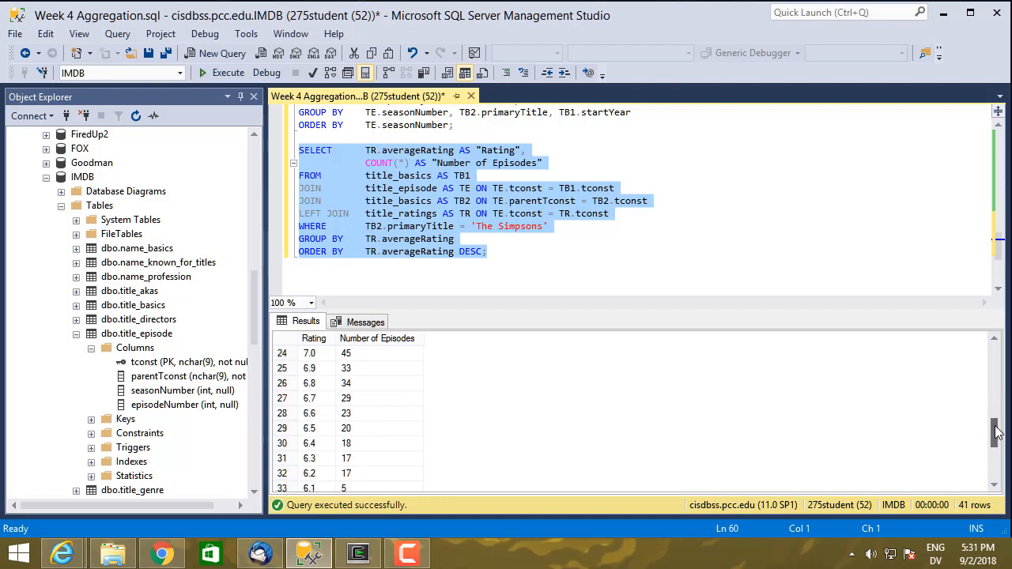
pyautogui.scroll(-3)
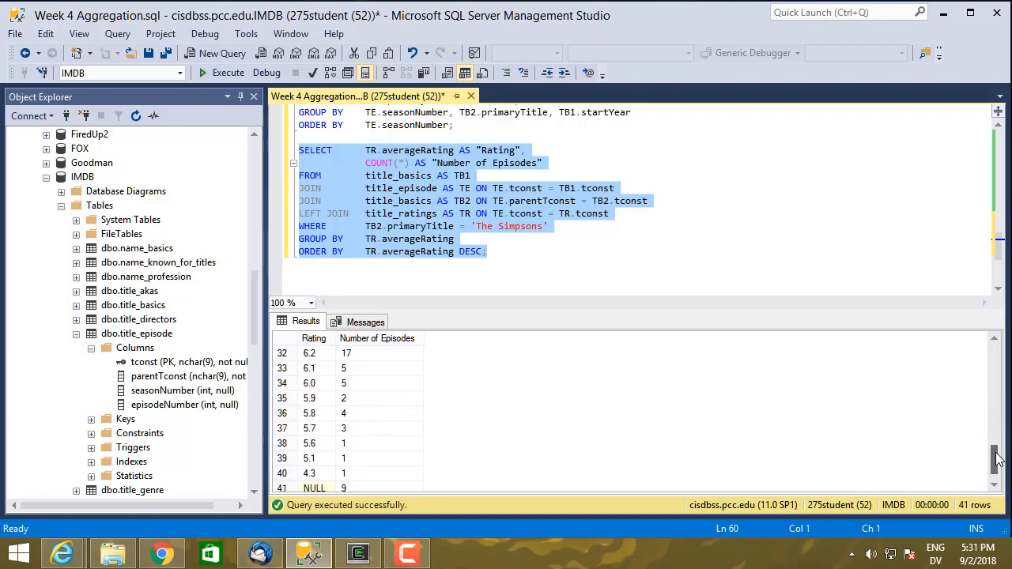
pyautogui.scroll(-3)
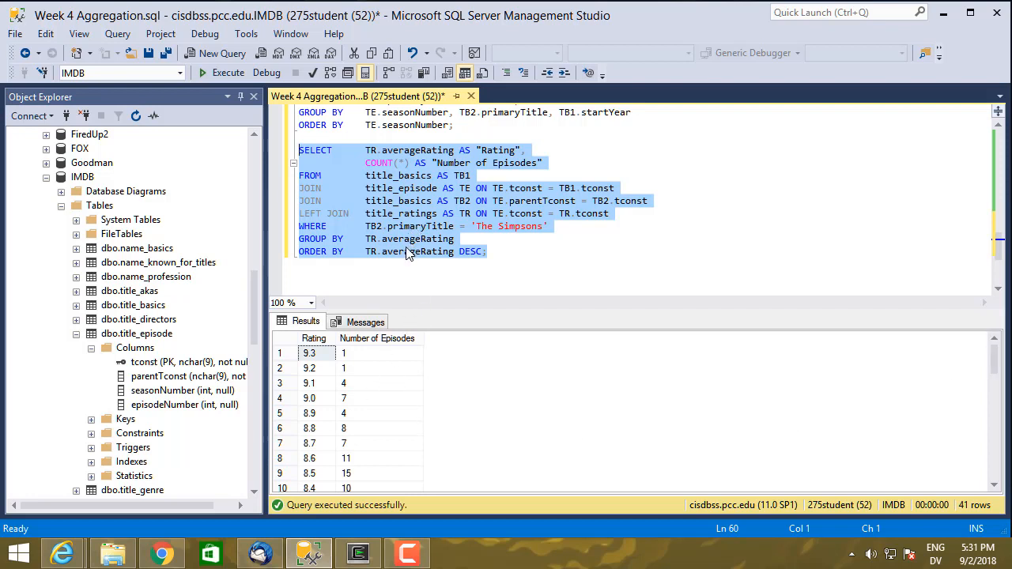
pyautogui.moveTo(373, 385)
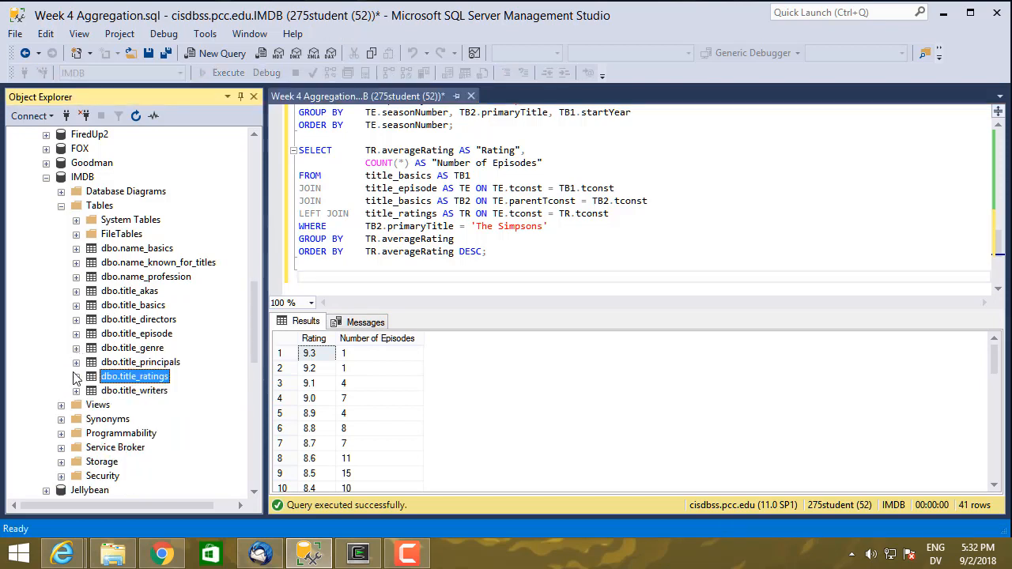
# Step: Expand dbo.title_ratings in Object Explorer to list its tconst, averageRating and numVotes columns
pyautogui.click(76, 376)
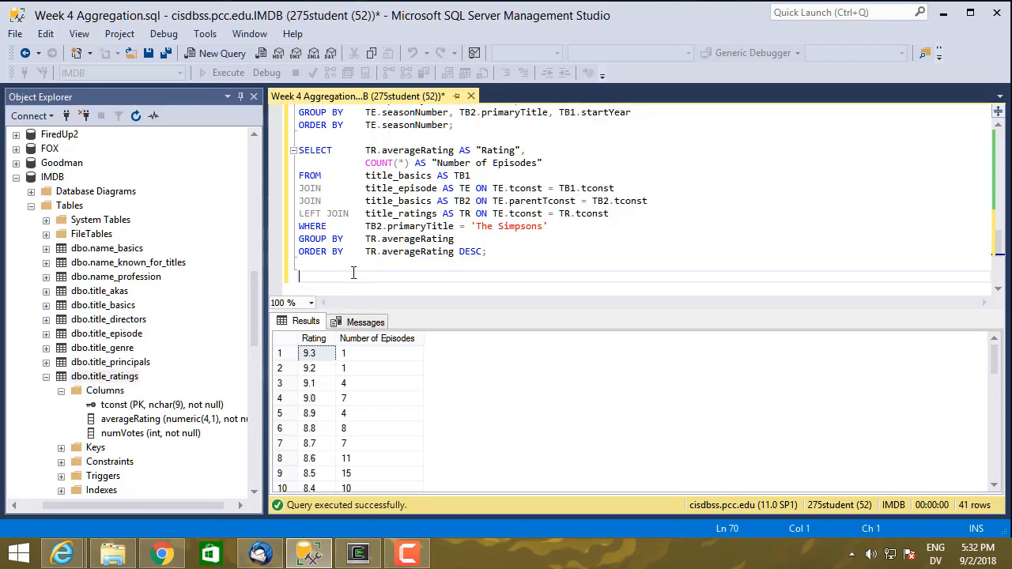
# Step: Run a new SELECT TOP 50 * FROM title_ratings query
pyautogui.write('SELECT')
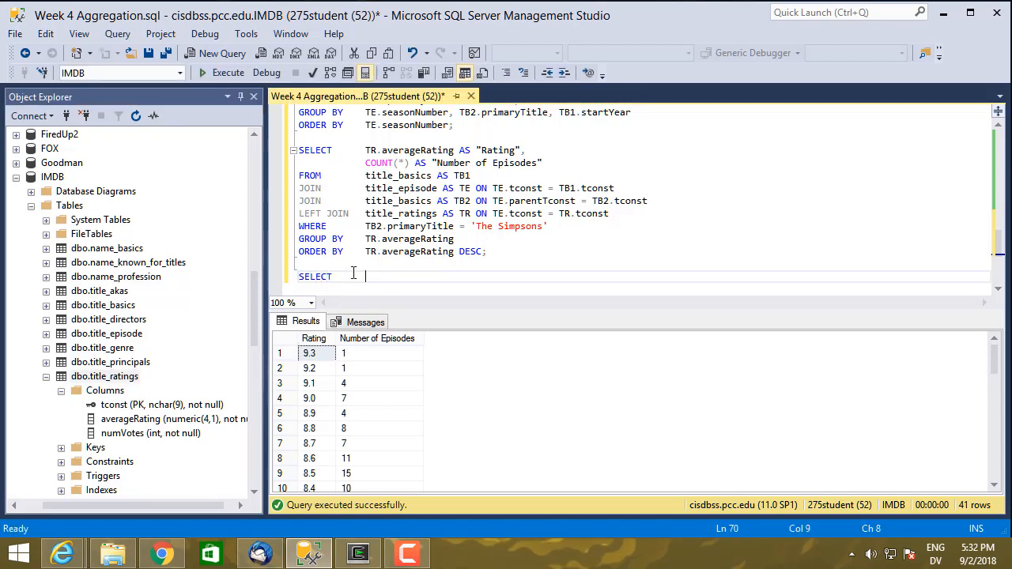
pyautogui.write('TOP 50 *')
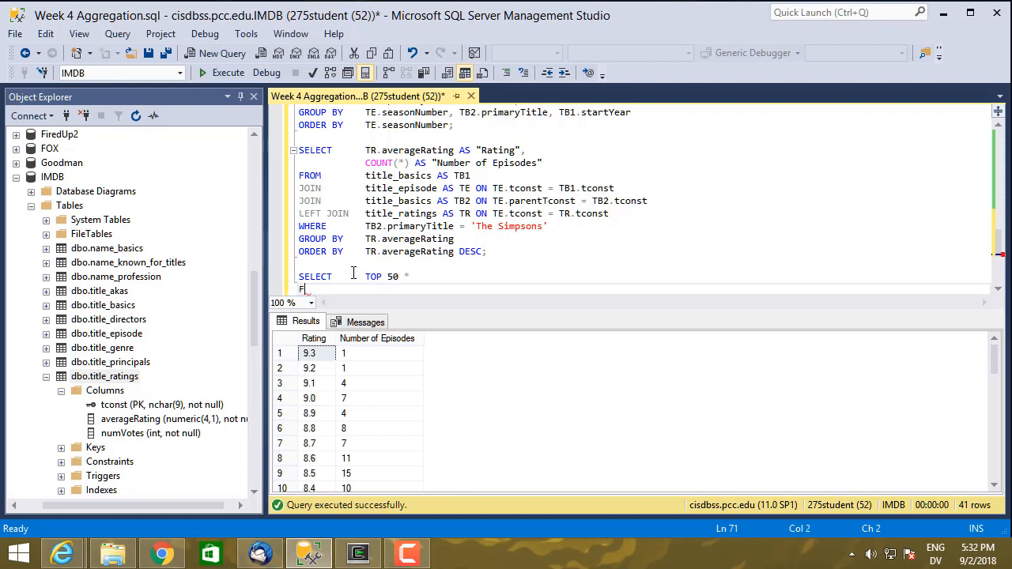
pyautogui.write('FROM')
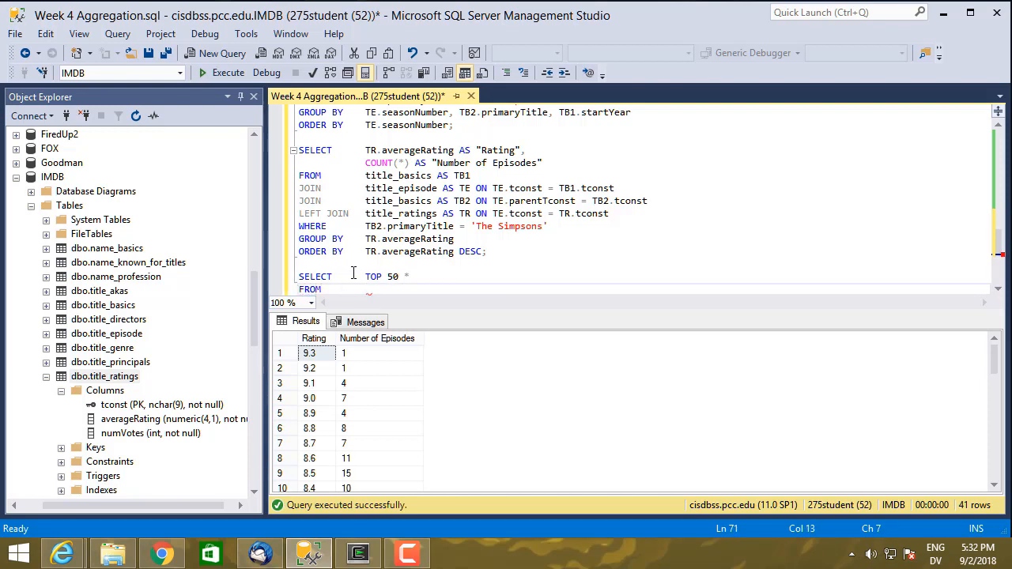
pyautogui.write('title_ratings;')
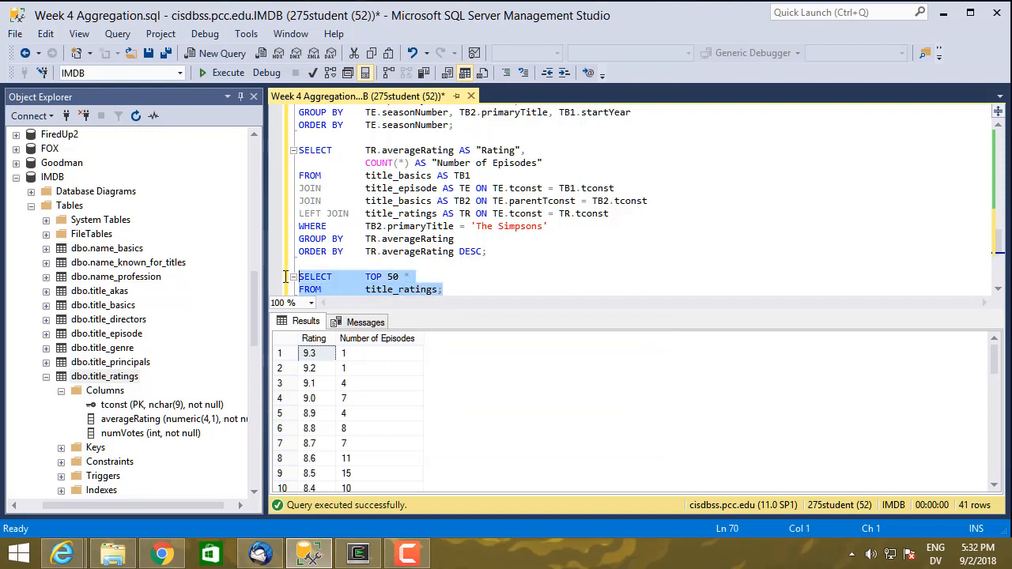
pyautogui.click(227, 72)
pyautogui.write(',')
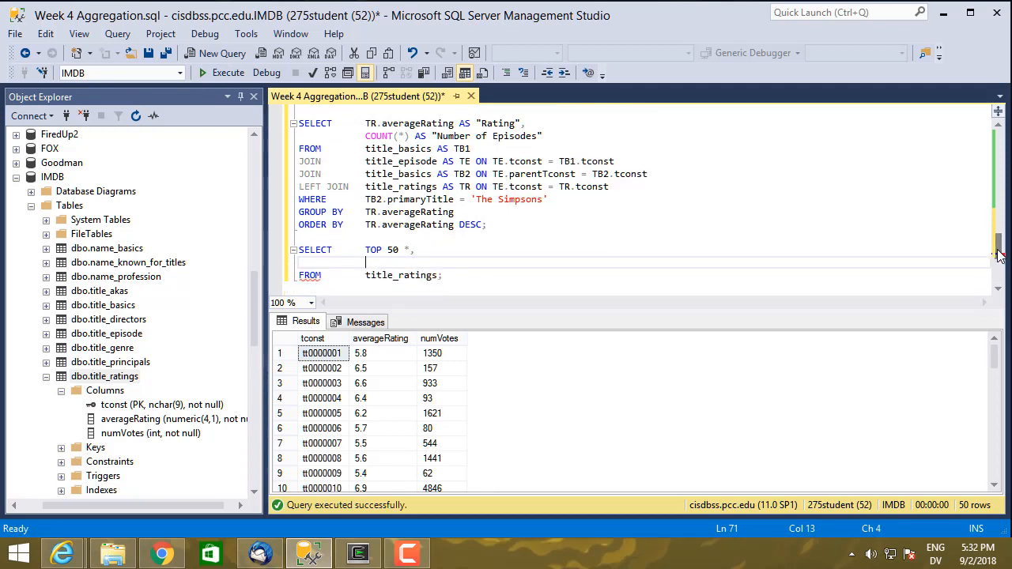
# Step: Add CONVERT(NUMERIC(4,0), averageRating) AS "Truncated" to the TOP 50 query and rerun it
pyautogui.write('CONVERT(NUMERIC(4')
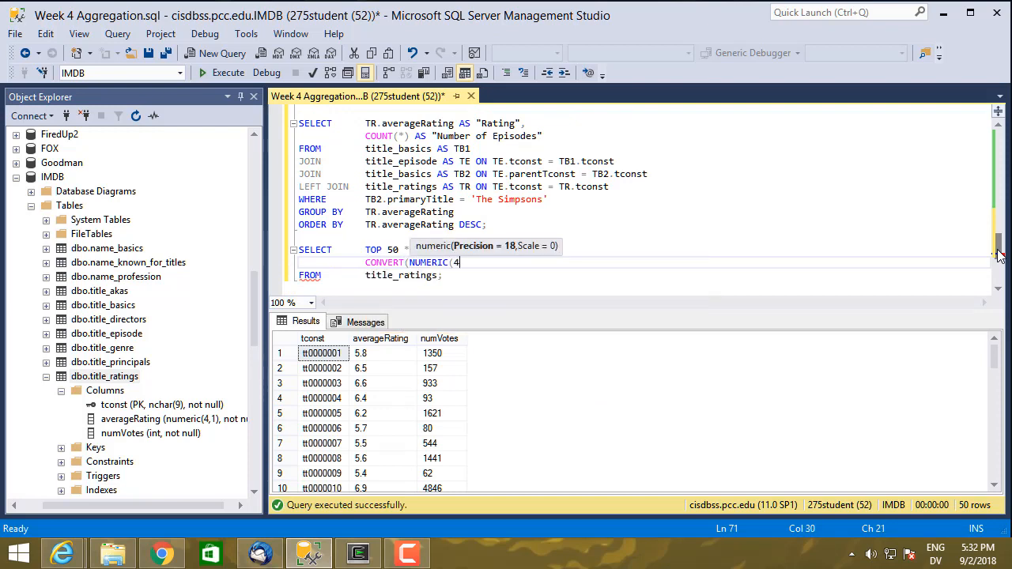
pyautogui.write(', 0),')
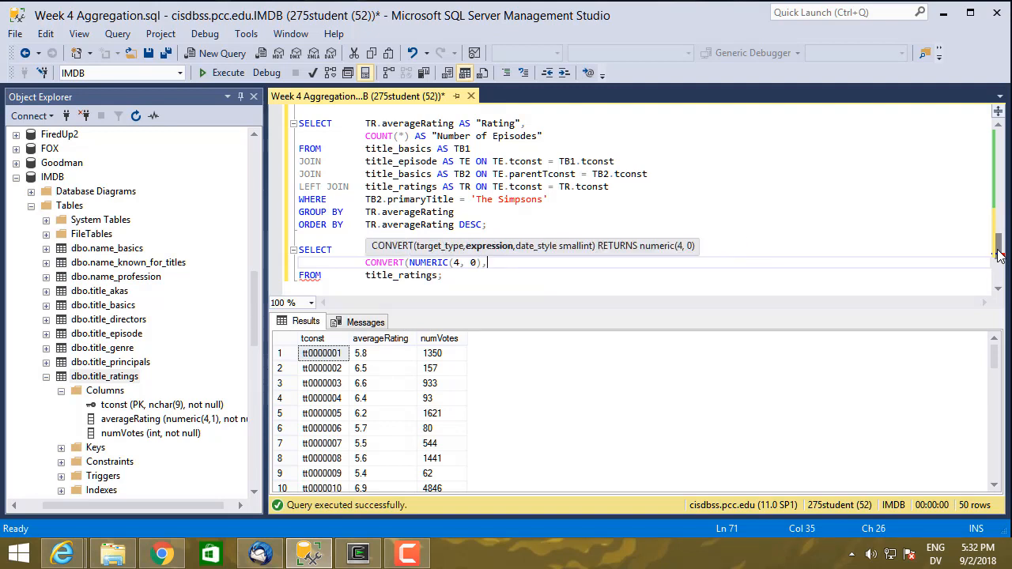
pyautogui.write(', averageRating) AS "R')
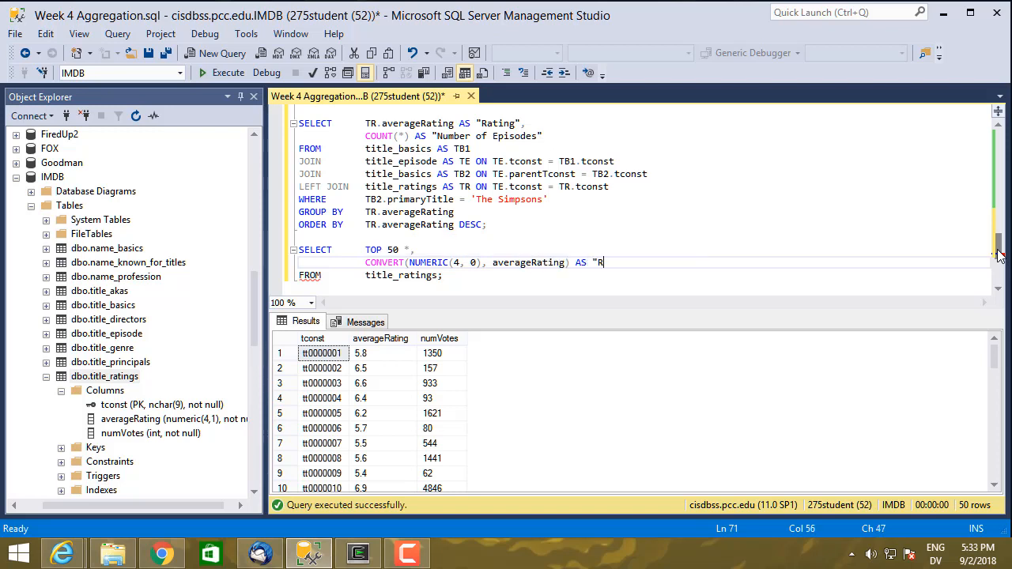
pyautogui.write('ou')
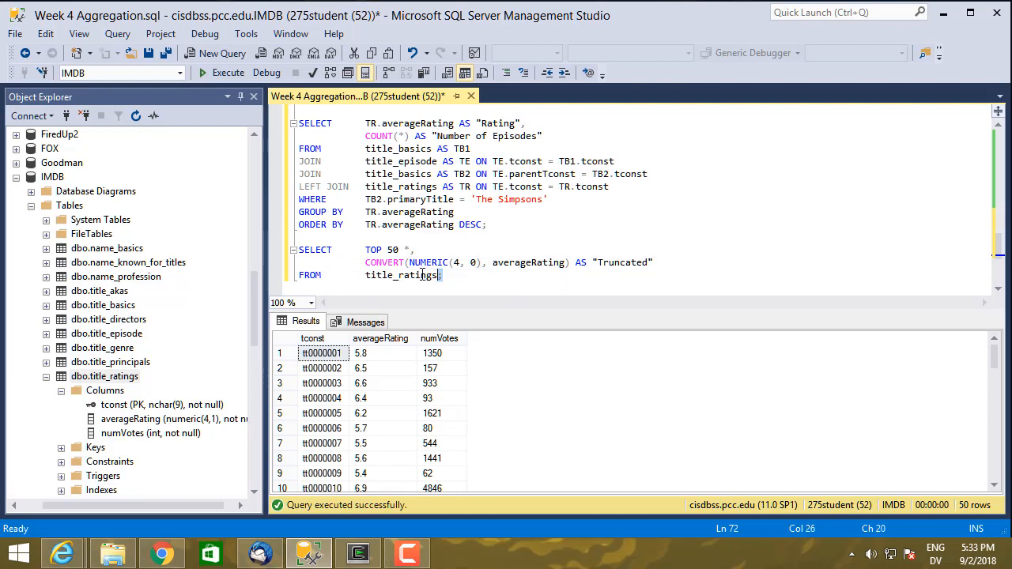
pyautogui.click(228, 72)
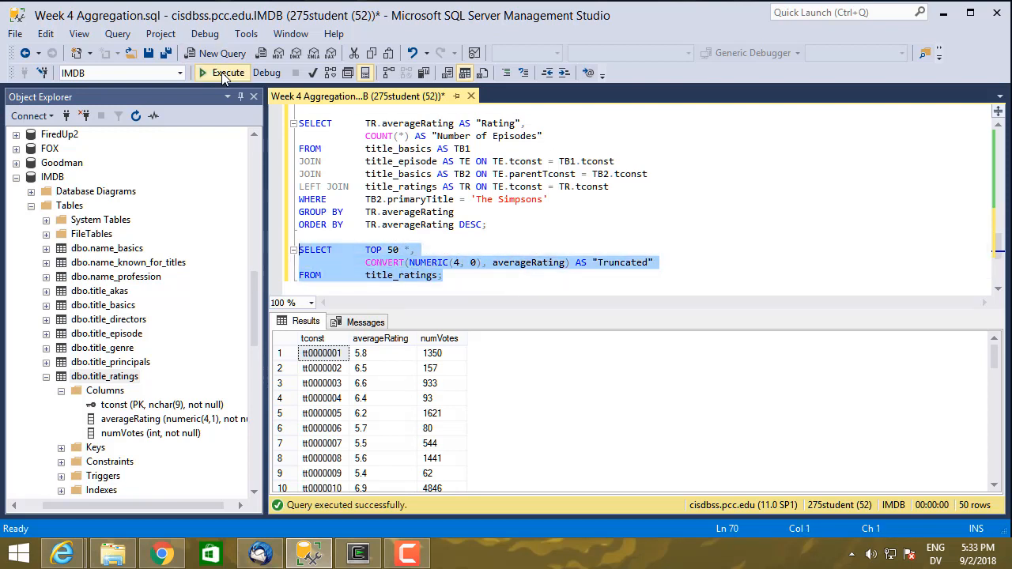
pyautogui.click(228, 72)
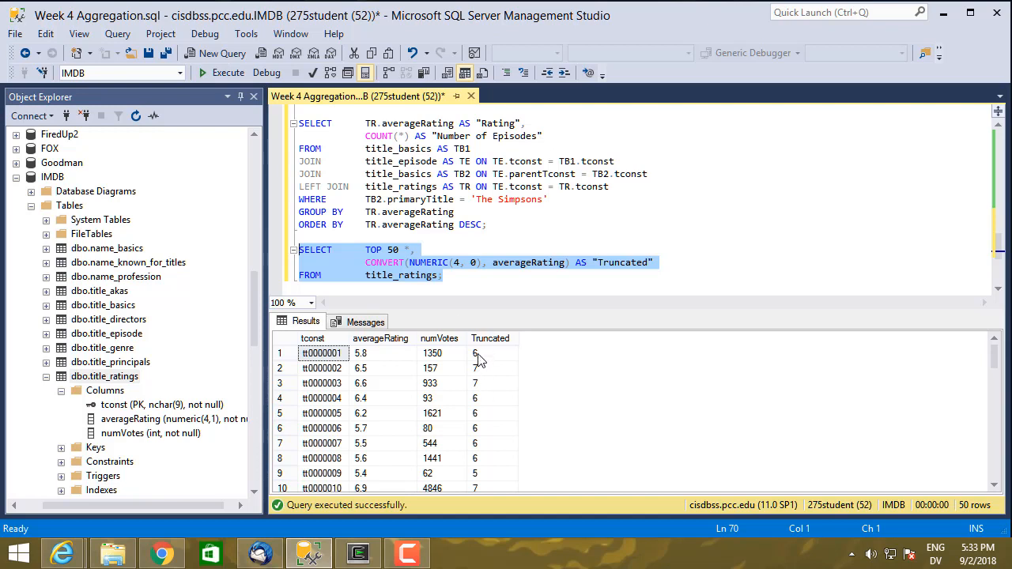
pyautogui.moveTo(485, 367)
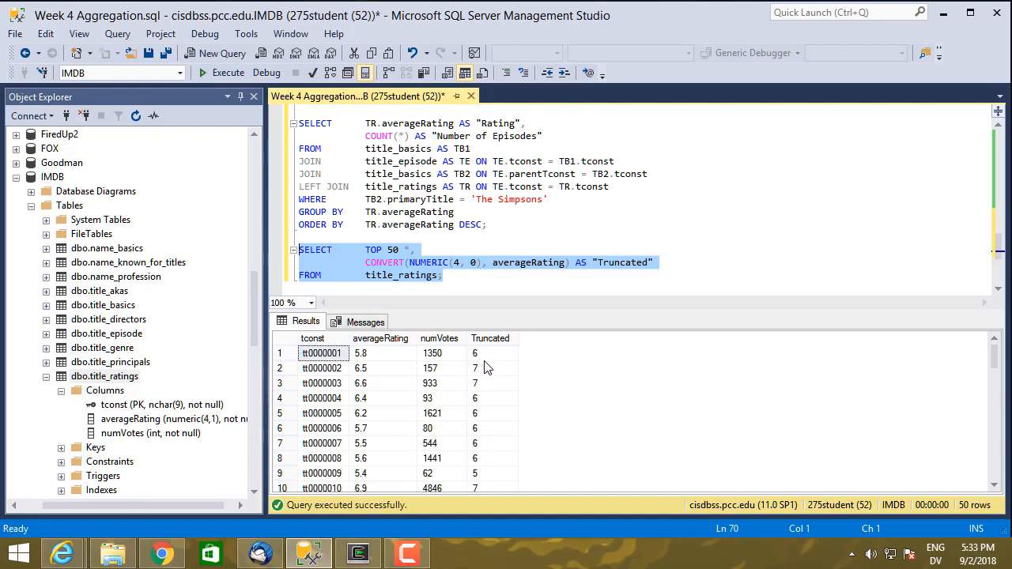
pyautogui.moveTo(484, 367)
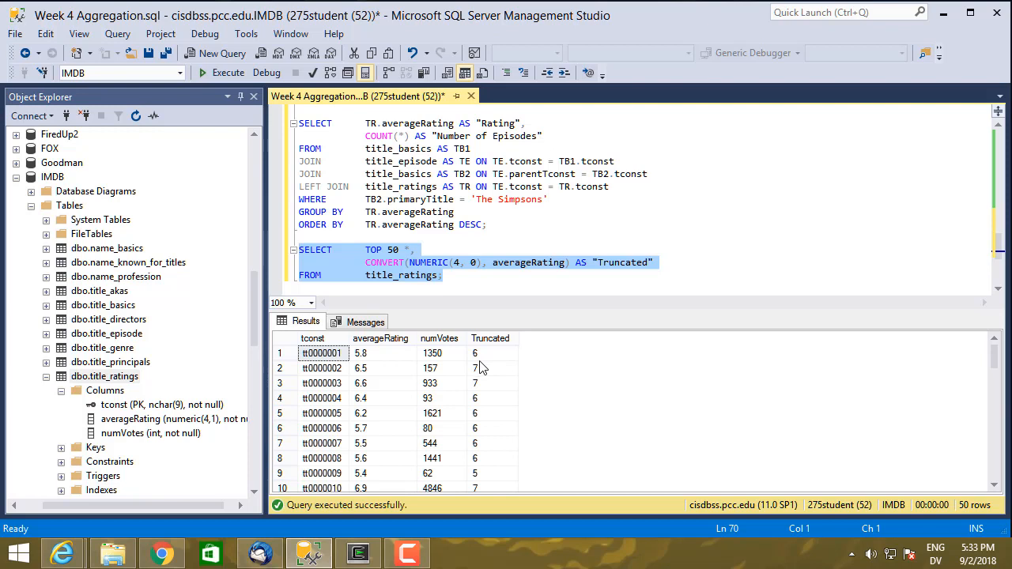
pyautogui.moveTo(660, 269)
pyautogui.write(',')
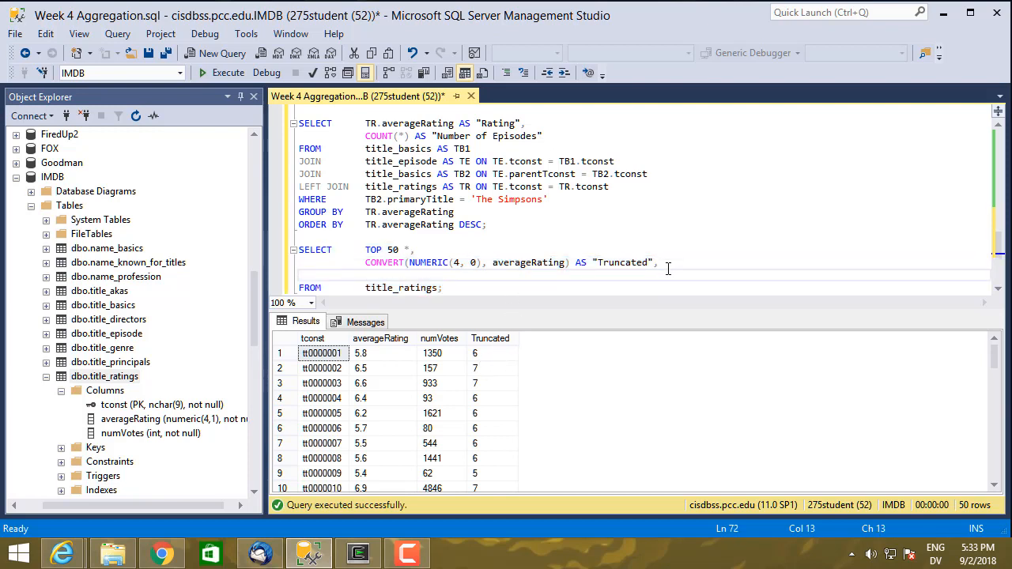
# Step: Add FLOOR(averageRating) AS "Floor" and rename the Truncated alias to "Round 1"
pyautogui.write('FLOO')
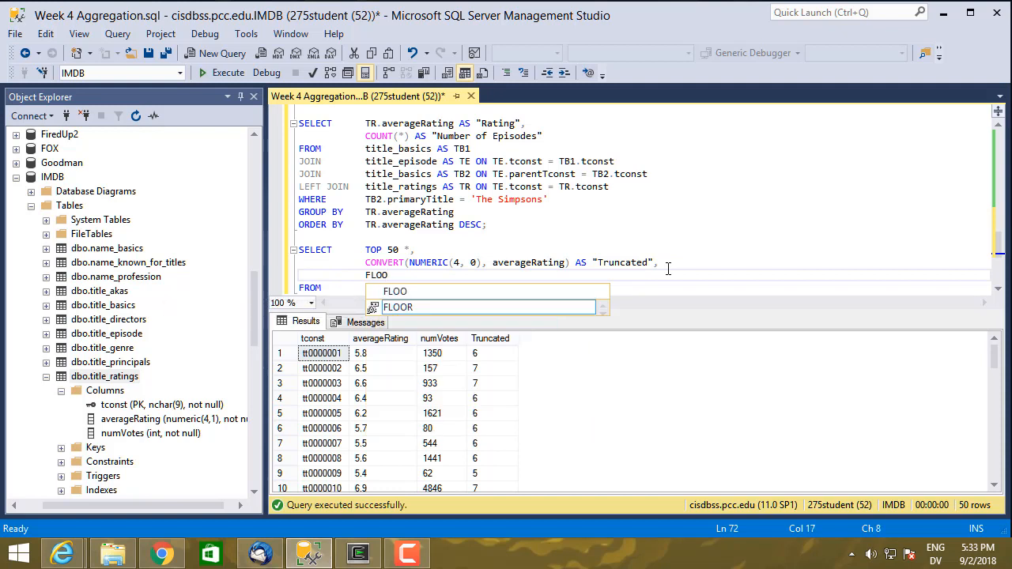
pyautogui.write('R(avera')
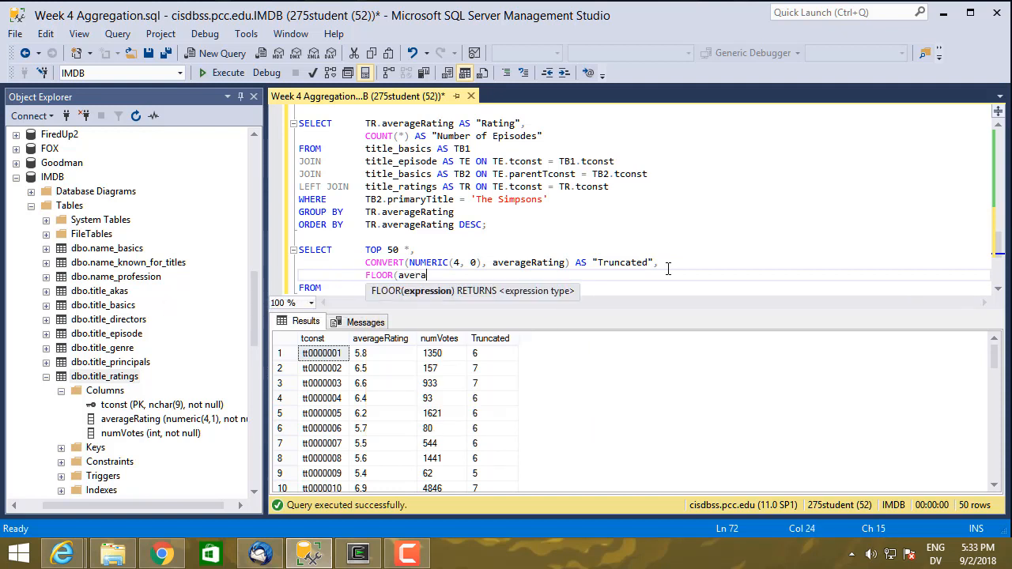
pyautogui.write('geRating) AS')
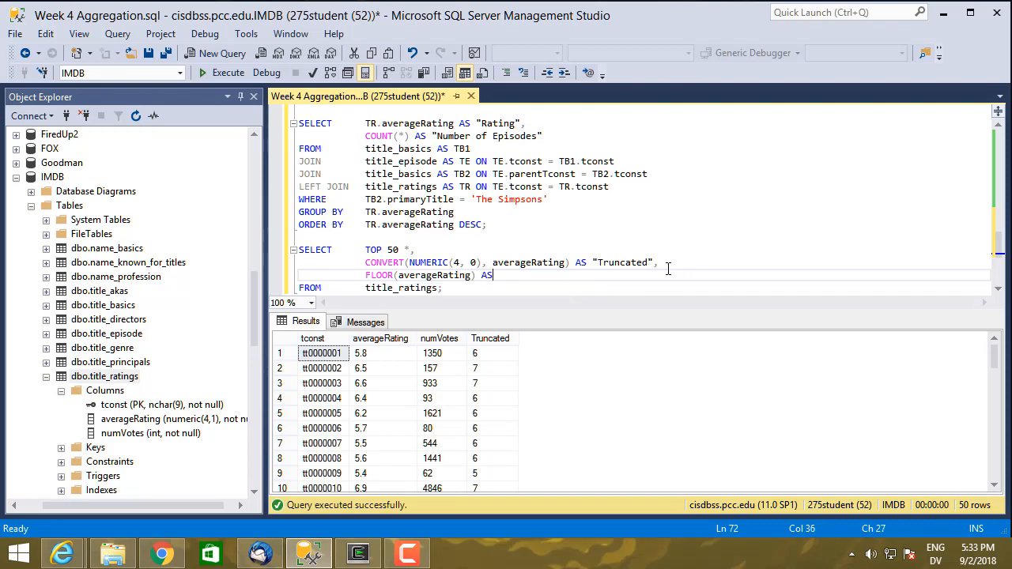
pyautogui.write('"F')
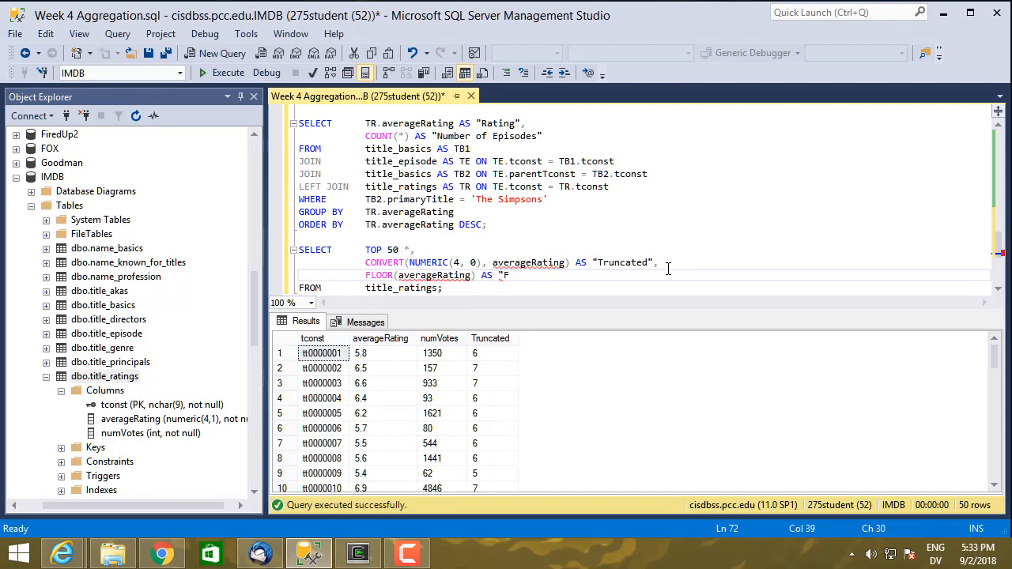
pyautogui.doubleClick(622, 262)
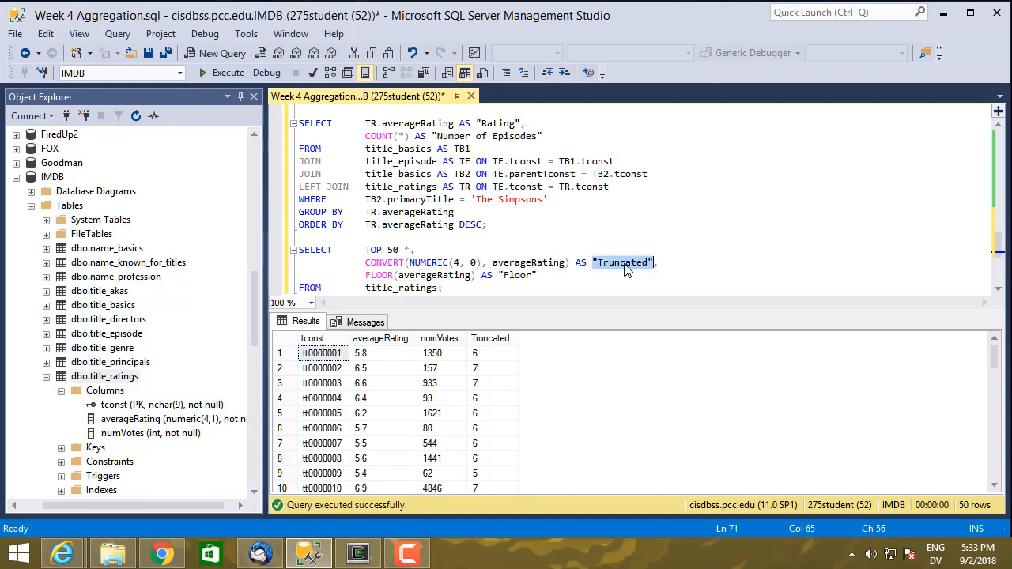
pyautogui.write('ROUND')
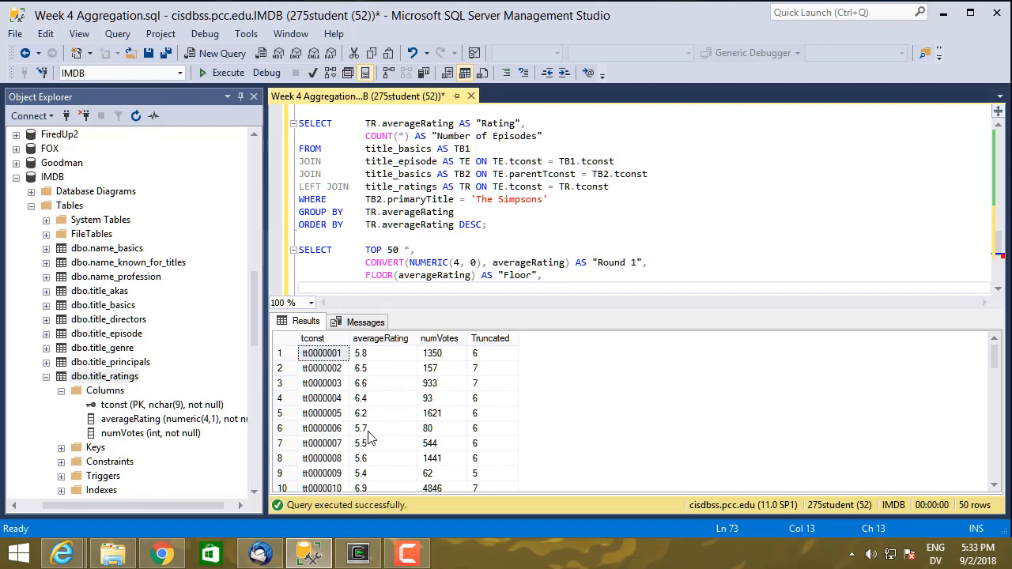
# Step: Add CEILING(averageRating) AS "Ceiling" and ROUND(averageRating, 4) AS "Round 2" columns
pyautogui.write('CEILING(averageRating) AS "C')
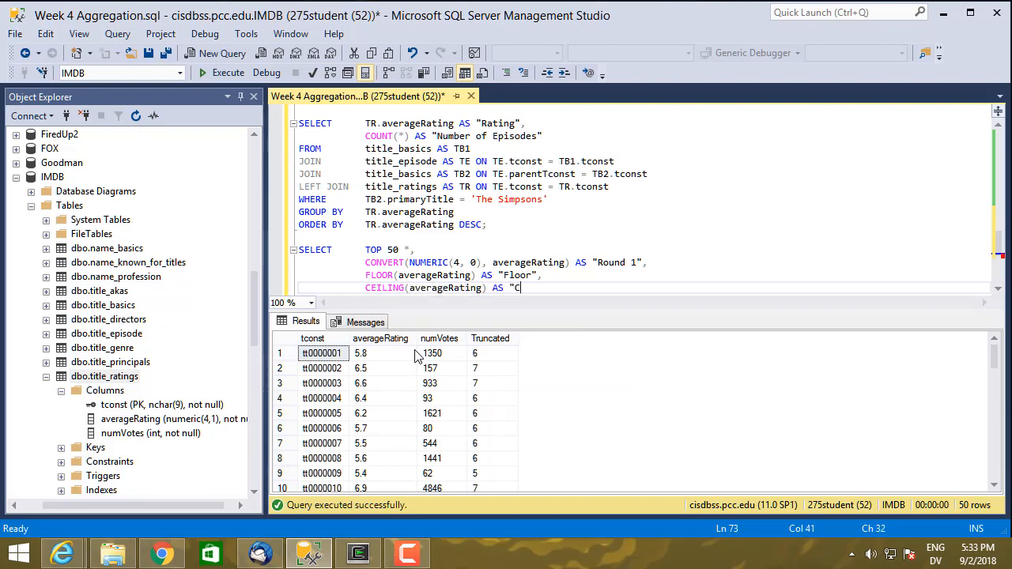
pyautogui.write('eiling"')
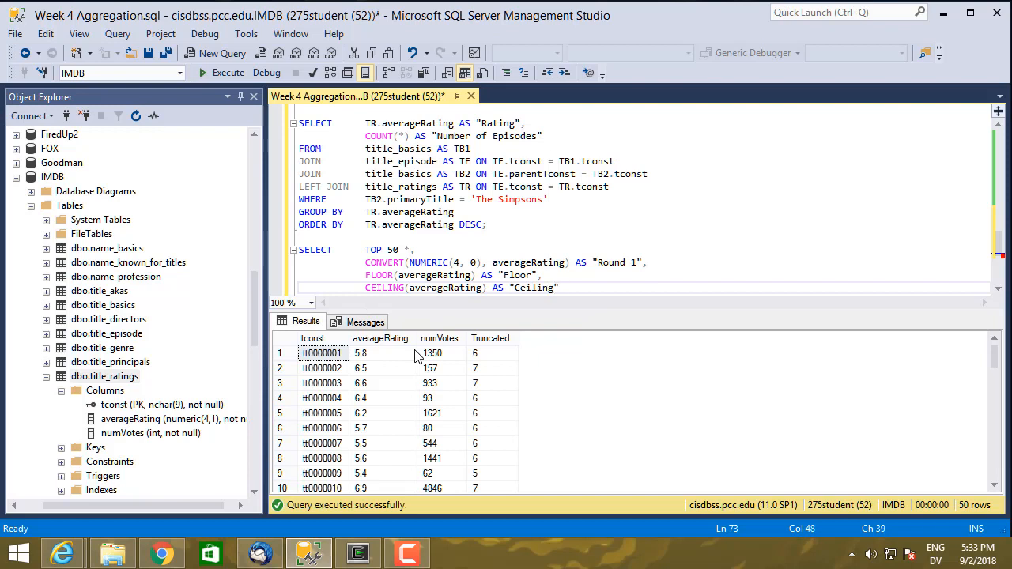
pyautogui.write('R')
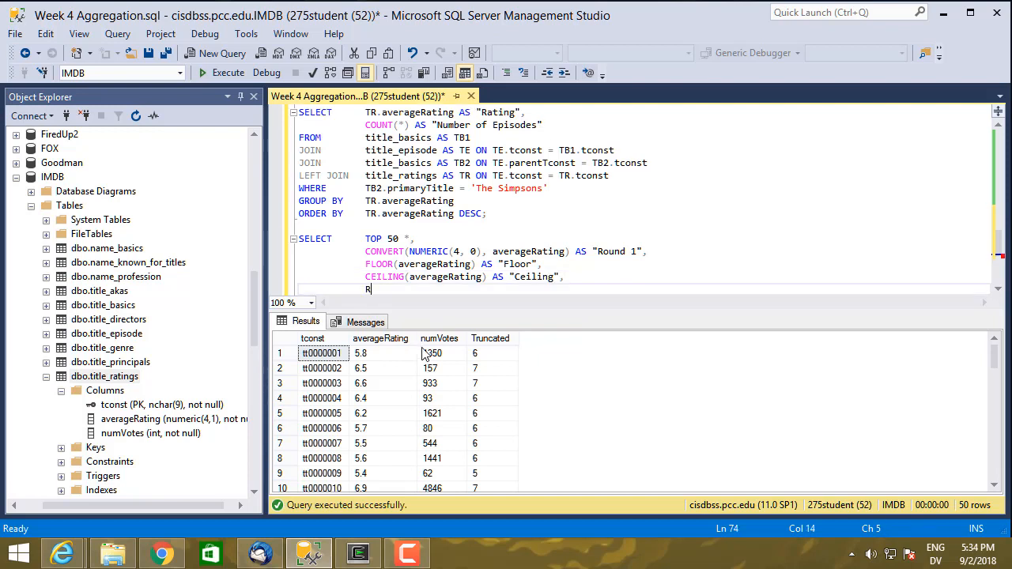
pyautogui.write('OUND(')
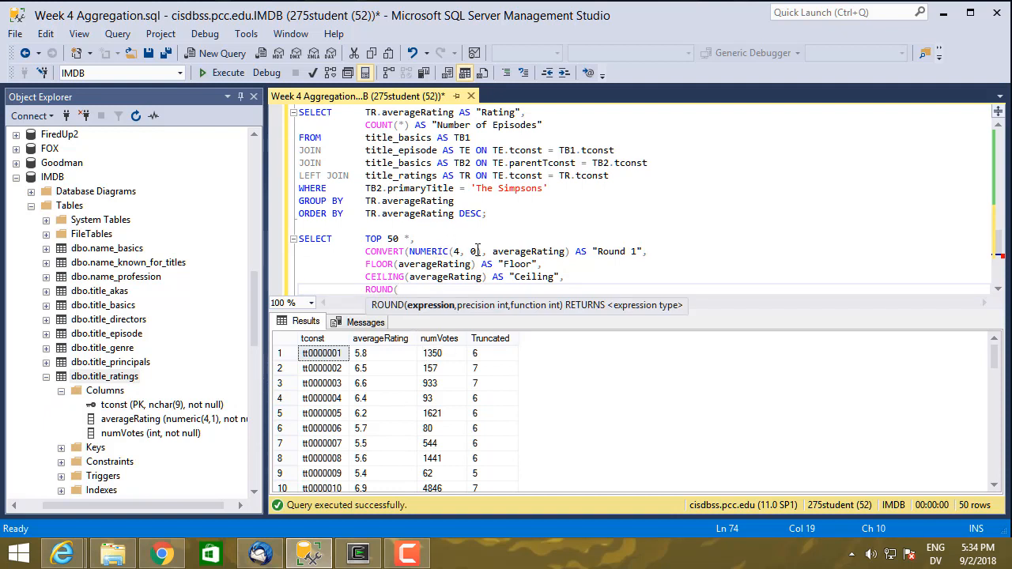
pyautogui.write('averageRating) AS')
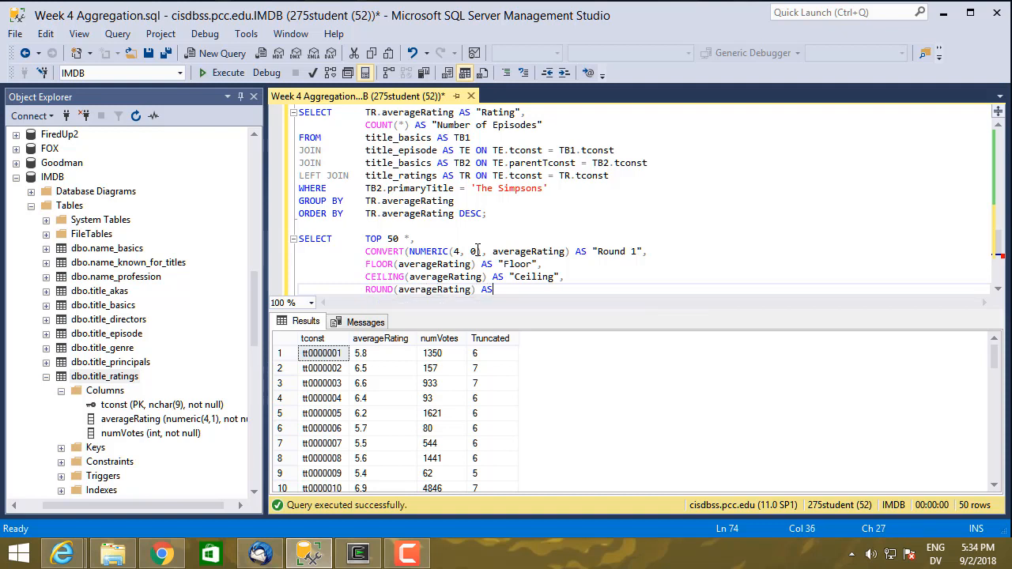
pyautogui.write('"Round 2')
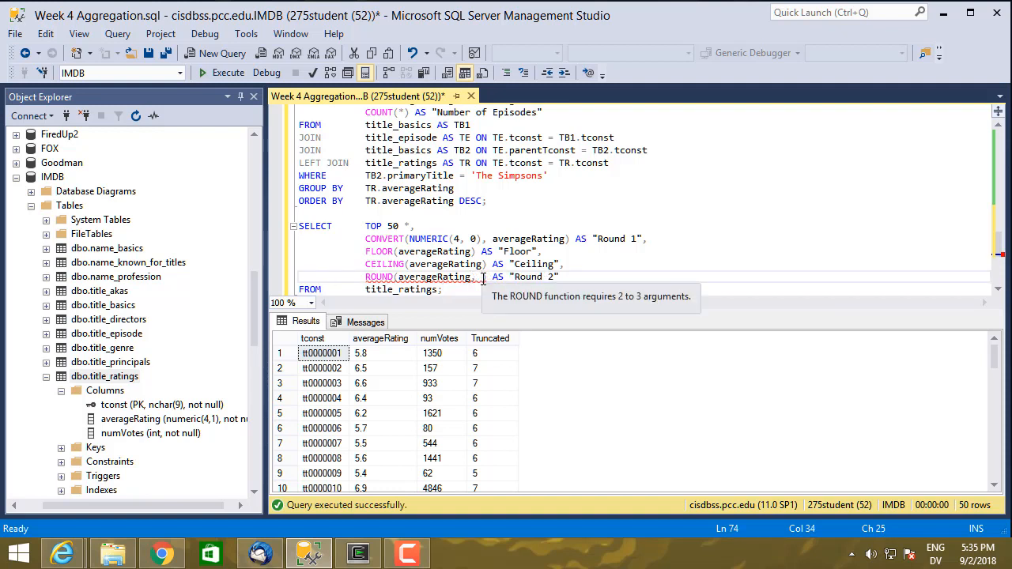
pyautogui.write(', 4')
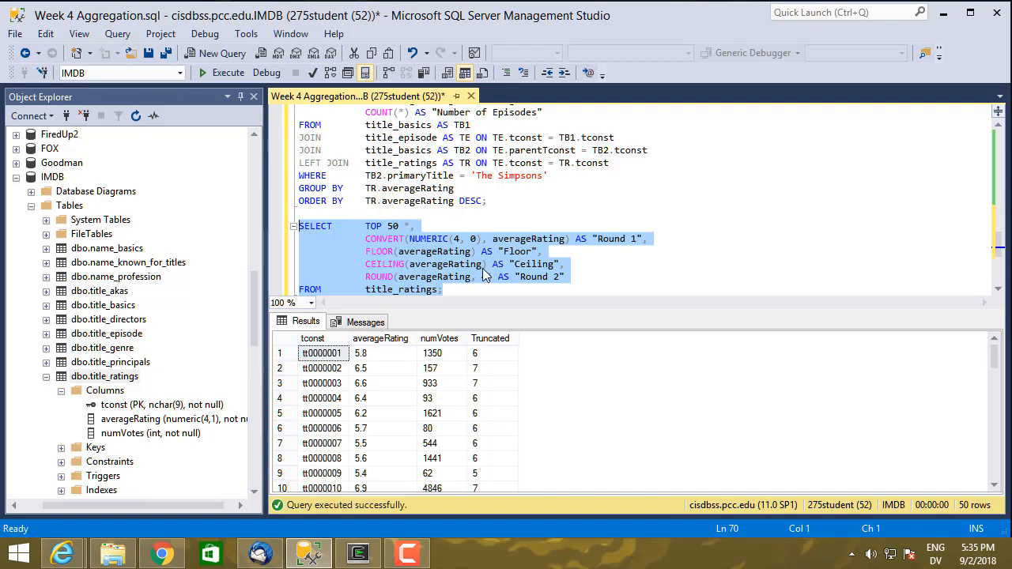
# Step: Run the rounding comparison, change ROUND's precision to 0 and rerun to show Round 2 values like 6.0 and 7.0
pyautogui.write('4')
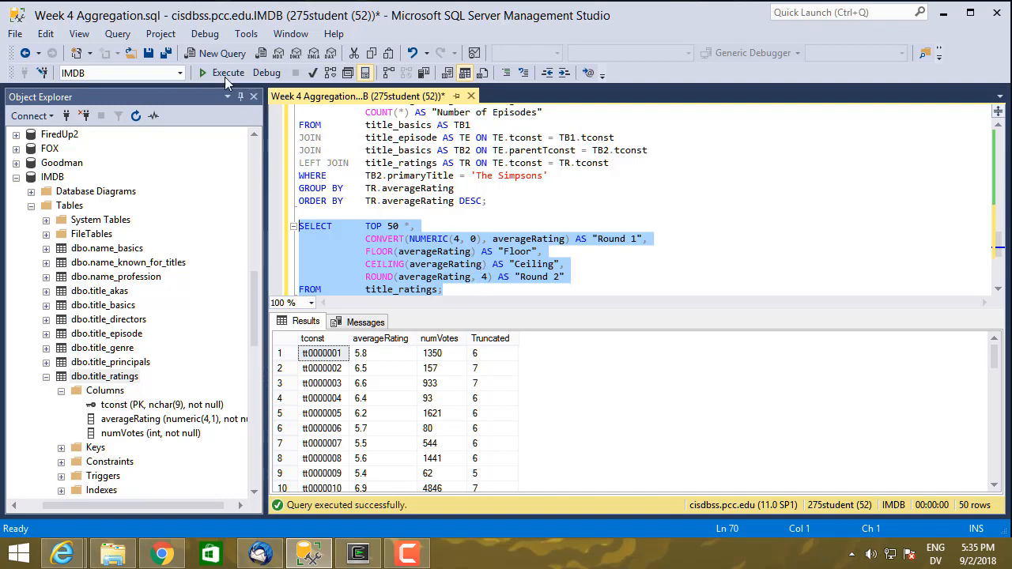
pyautogui.click(228, 73)
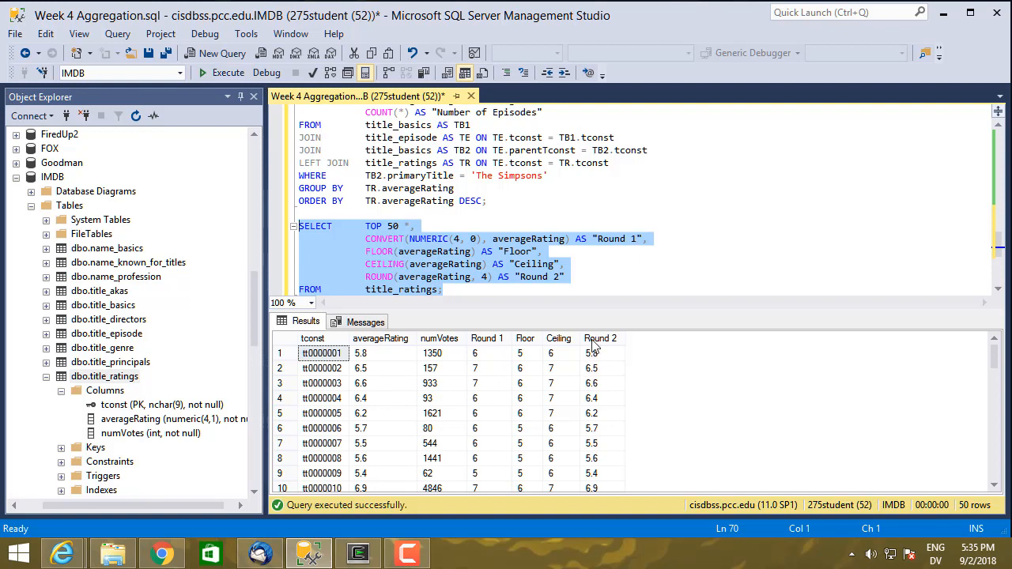
pyautogui.click(515, 277)
pyautogui.write('0')
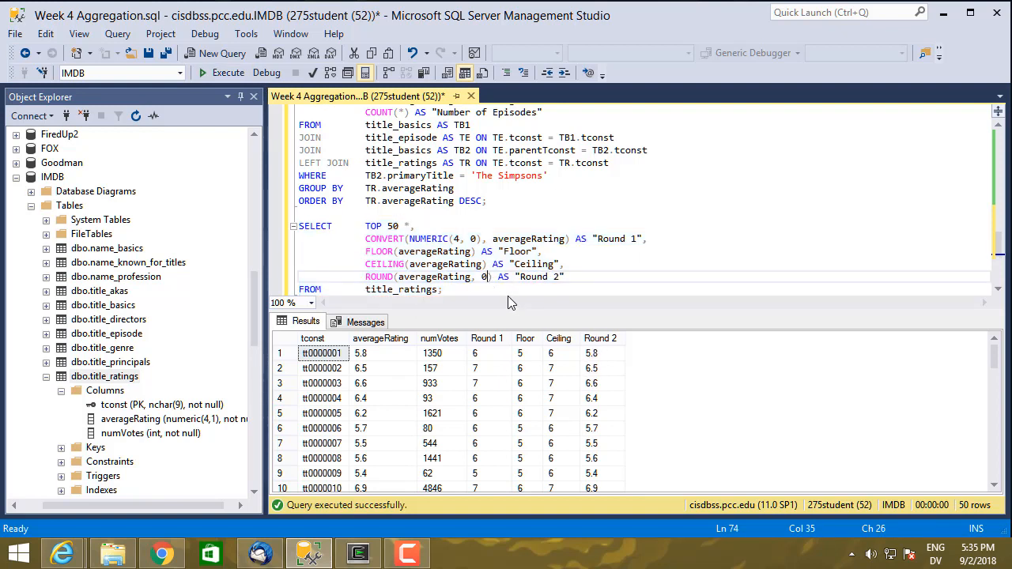
pyautogui.moveTo(487, 275); pyautogui.dragTo(294, 225)
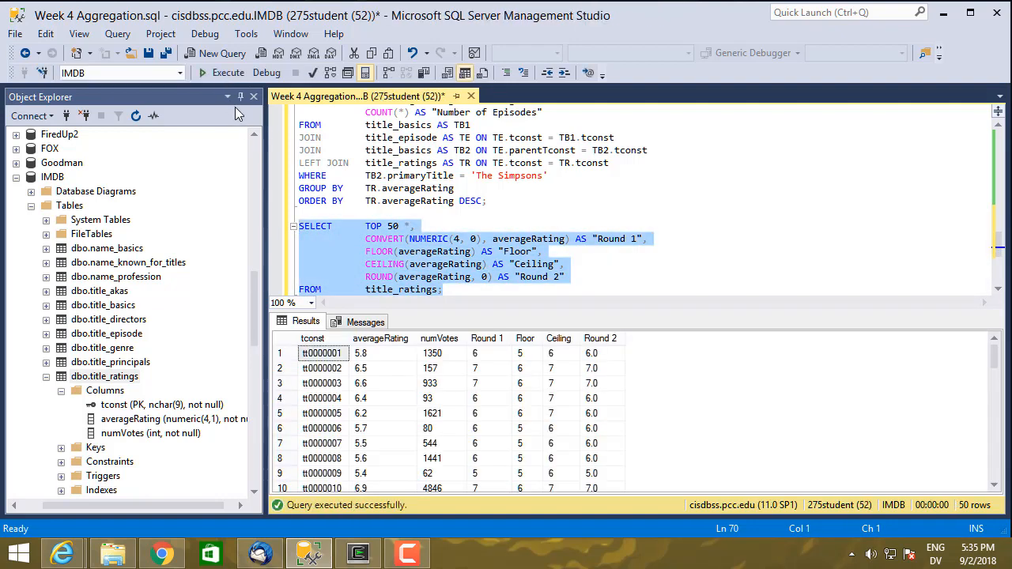
pyautogui.moveTo(553, 385)
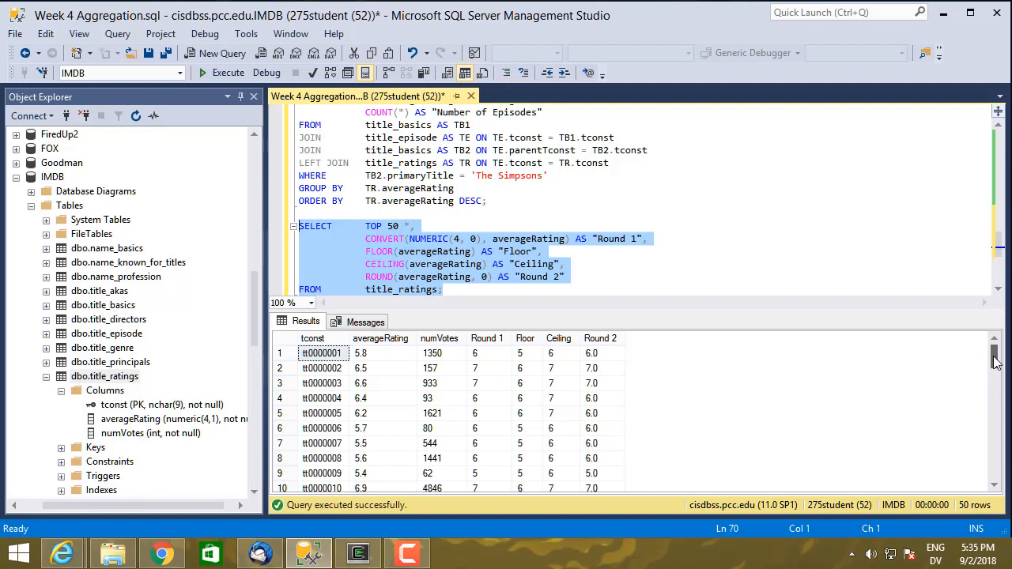
pyautogui.moveTo(373, 433)
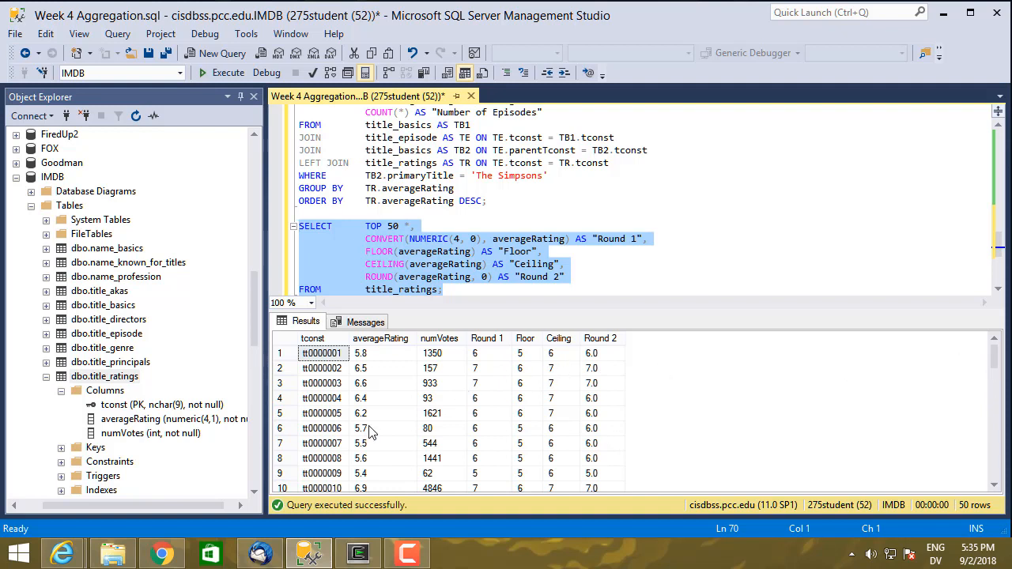
pyautogui.moveTo(610, 420)
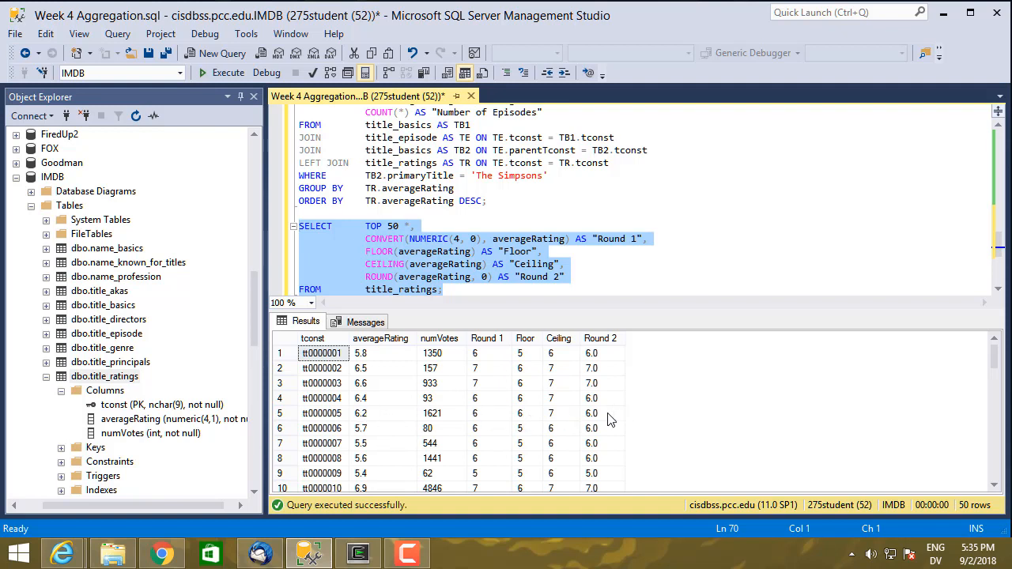
pyautogui.moveTo(594, 414)
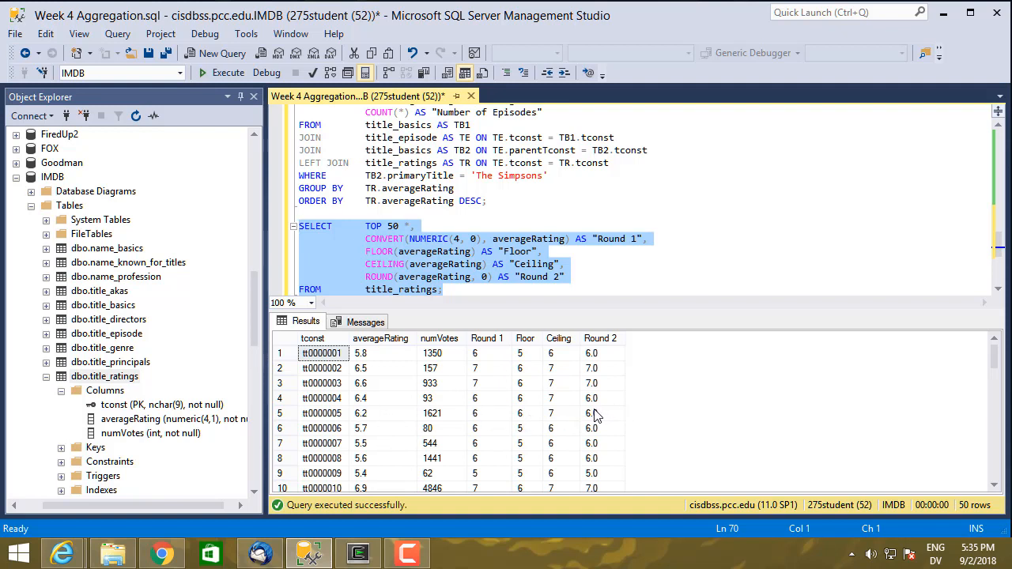
pyautogui.moveTo(493, 354)
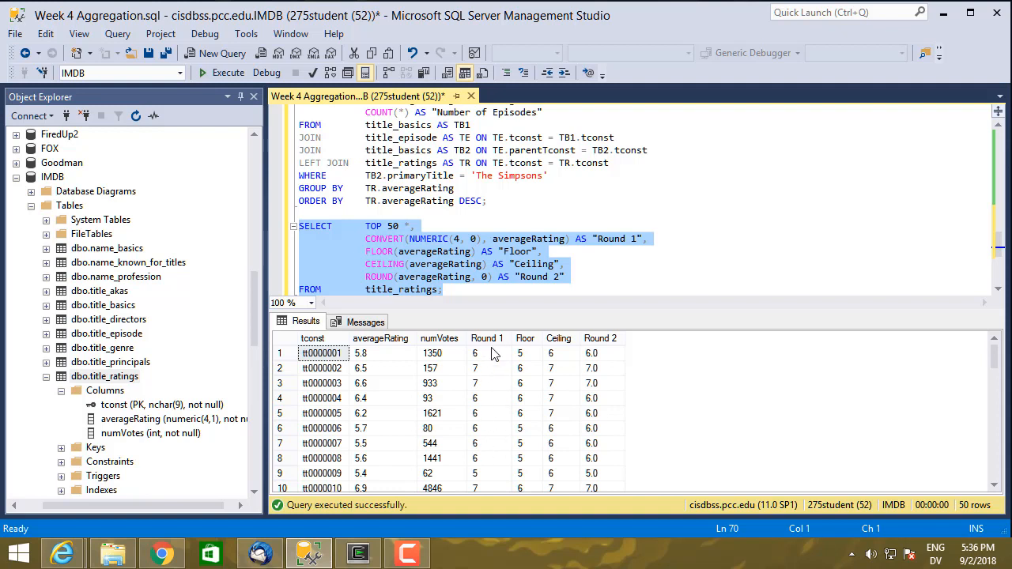
pyautogui.moveTo(490, 344)
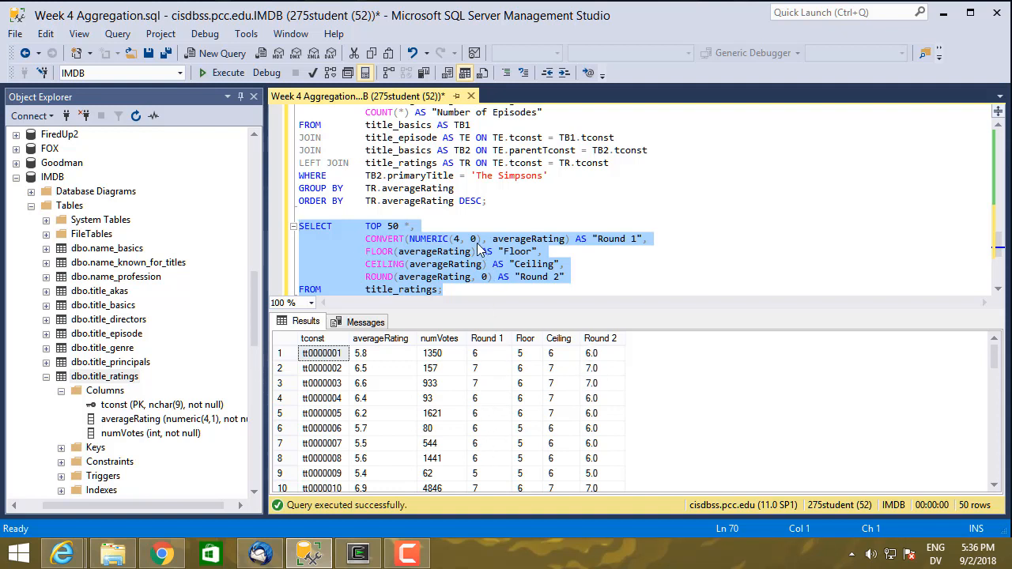
pyautogui.moveTo(472, 244)
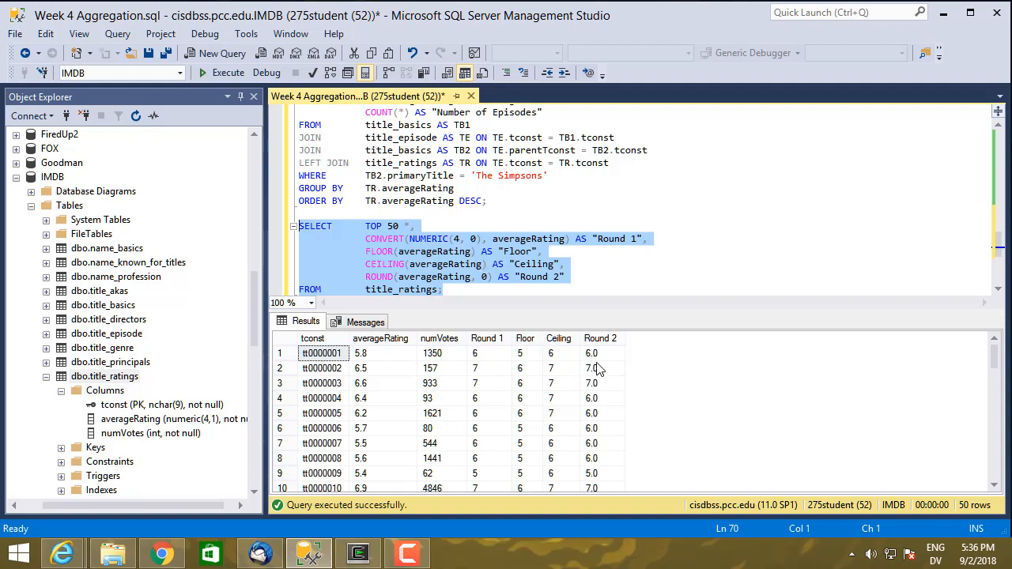
pyautogui.moveTo(607, 476)
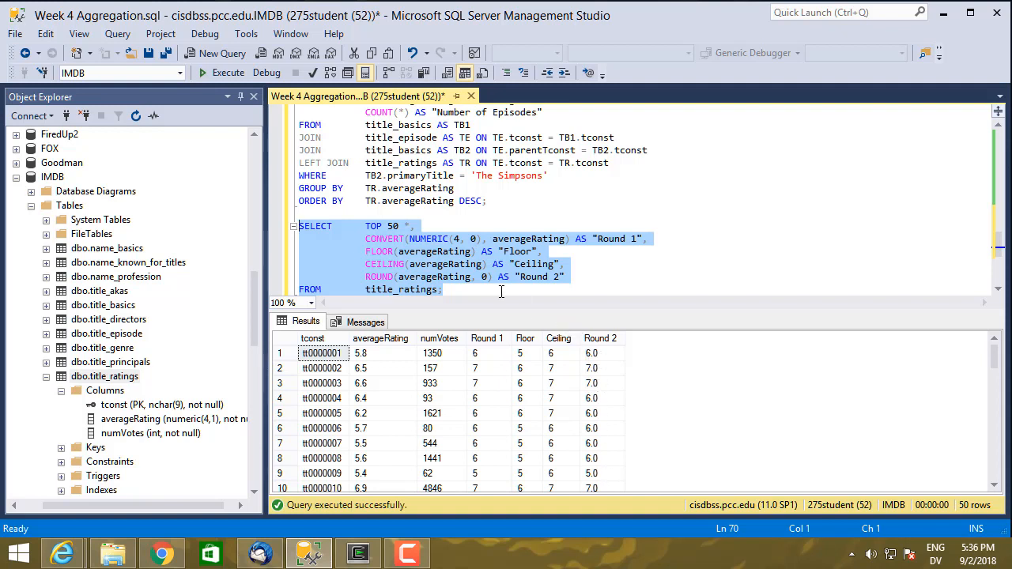
pyautogui.click(442, 290)
pyautogui.write('CONVERT(')
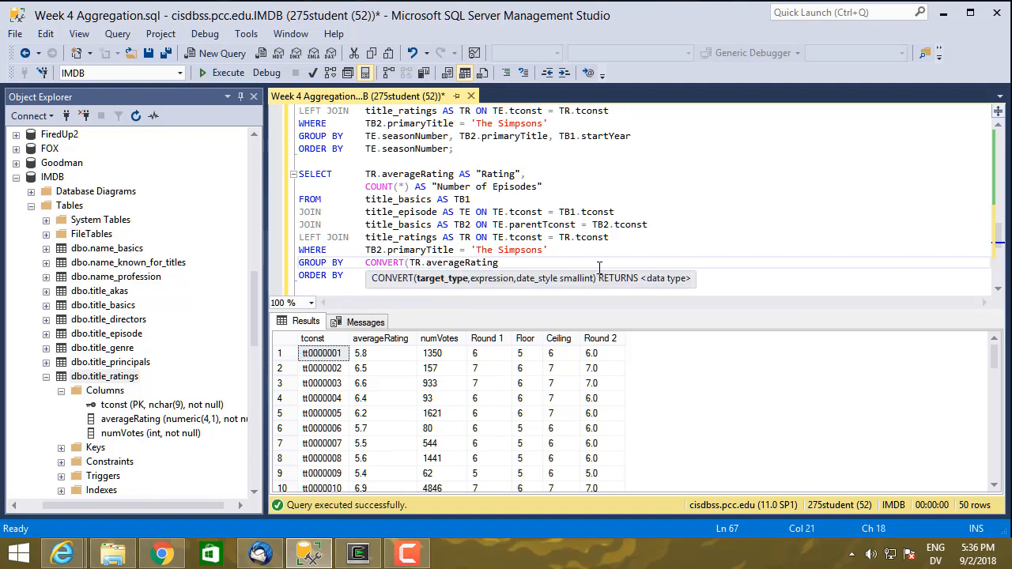
# Step: Wrap TR.averageRating in CONVERT(NUMERIC(4, 0), ...) in the episode-count query's SELECT, GROUP BY and ORDER BY
pyautogui.write('NUMERIC')
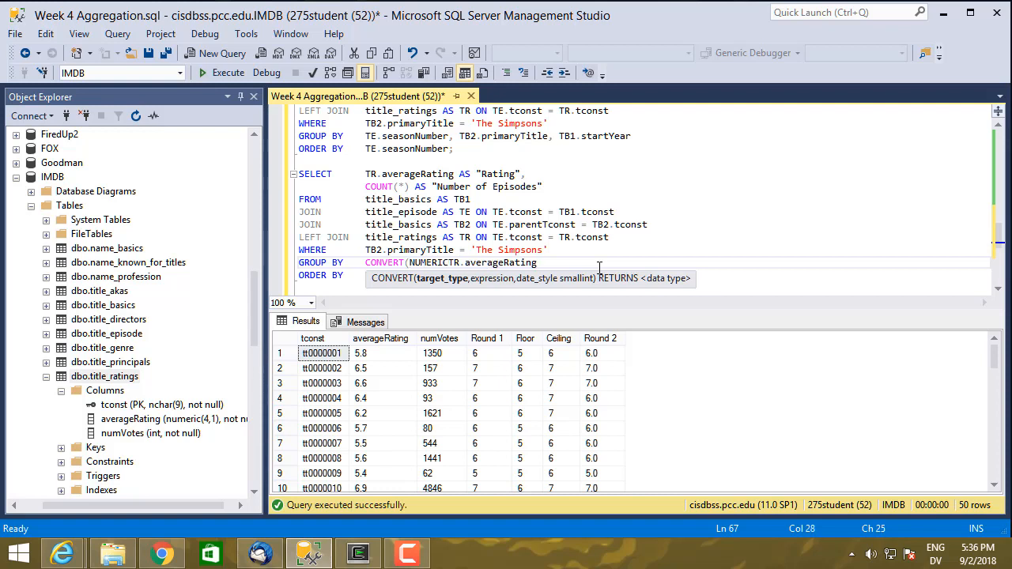
pyautogui.write('(4, 0),')
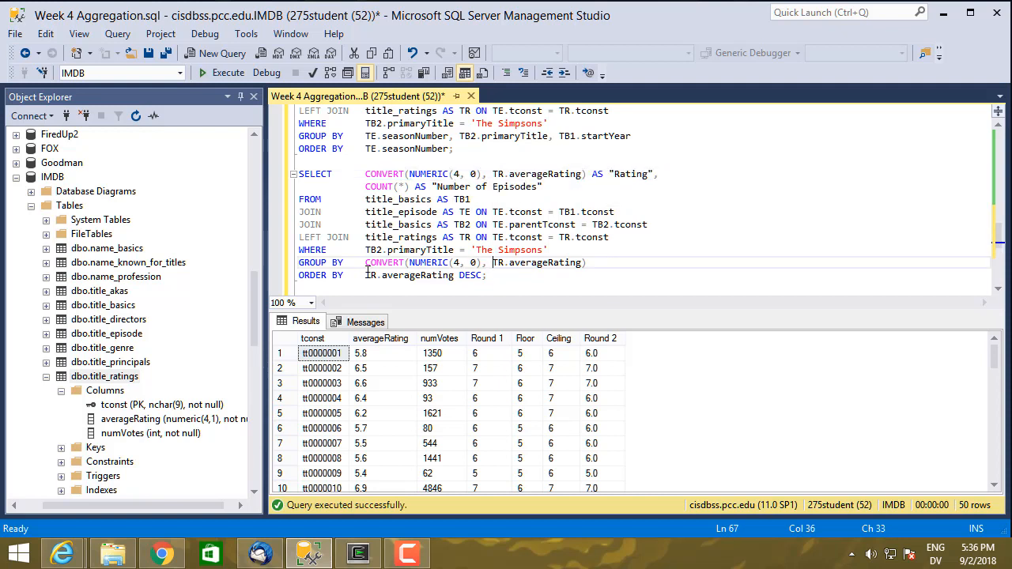
pyautogui.doubleClick(411, 275)
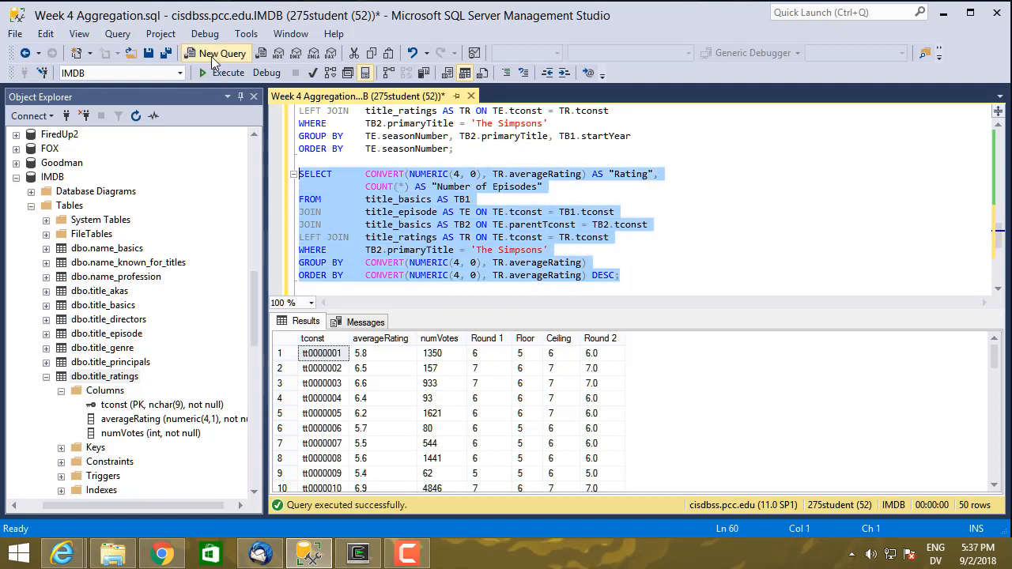
# Step: Run the whole-number rating count returning 7 rows from 9 to NULL, then group by the "Rating" alias
pyautogui.click(228, 73)
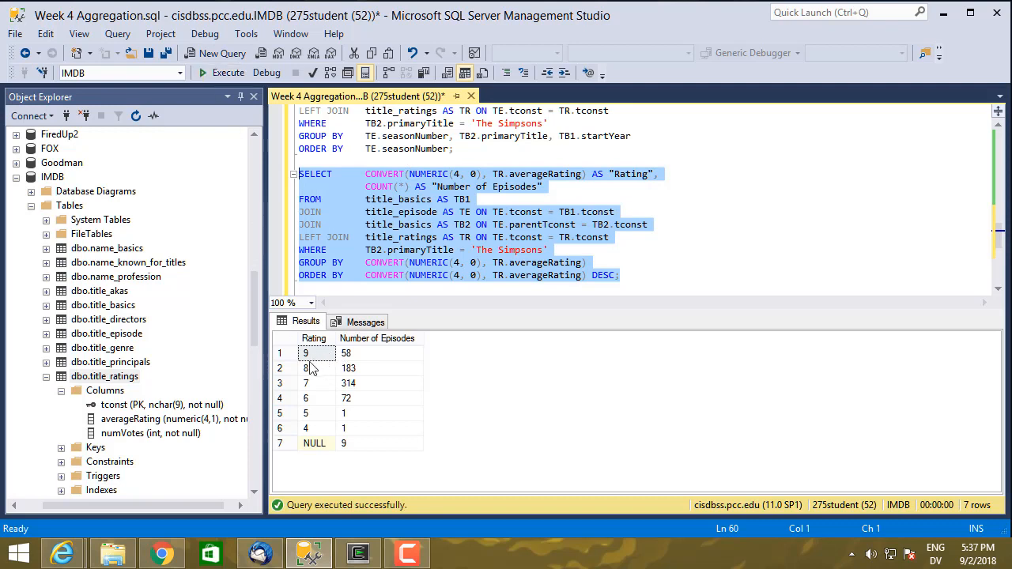
pyautogui.moveTo(328, 437)
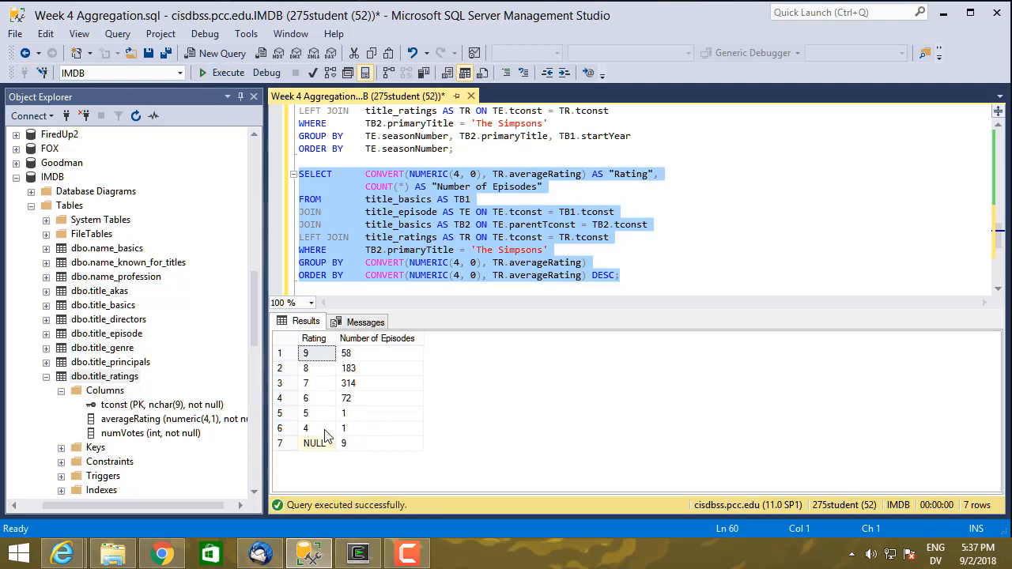
pyautogui.moveTo(459, 253)
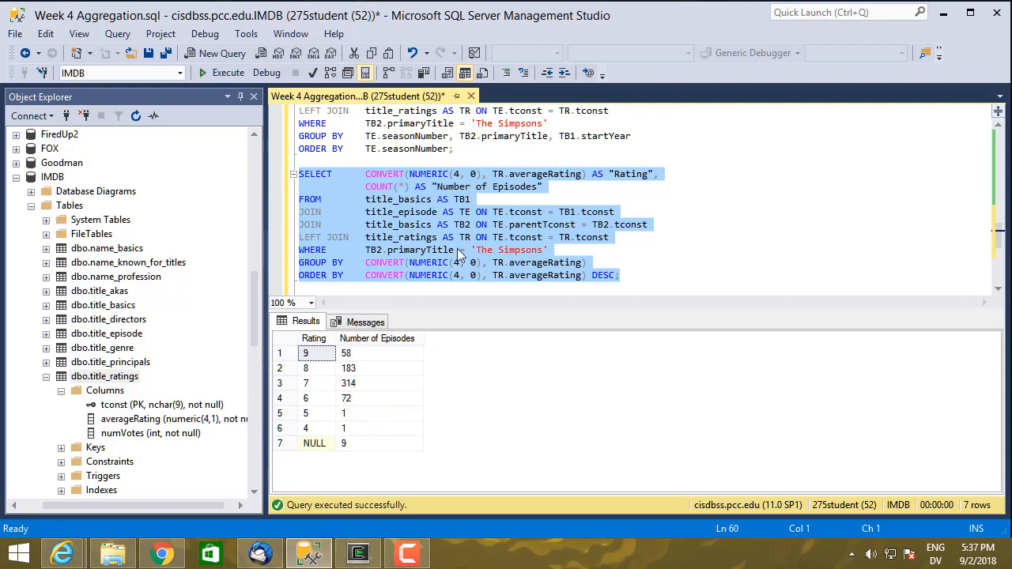
pyautogui.moveTo(430, 182)
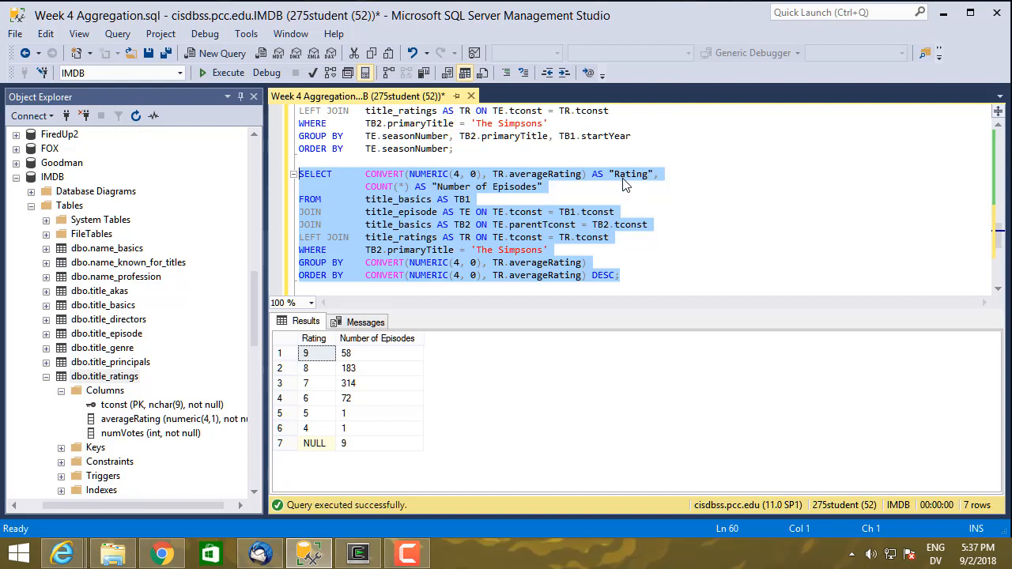
pyautogui.moveTo(427, 182)
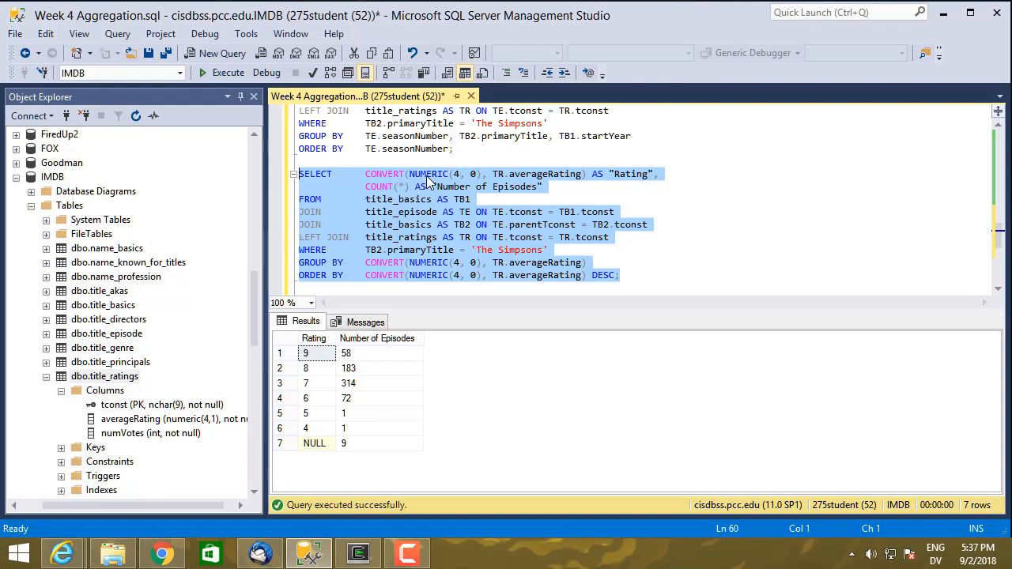
pyautogui.moveTo(363, 268)
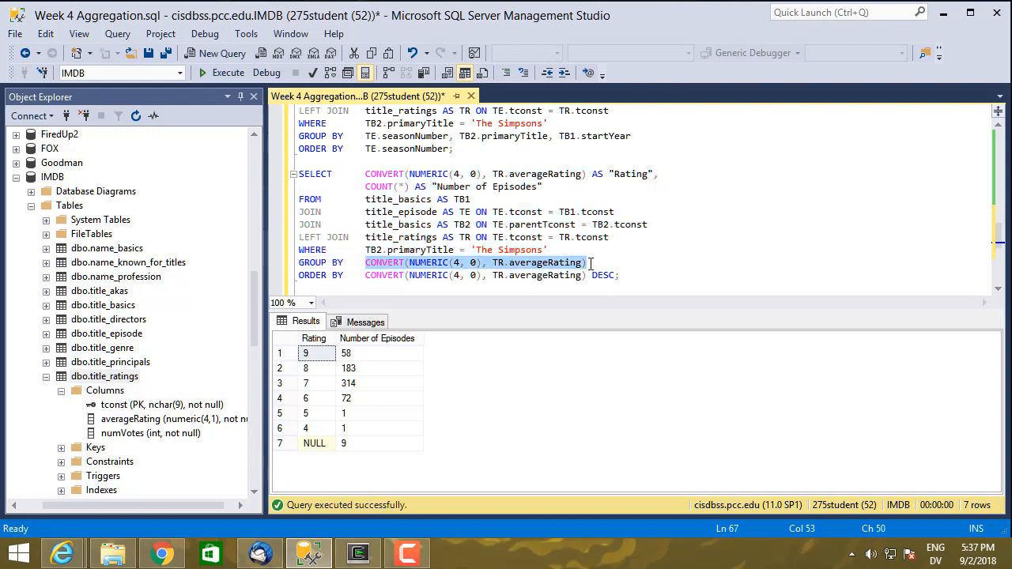
pyautogui.write('"Rating')
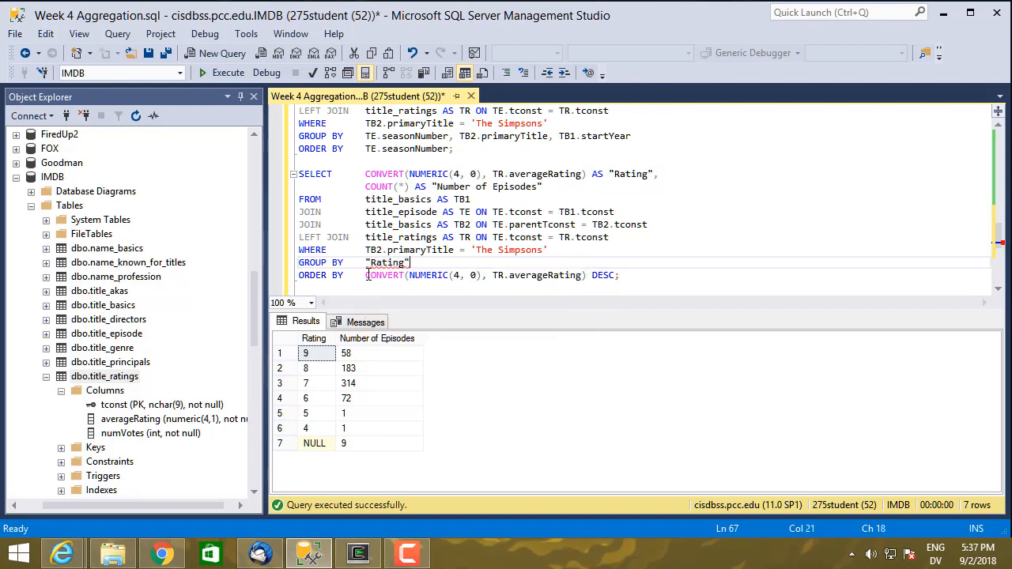
pyautogui.moveTo(365, 275); pyautogui.dragTo(586, 275)
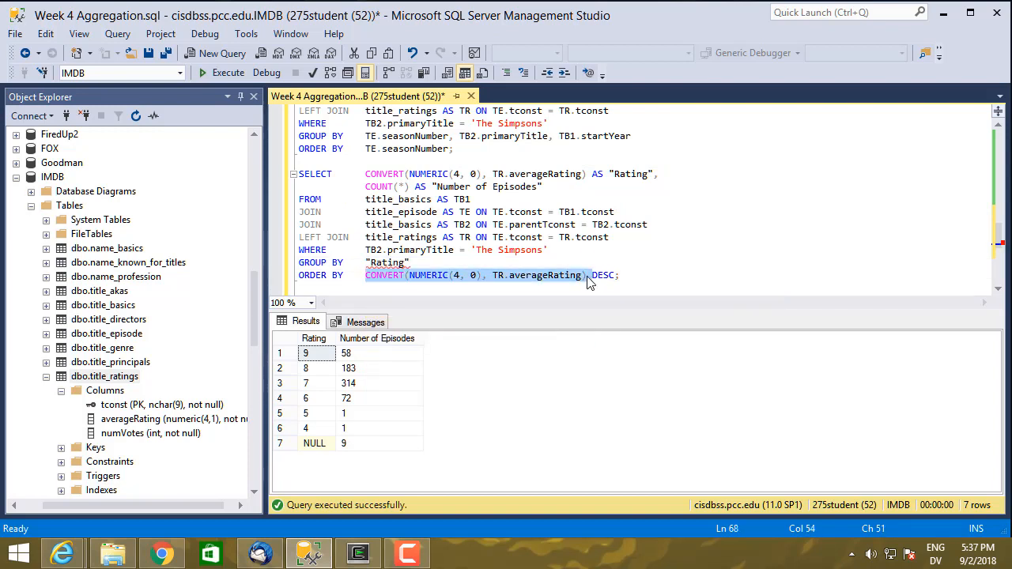